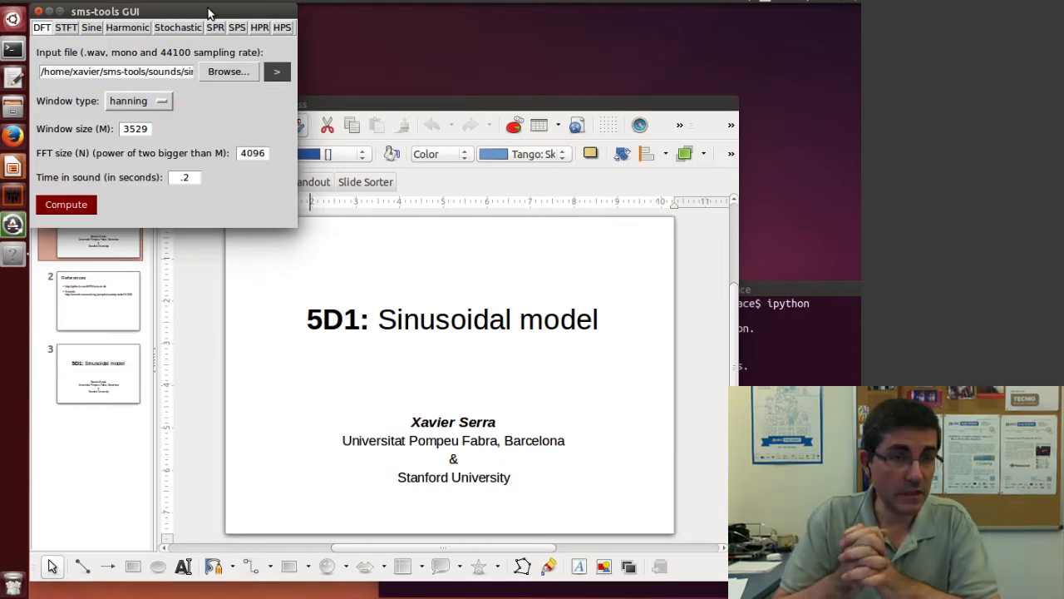
mouse_move(133, 15)
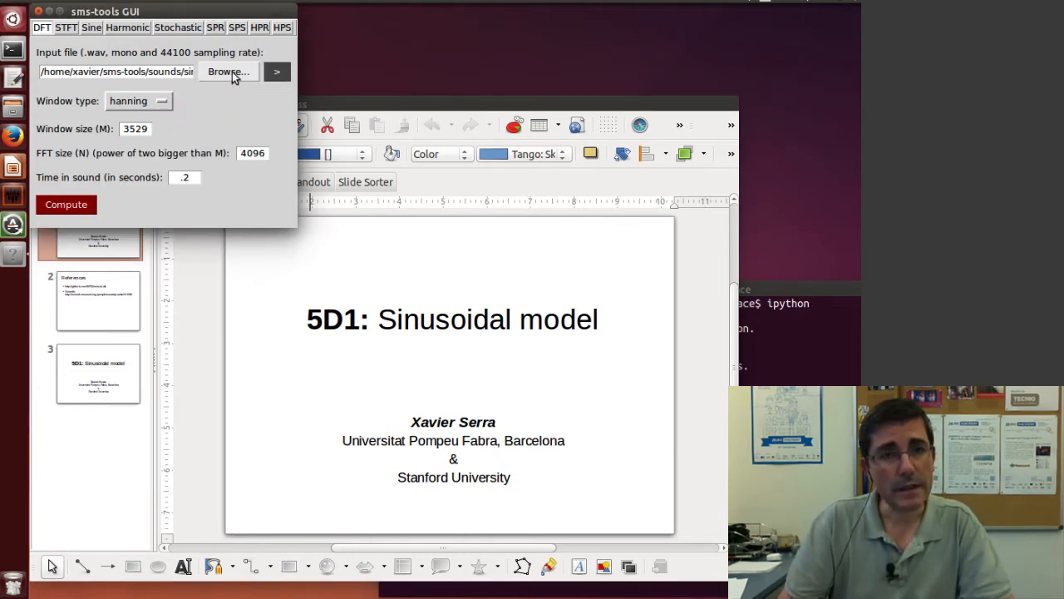
- Load sine-440.wav as the DFT input sound
click(226, 72)
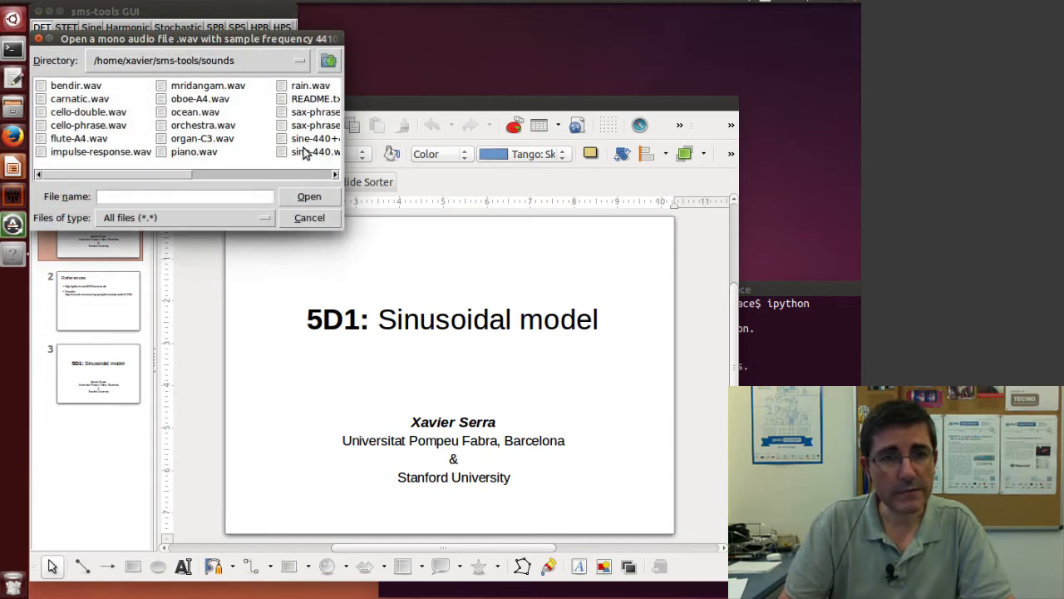
click(316, 152)
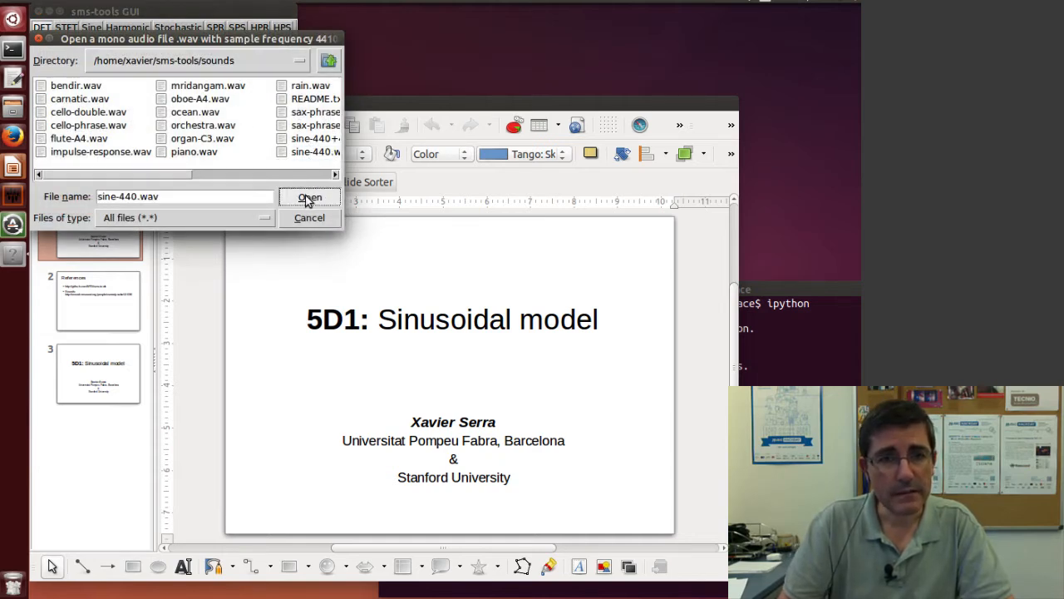
click(309, 196)
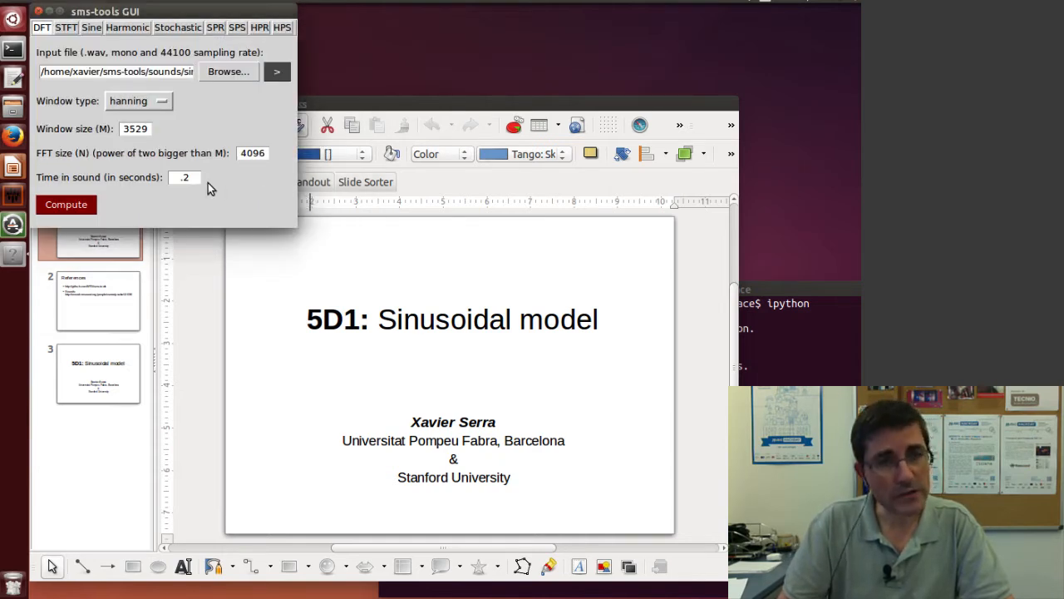
mouse_move(163, 126)
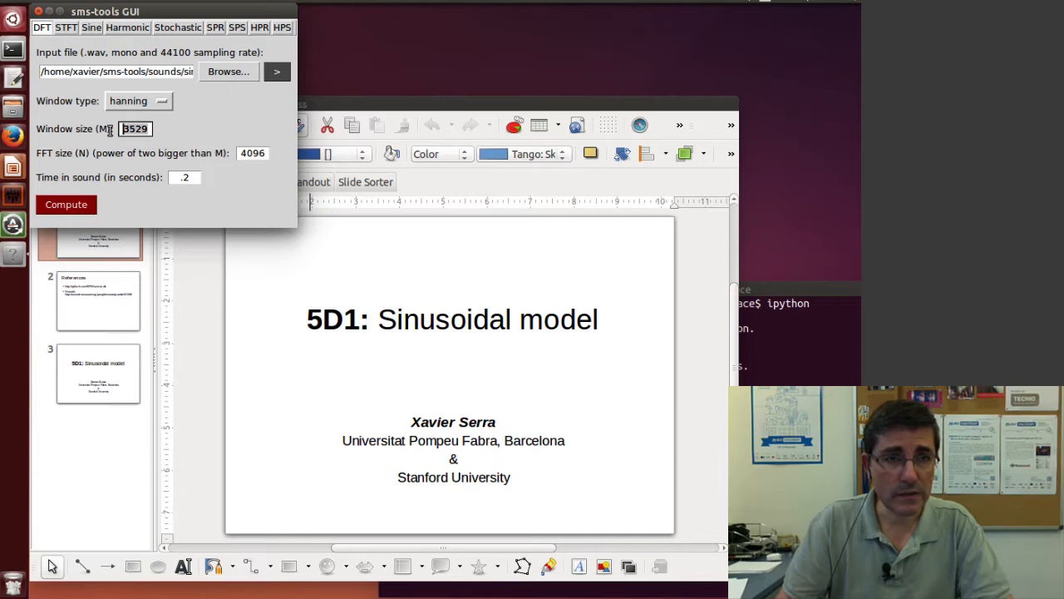
- Set the DFT window size to 511 and FFT size to 1024
text(5)
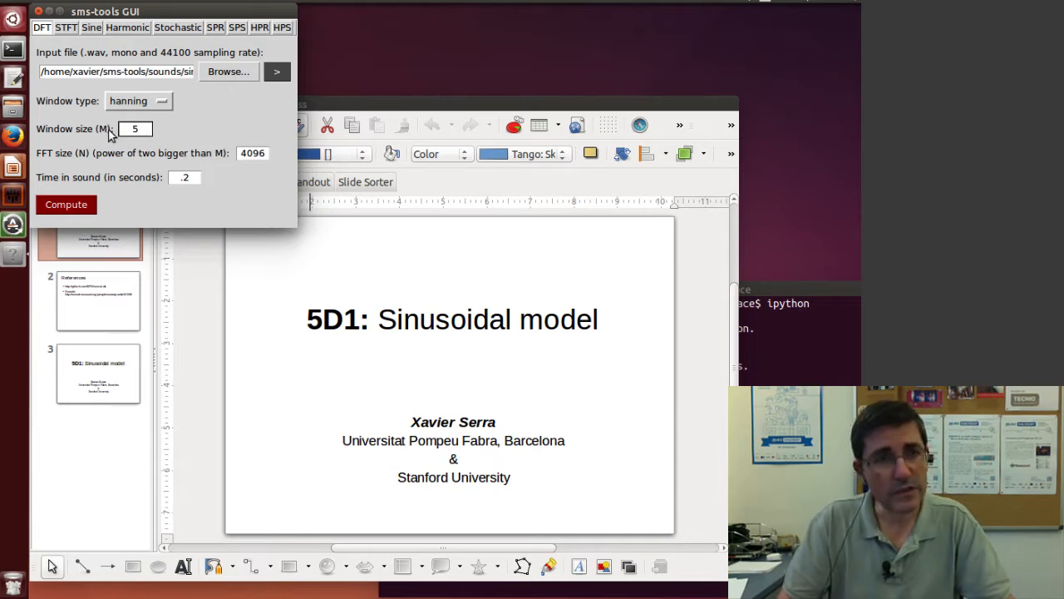
text(511)
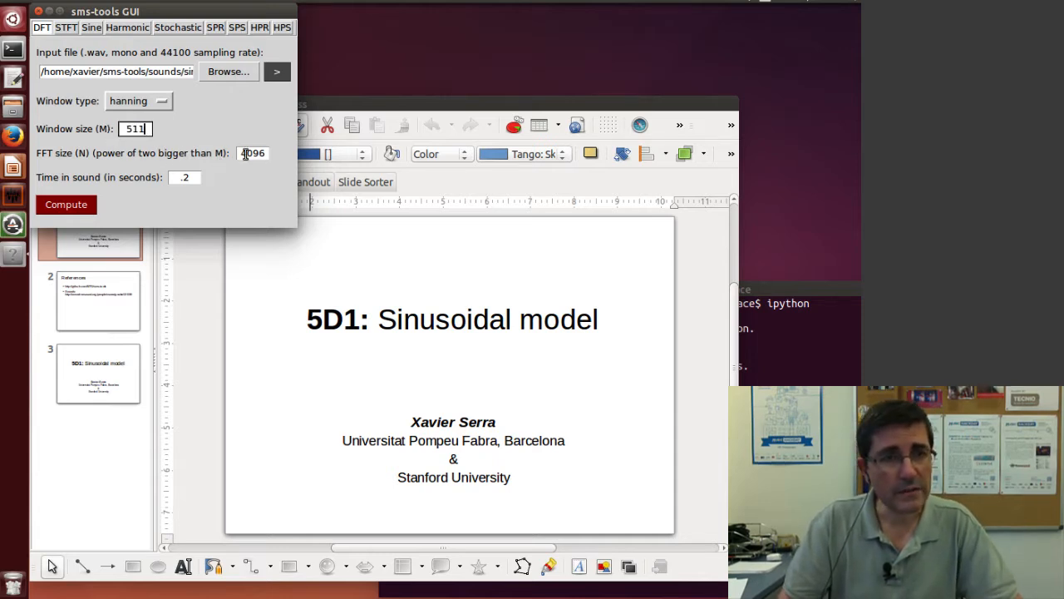
click(253, 153)
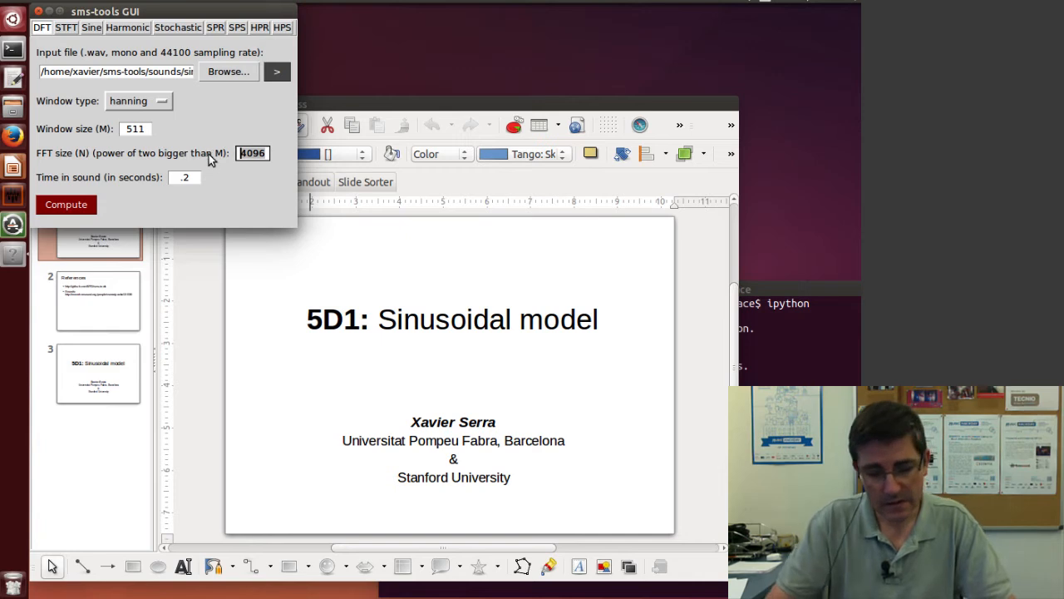
text(1024)
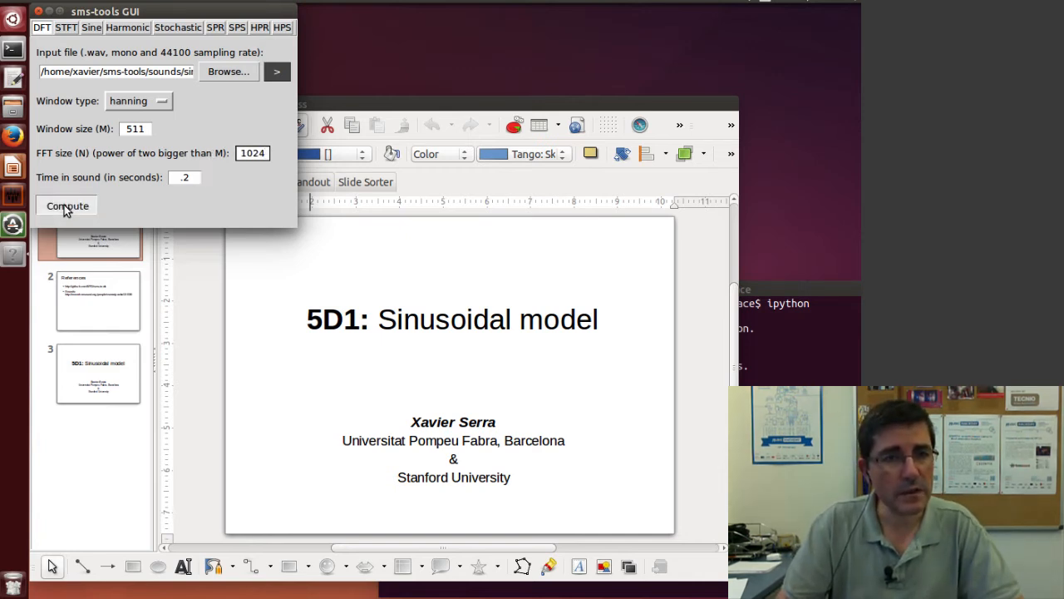
- Compute the DFT of sine-440.wav and view the waveform, magnitude and phase spectrum plots
click(67, 206)
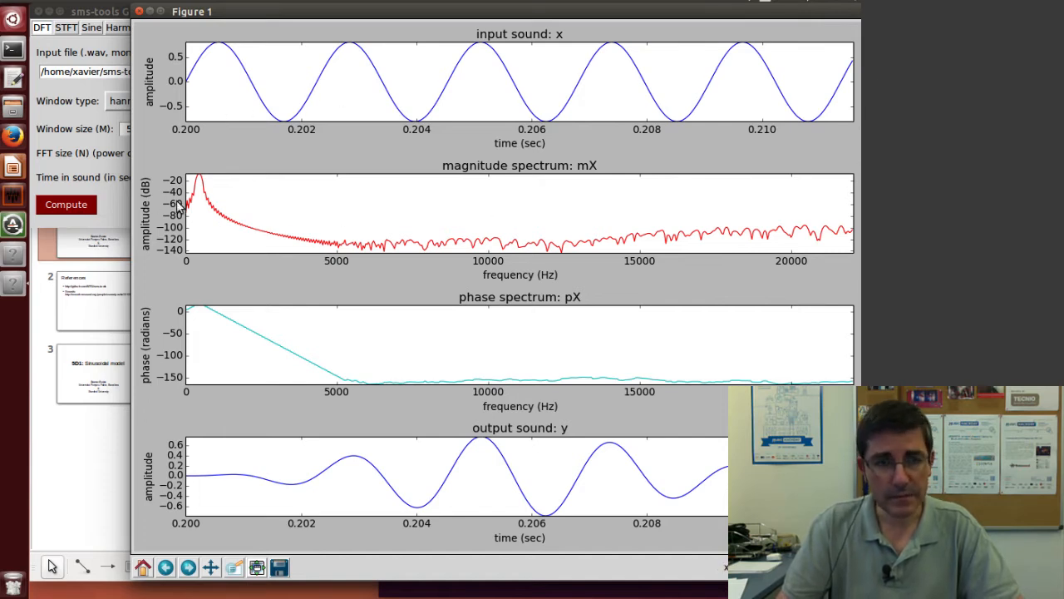
mouse_move(361, 525)
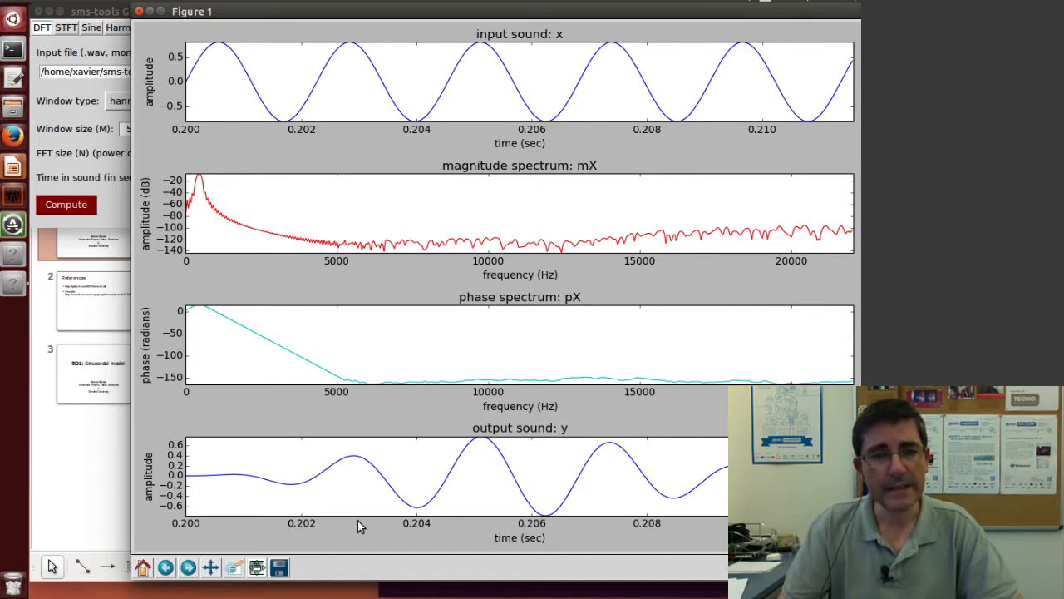
mouse_move(349, 296)
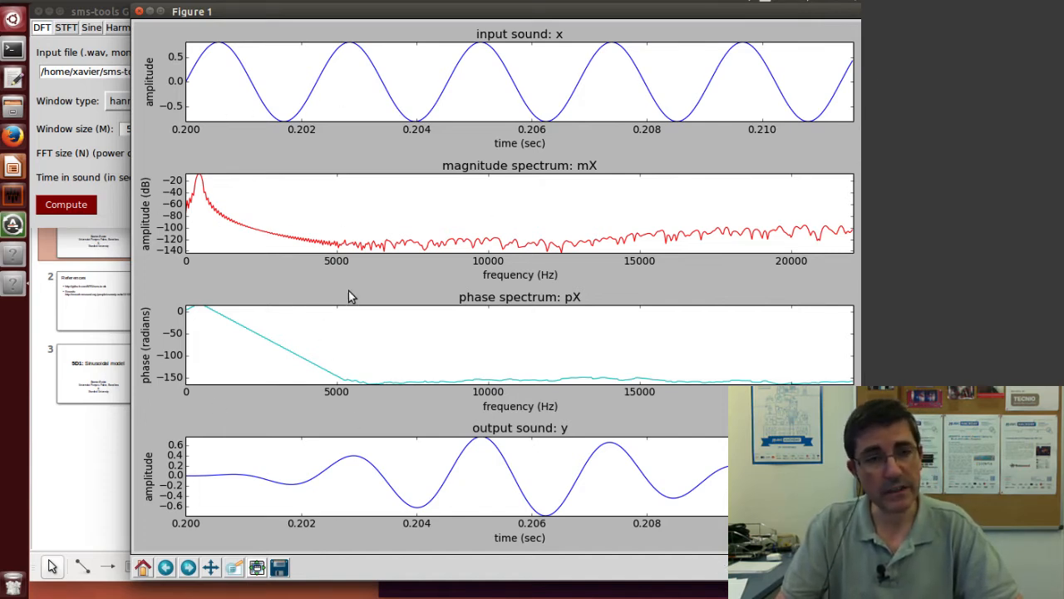
mouse_move(260, 552)
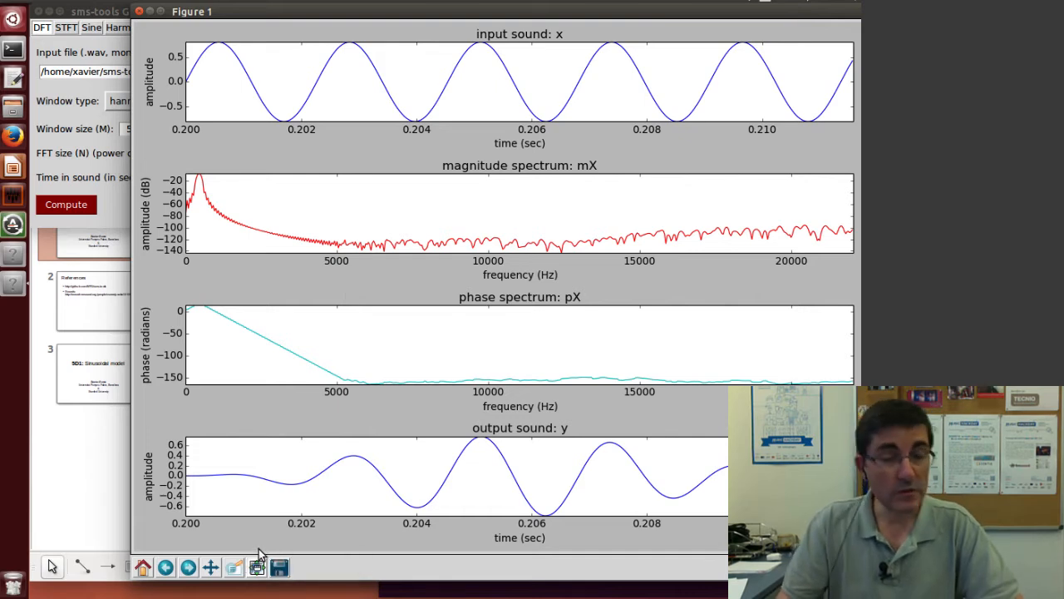
mouse_move(206, 243)
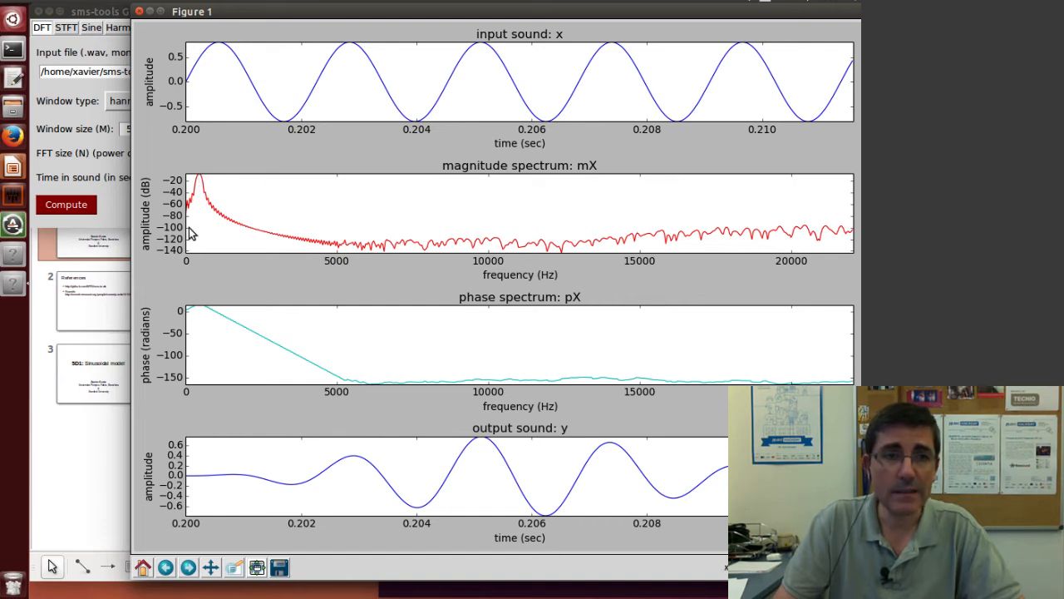
mouse_move(193, 319)
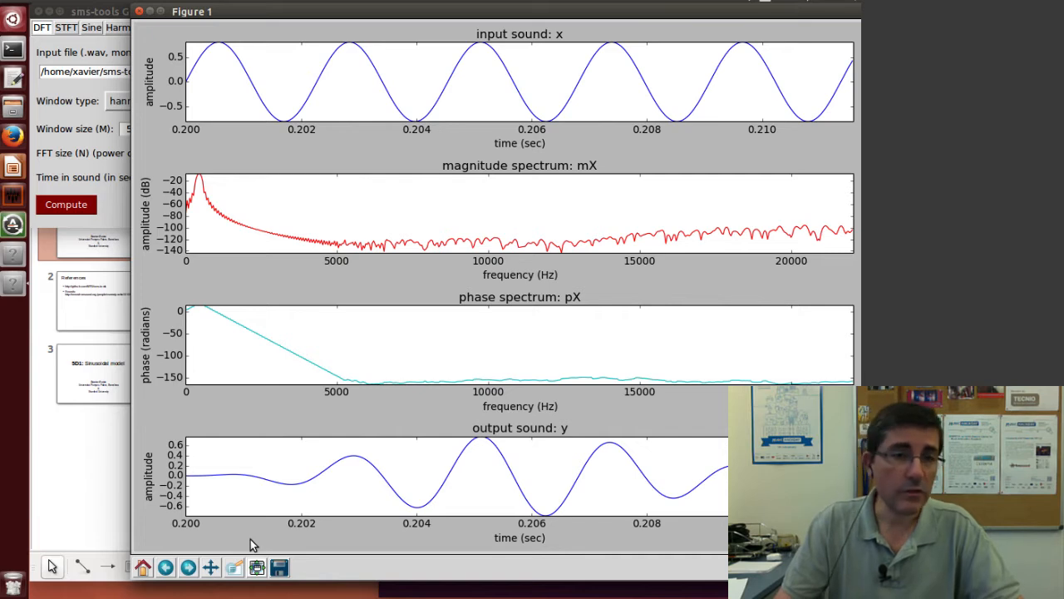
mouse_move(60, 69)
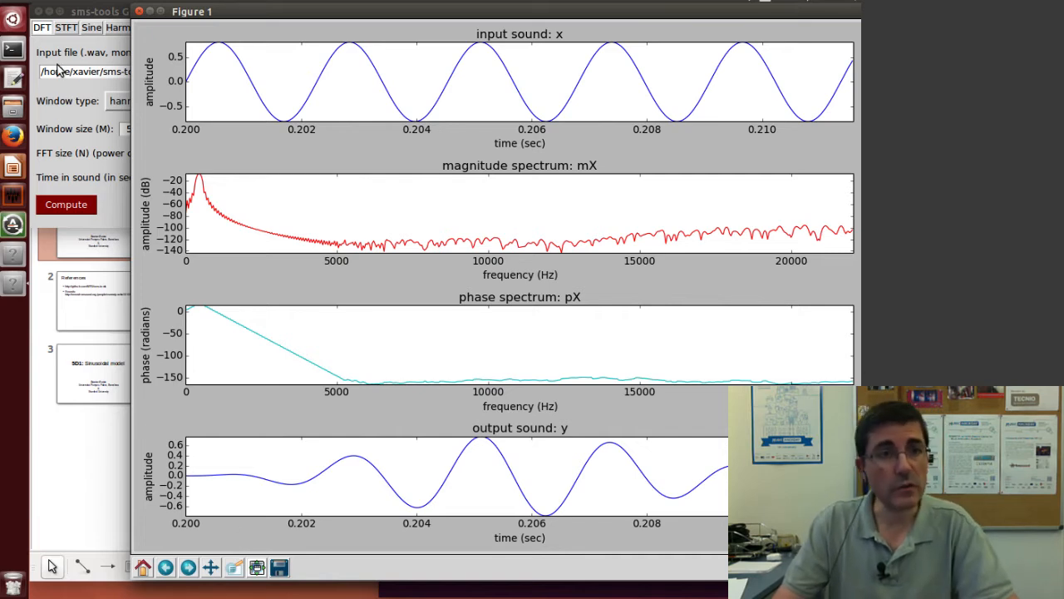
- Run an STFT of sine-440.wav with window 511, FFT 1024 and hop size 255
click(67, 27)
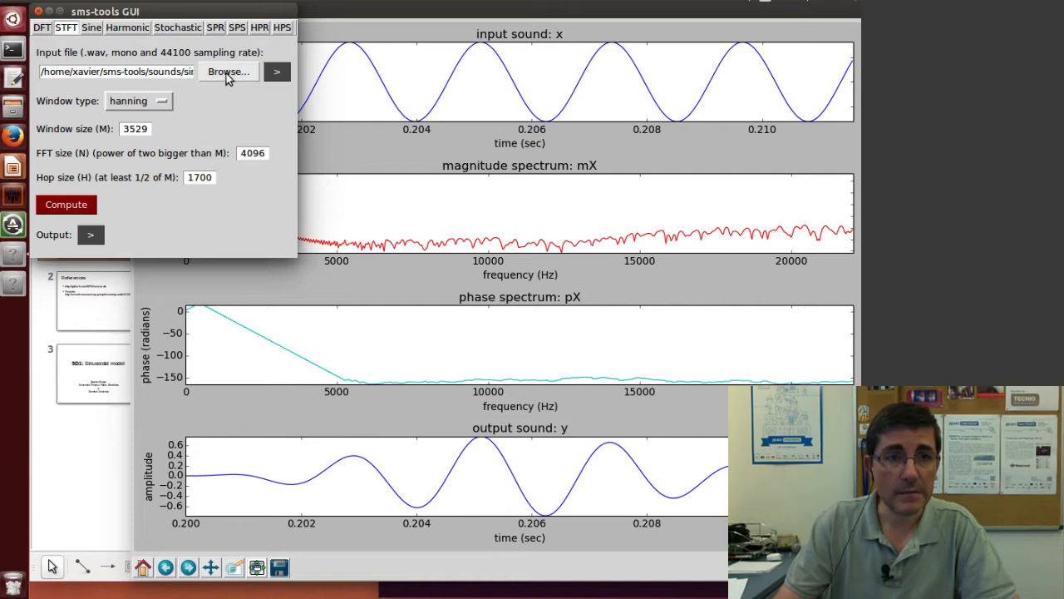
click(228, 72)
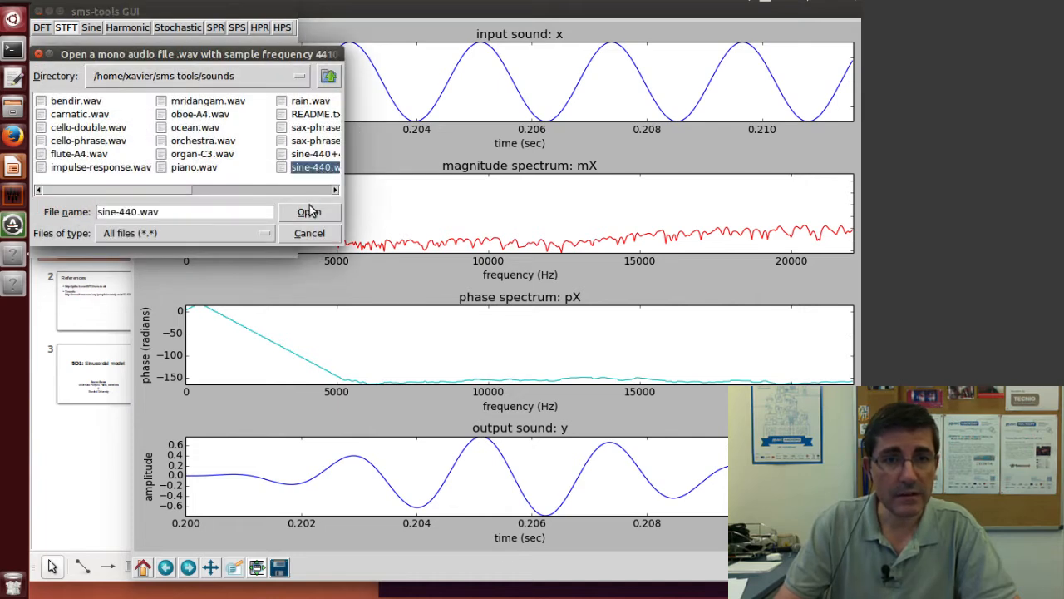
click(309, 213)
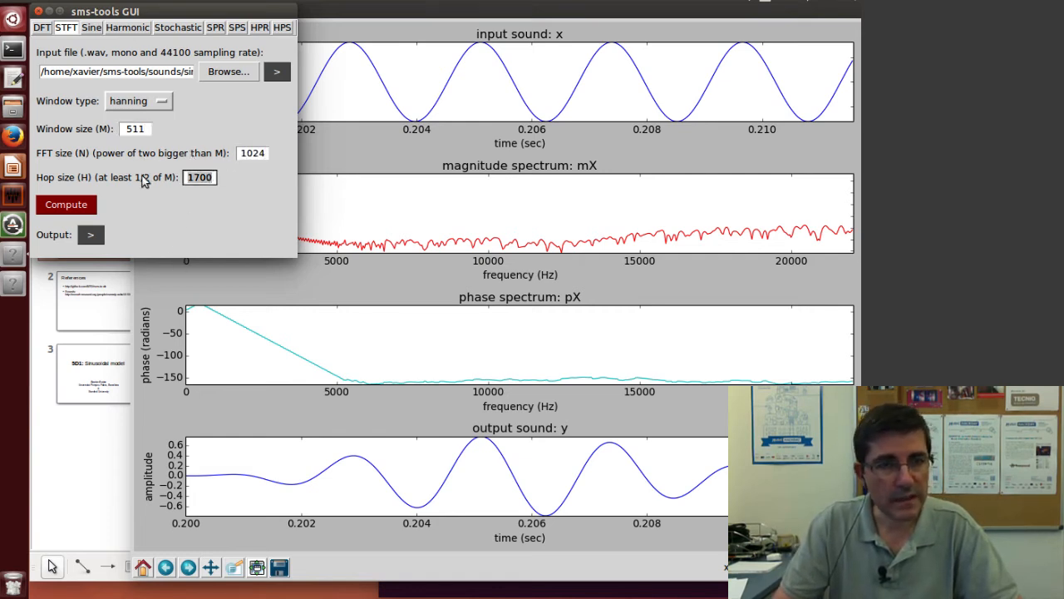
text(255)
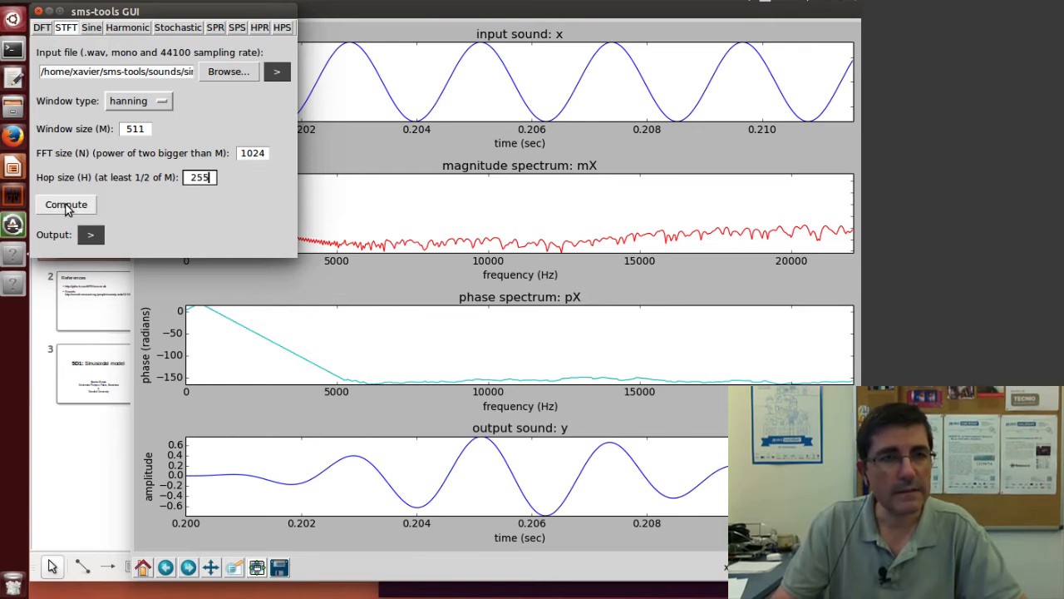
click(67, 205)
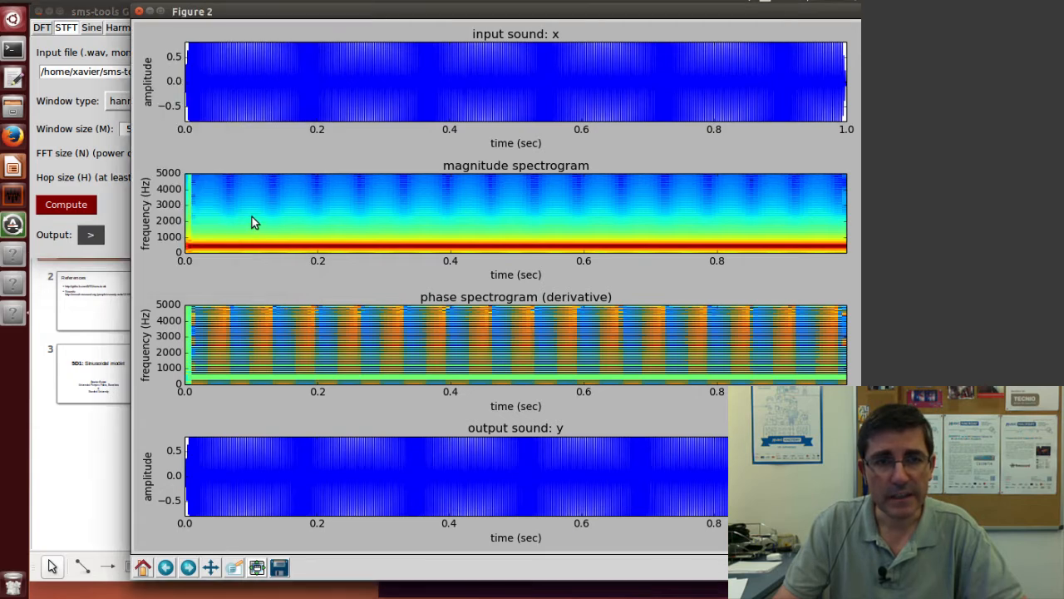
mouse_move(612, 257)
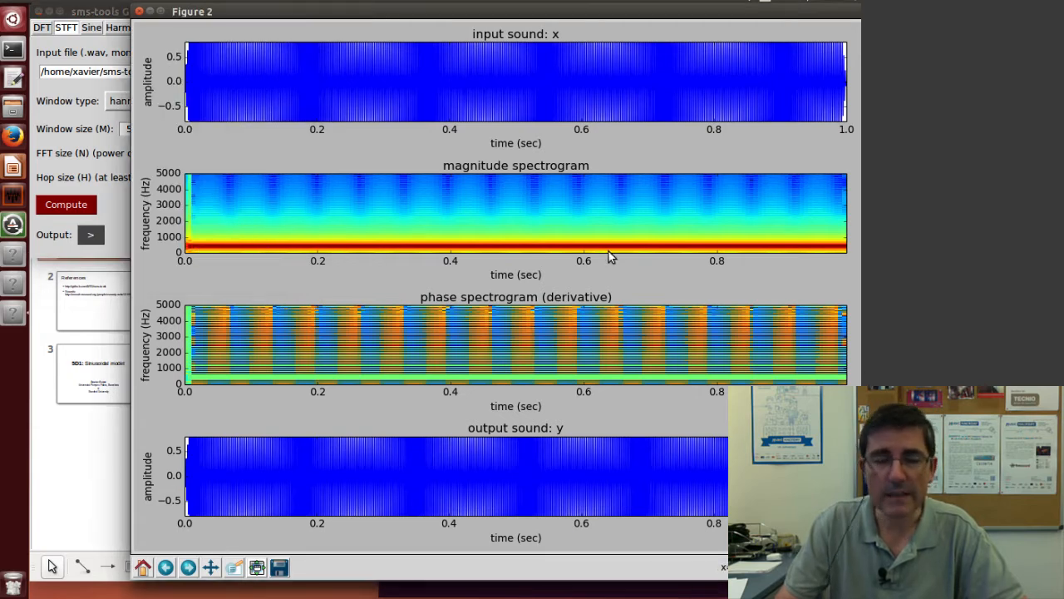
mouse_move(689, 259)
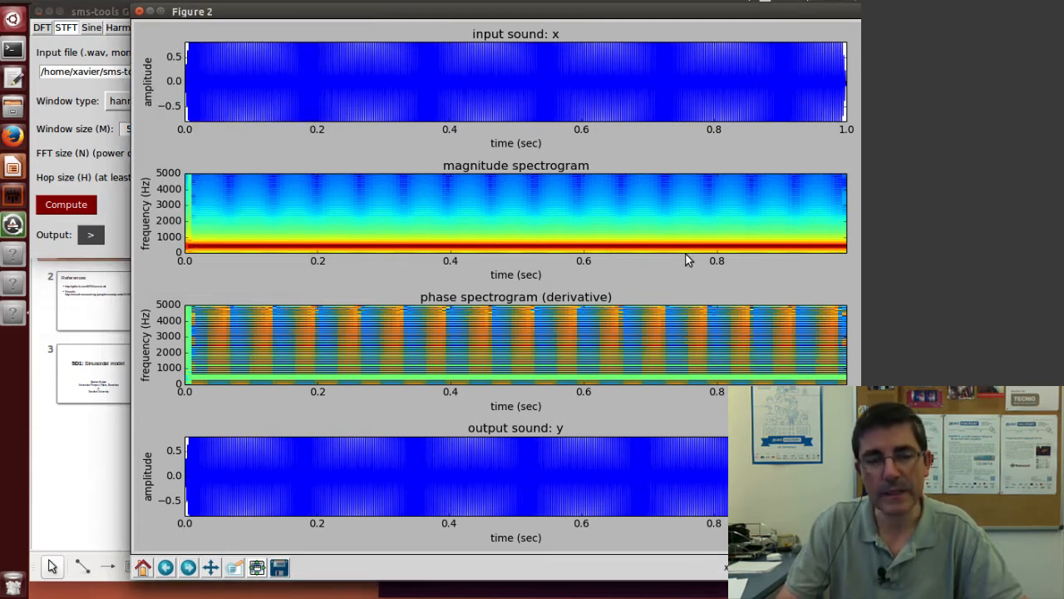
mouse_move(486, 270)
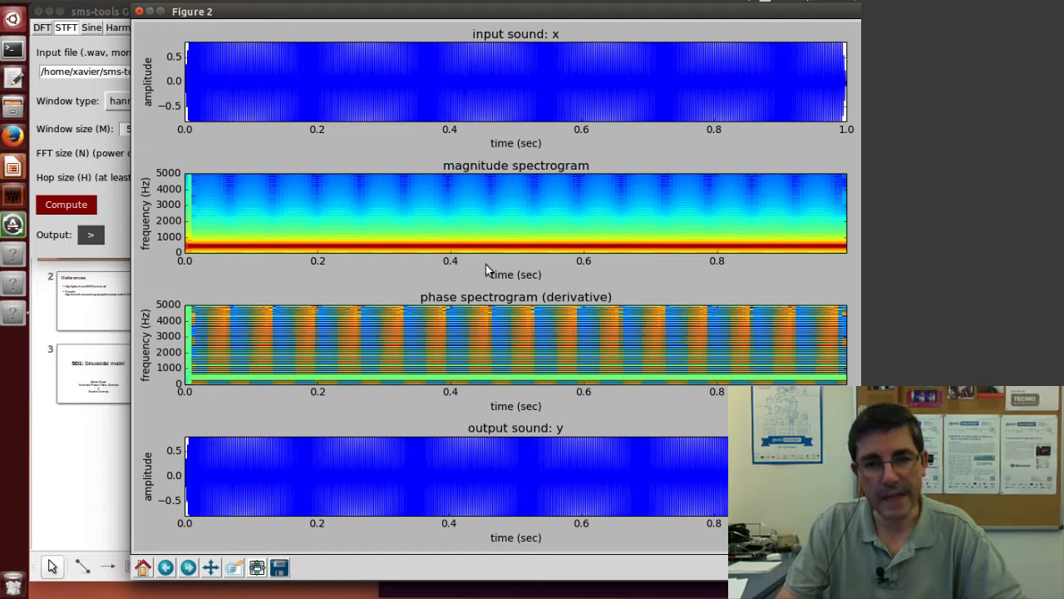
mouse_move(462, 383)
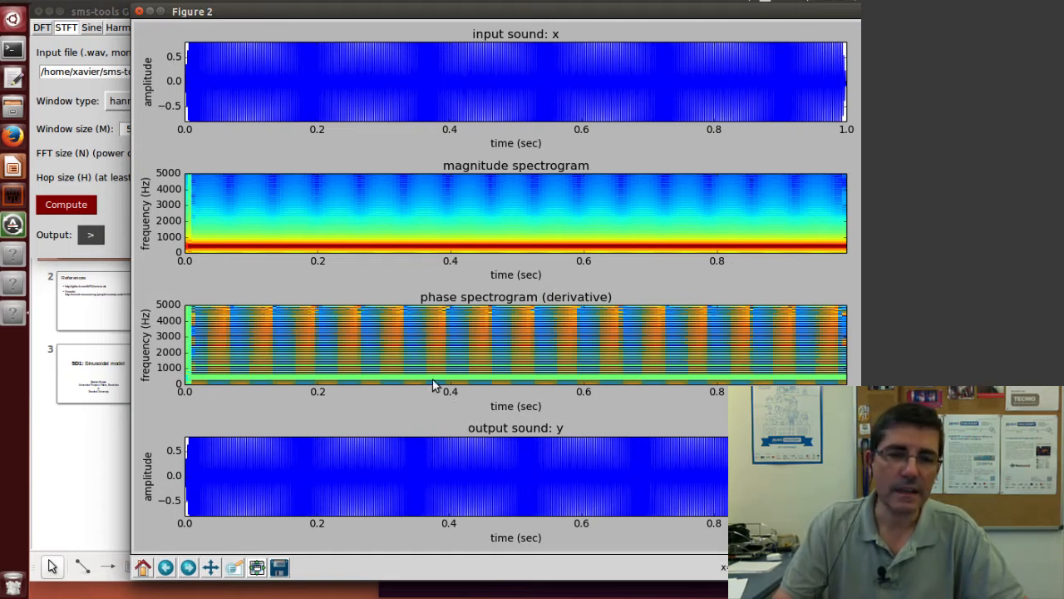
mouse_move(512, 383)
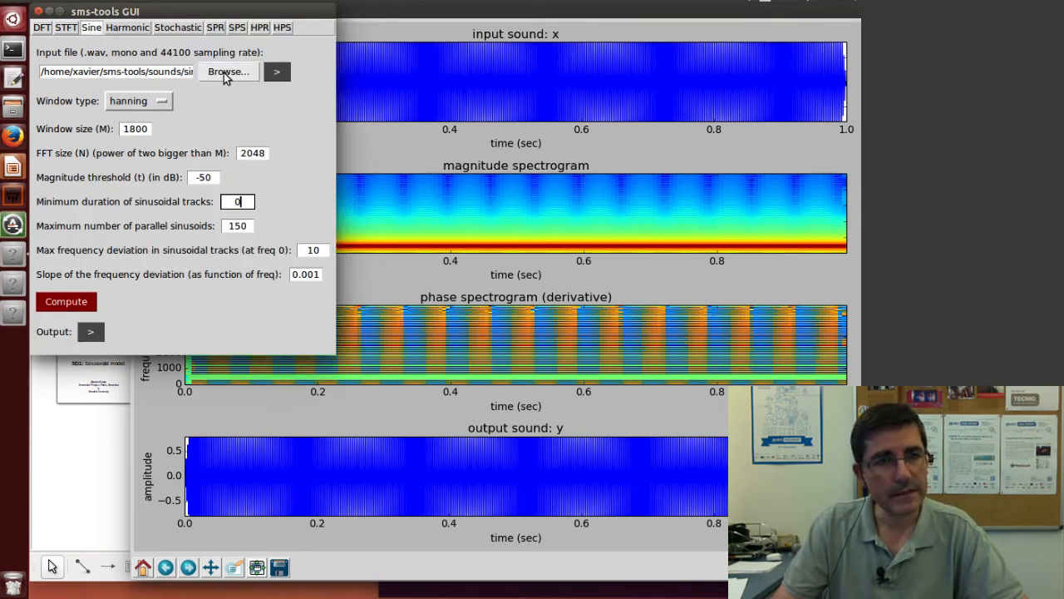
- Load sine-440.wav in the Sine model with window size 511 and FFT size 1024
click(228, 72)
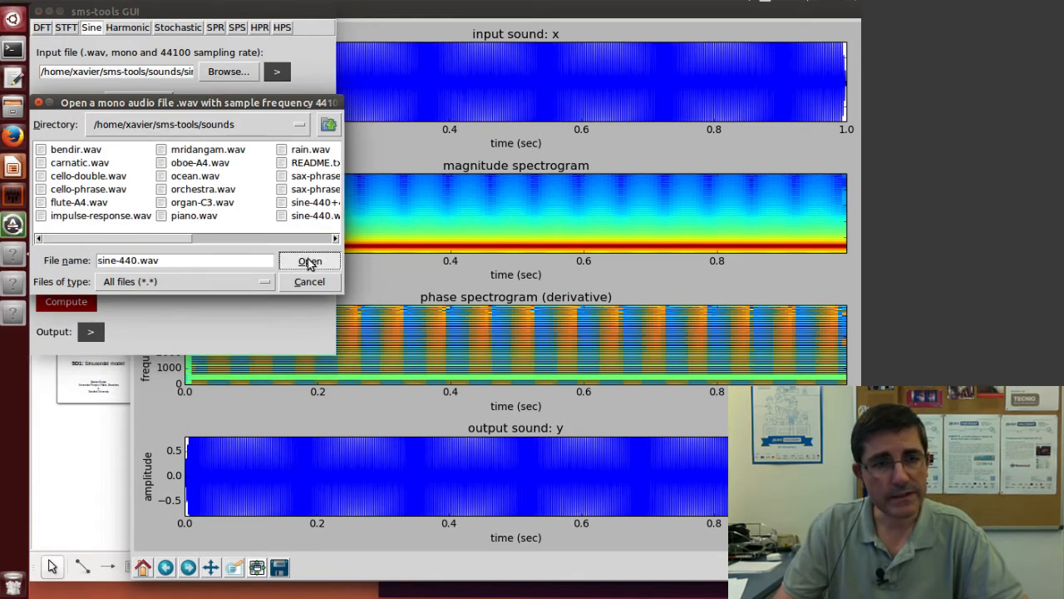
click(309, 259)
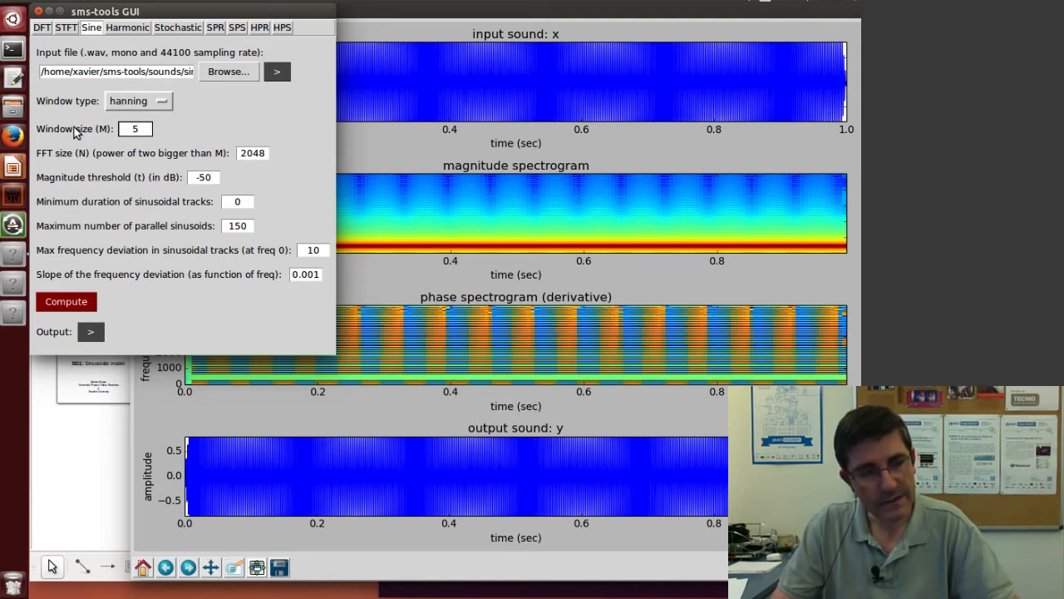
text(11)
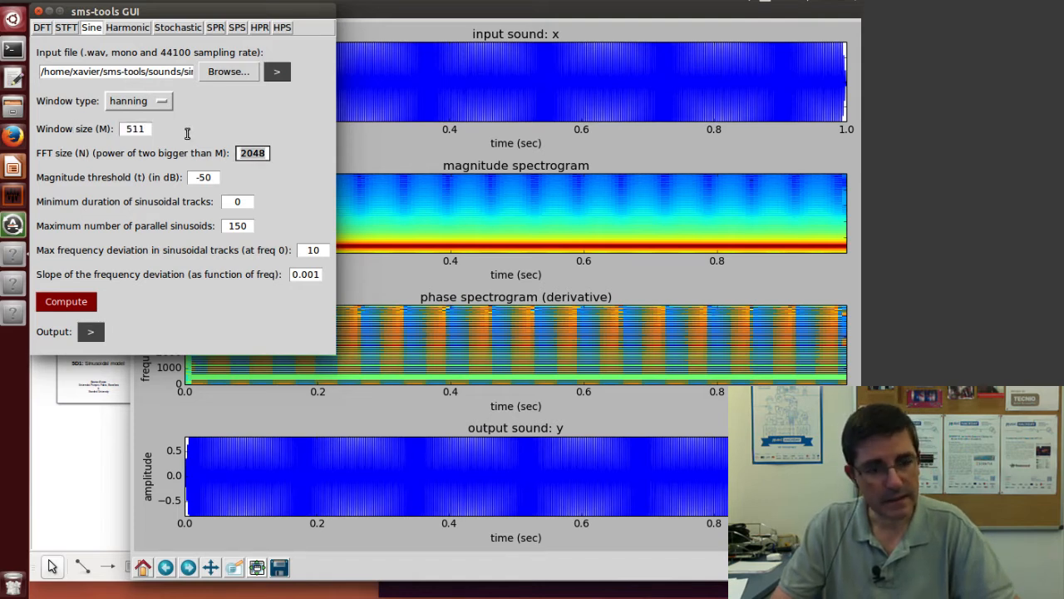
text(1024)
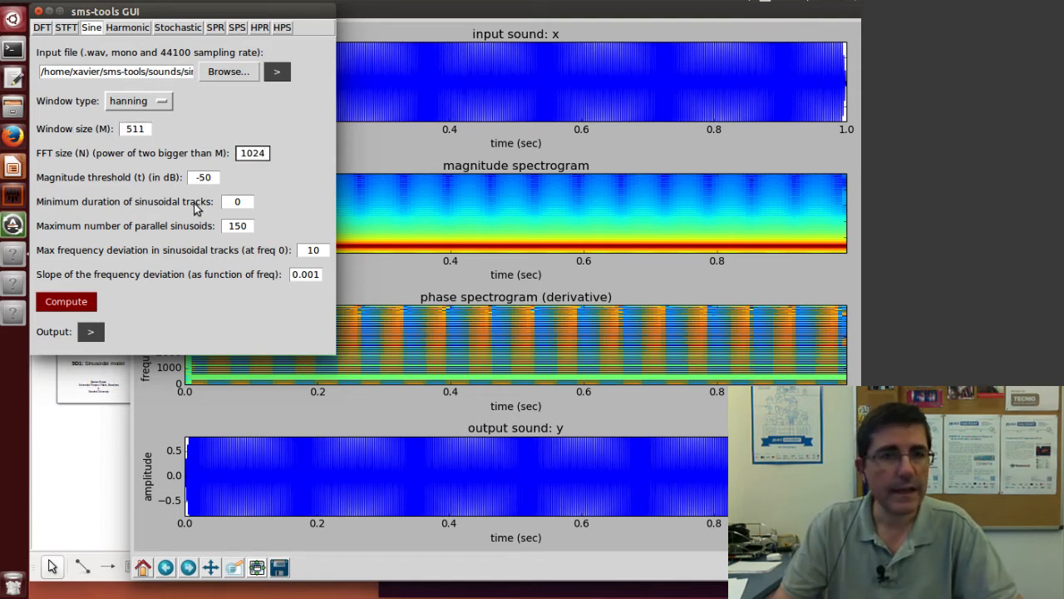
click(253, 153)
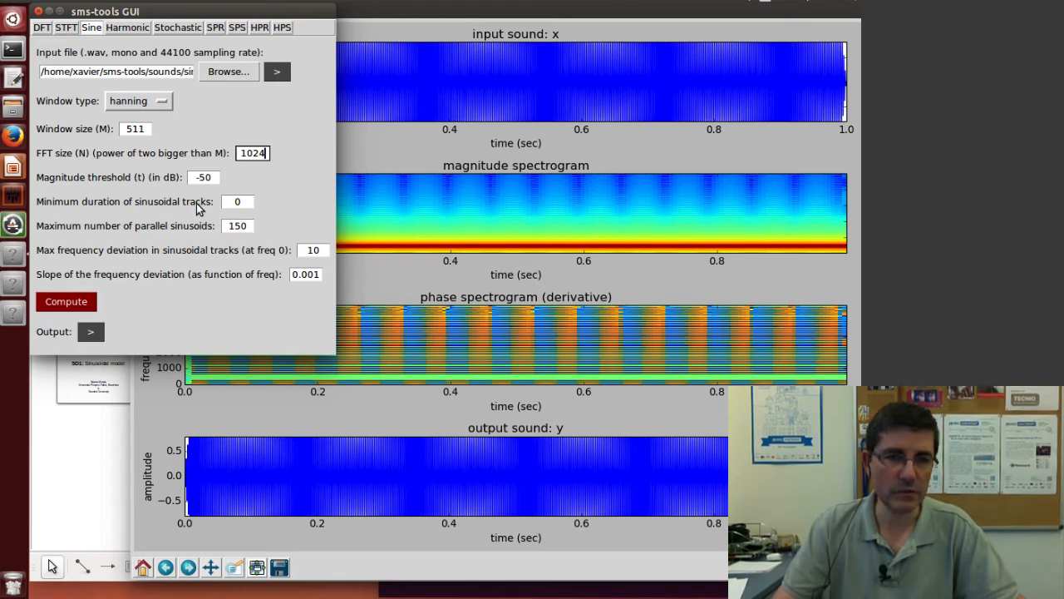
mouse_move(130, 182)
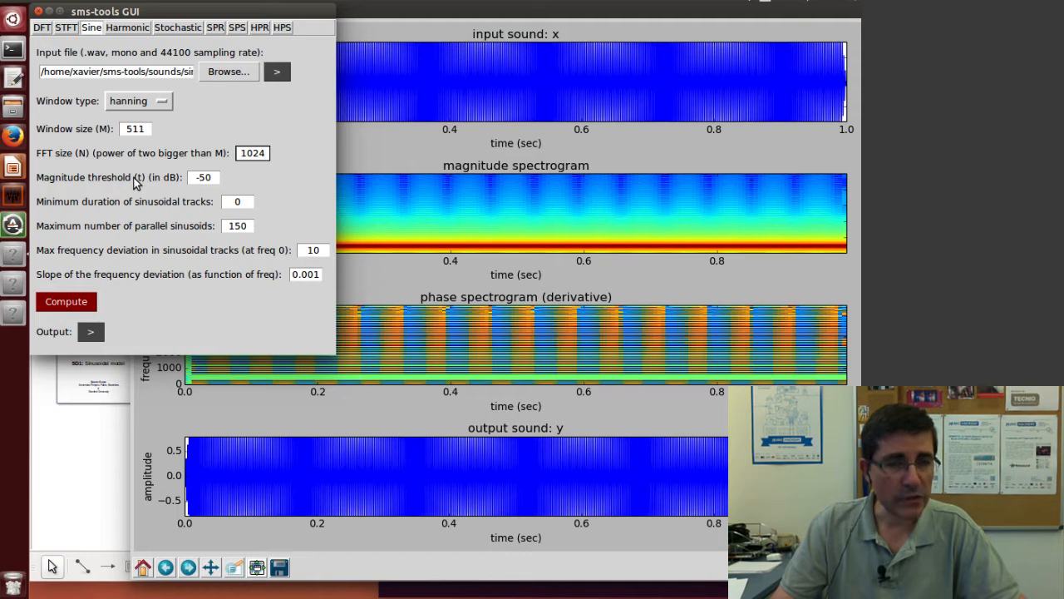
click(253, 153)
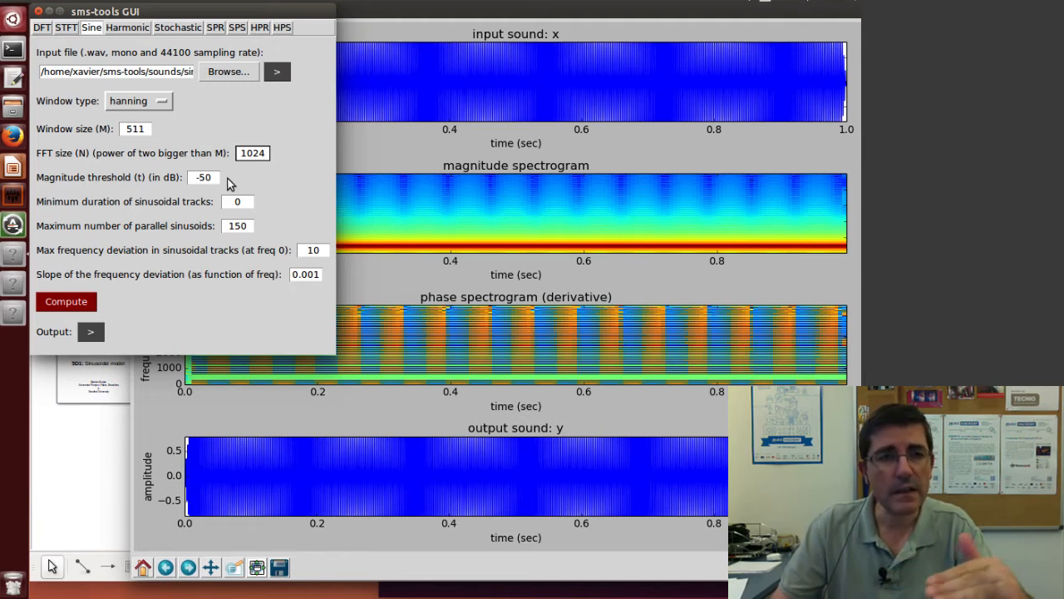
click(253, 153)
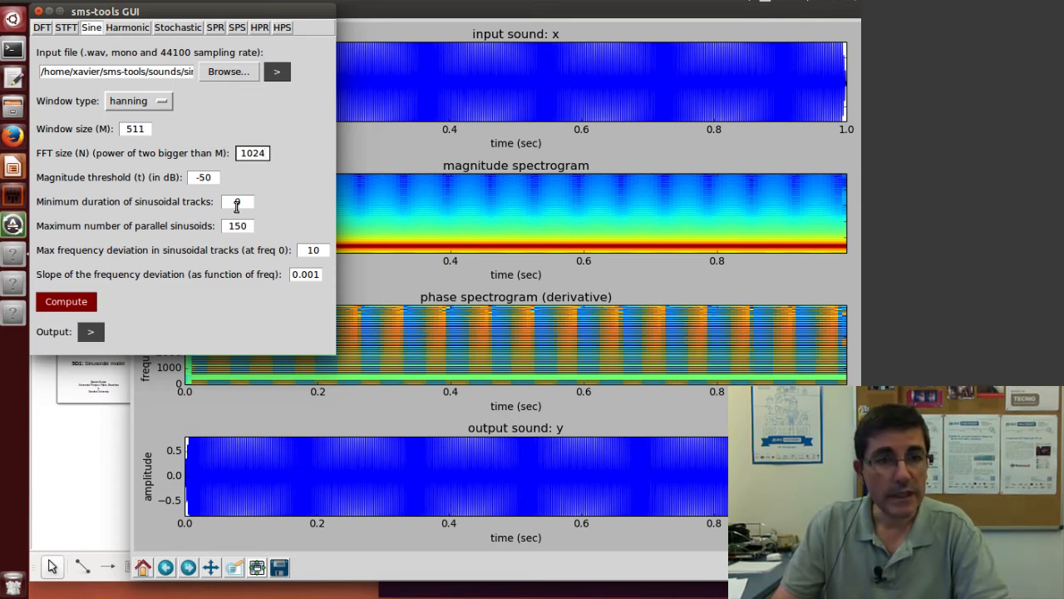
text(0)
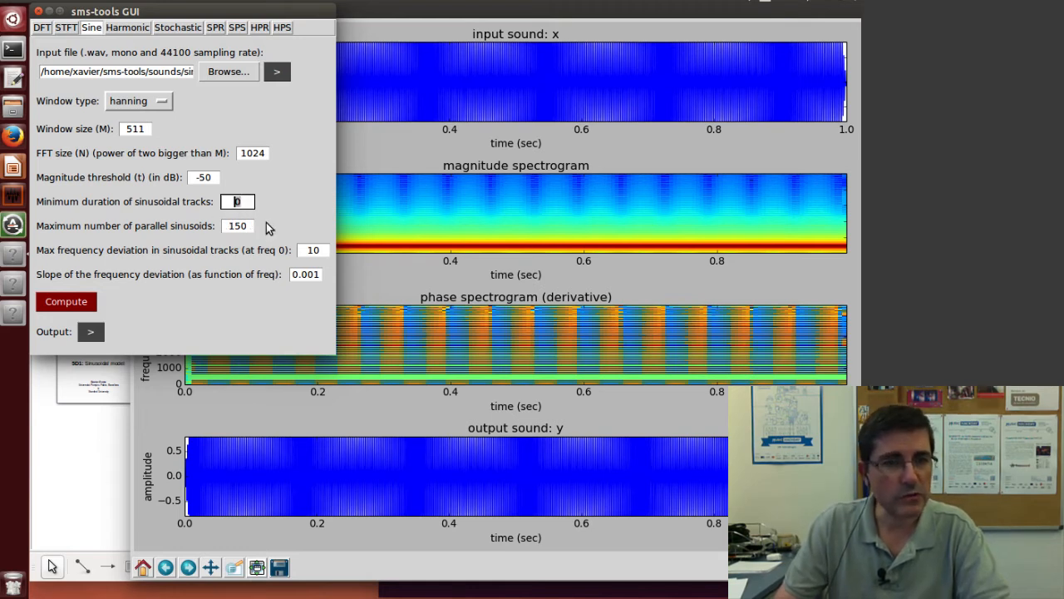
click(236, 227)
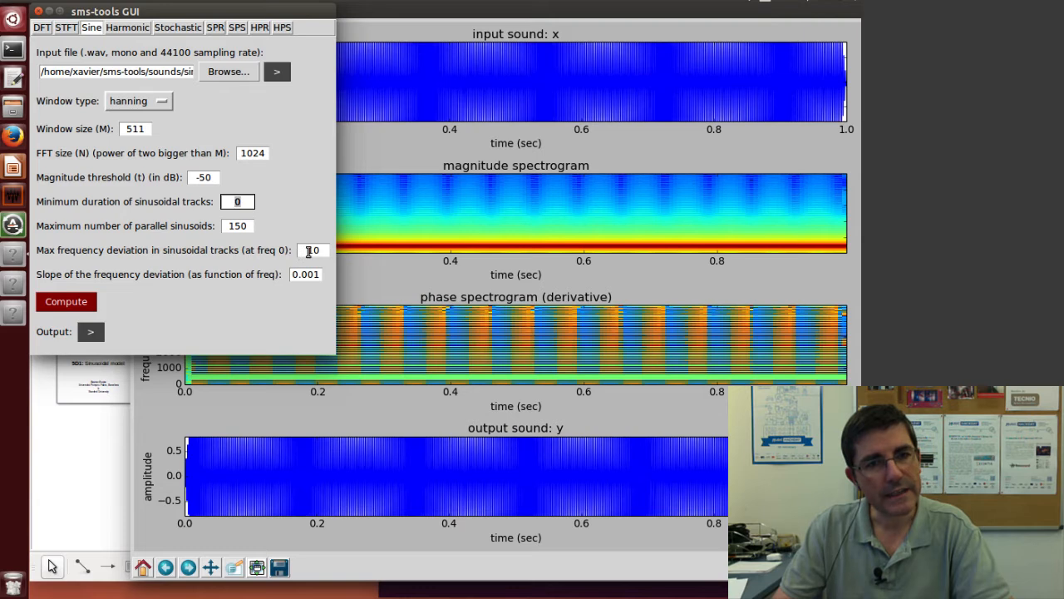
mouse_move(283, 253)
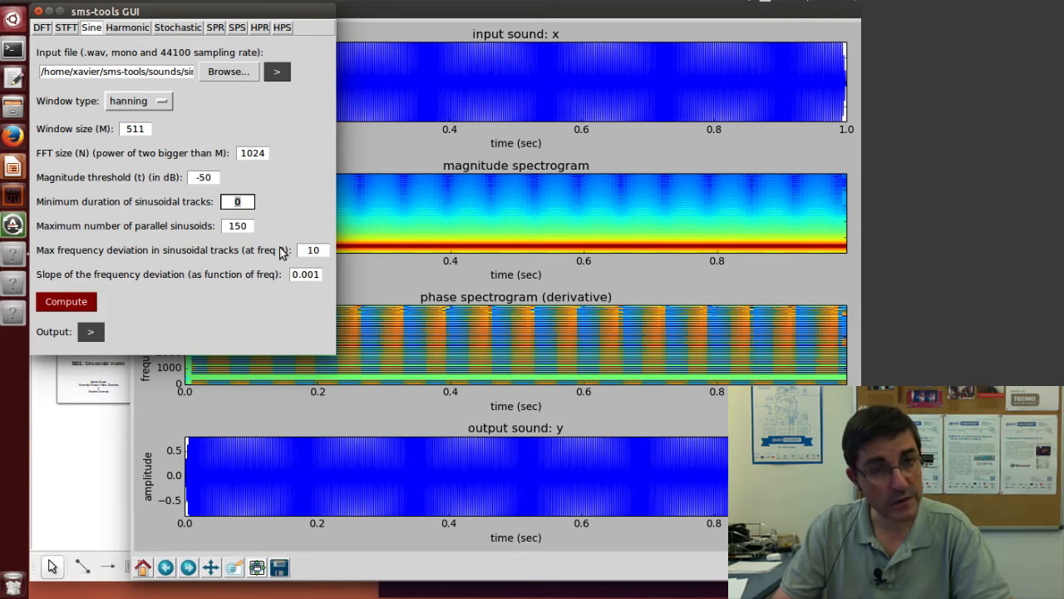
click(236, 201)
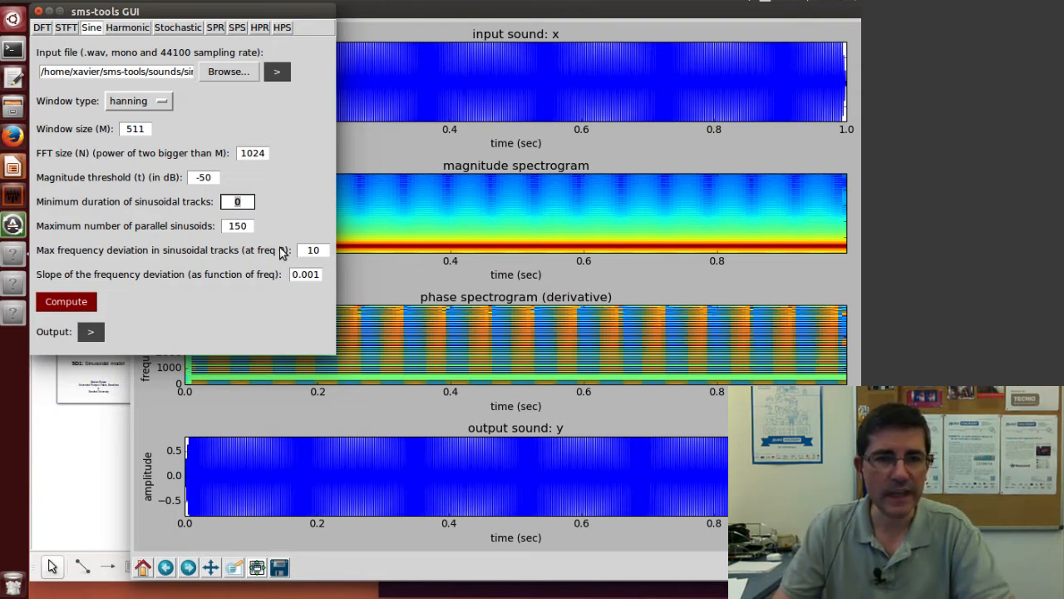
click(237, 202)
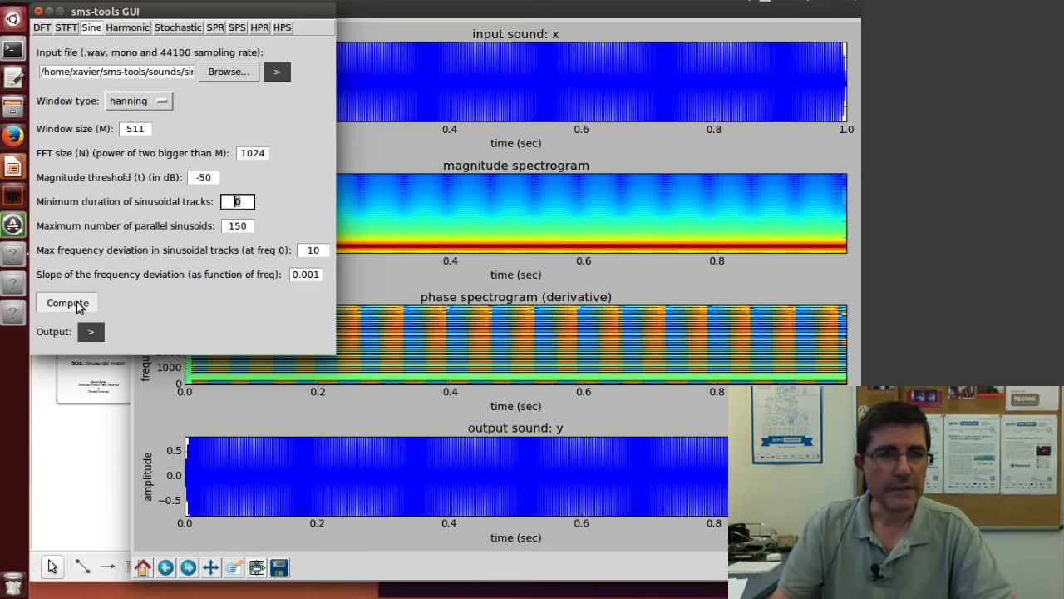
- Compute the sine analysis and move its track figure aside to view the two steady lines below 1000 Hz
click(67, 303)
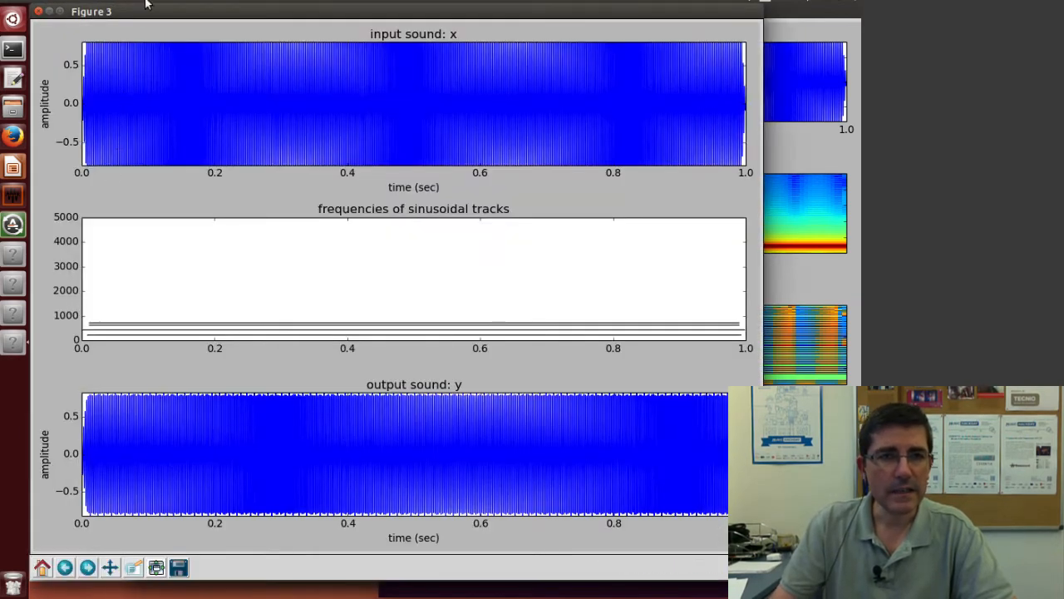
drag(92, 10, 183, 10)
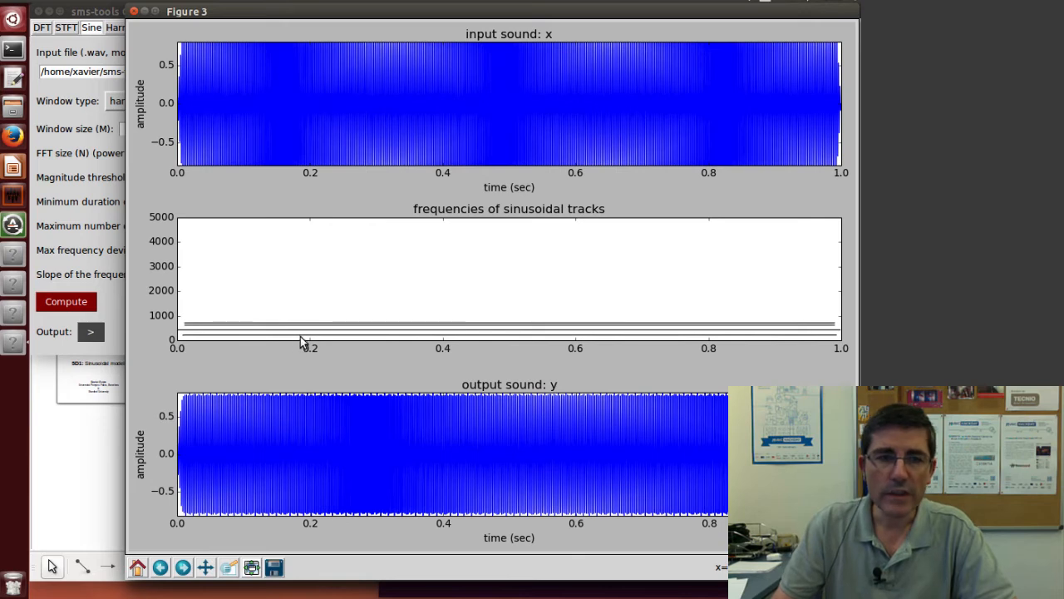
mouse_move(210, 364)
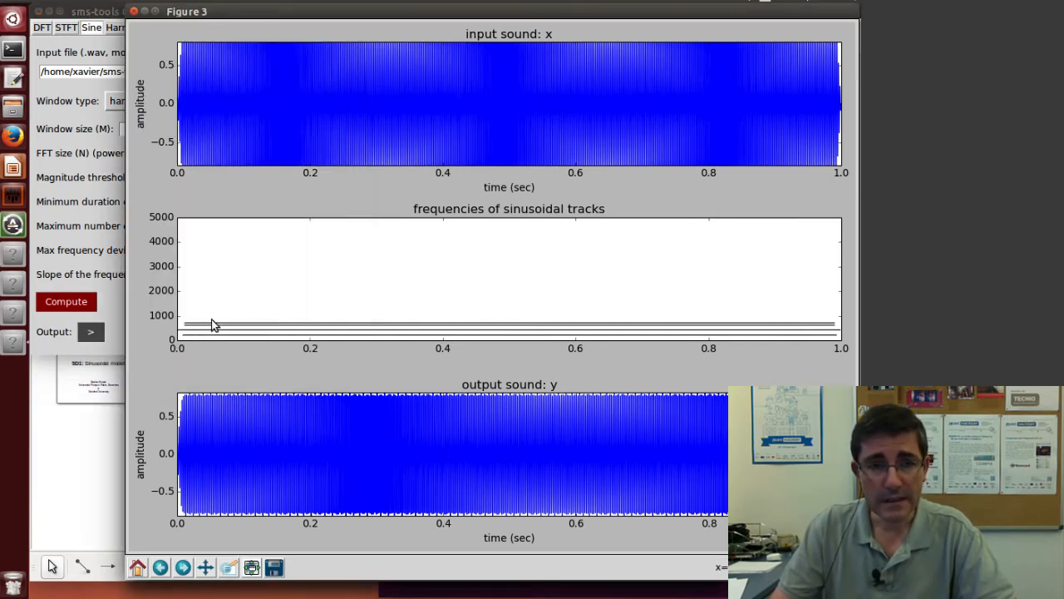
mouse_move(246, 348)
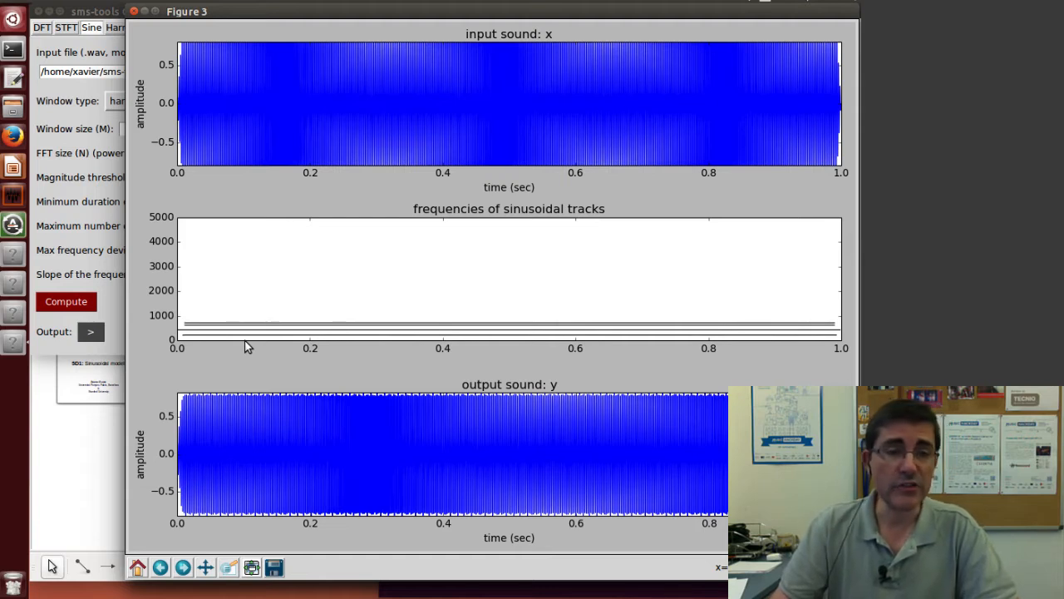
mouse_move(239, 336)
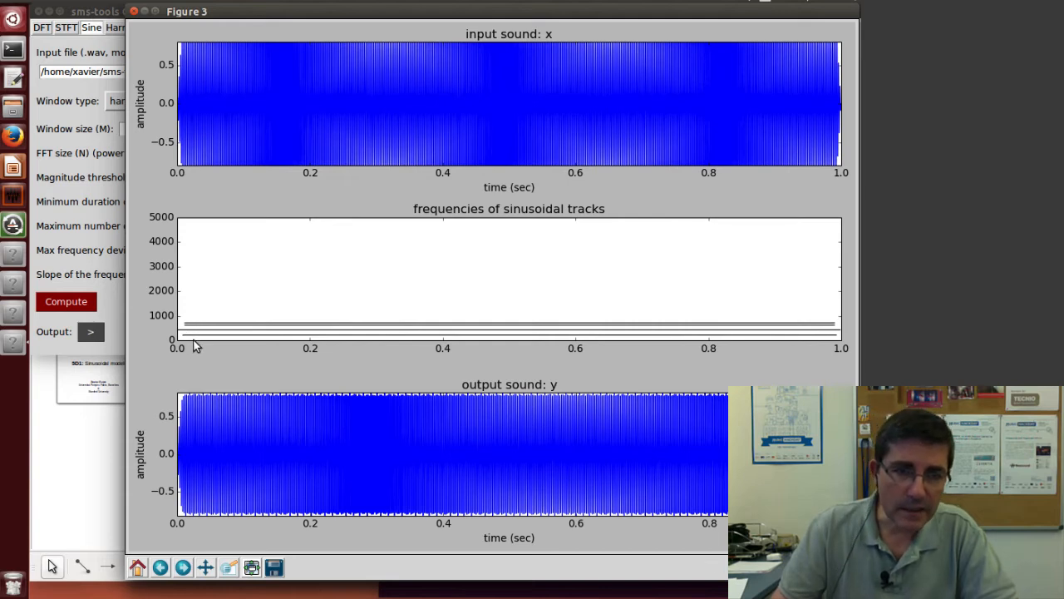
mouse_move(213, 336)
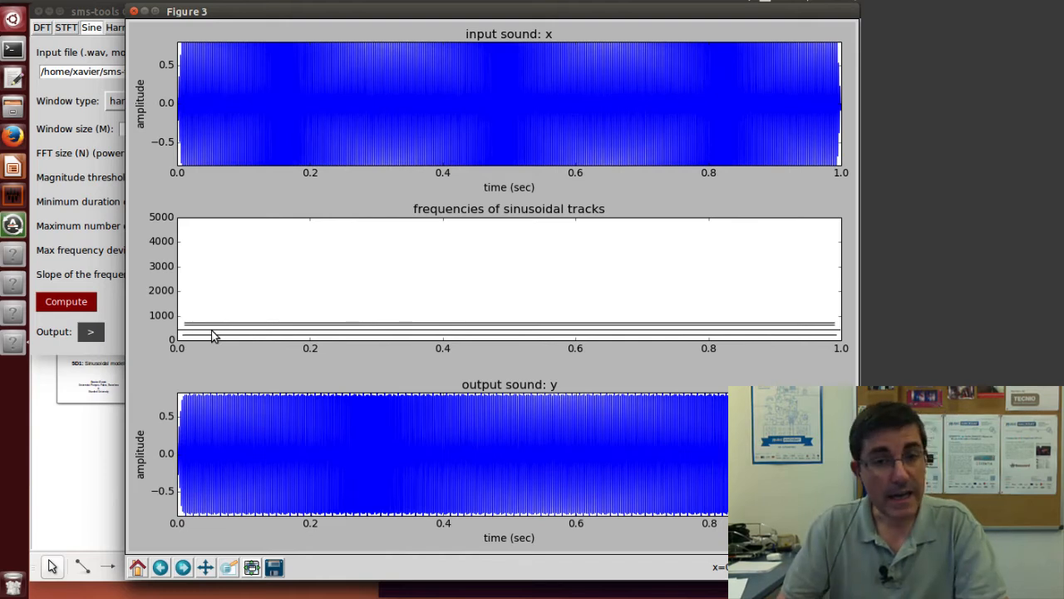
mouse_move(231, 323)
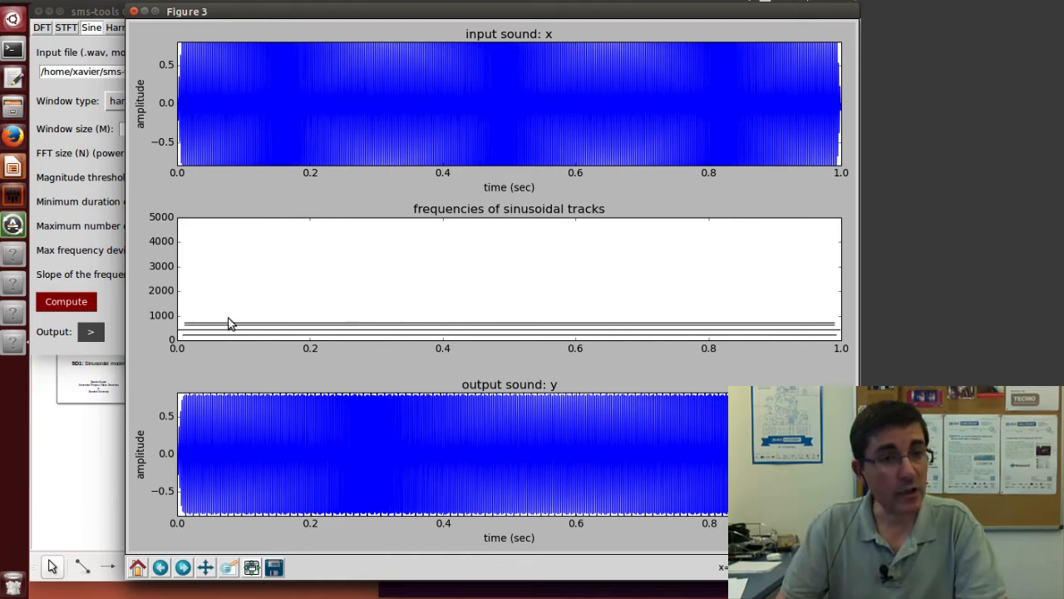
mouse_move(113, 308)
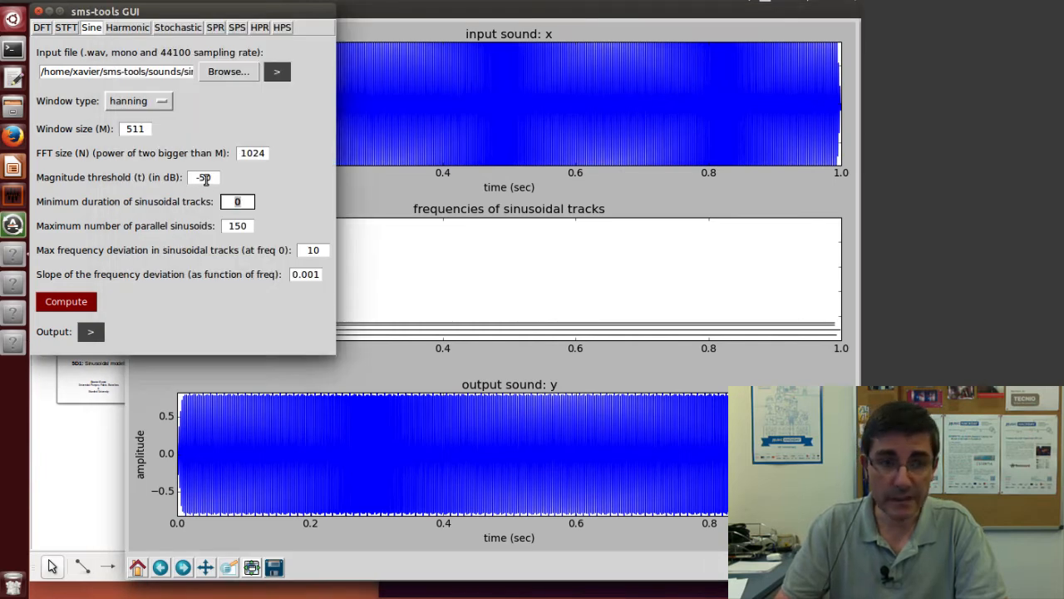
- Bring the earlier DFT spectrum figure back to the front to examine the broad 440 Hz peak
click(66, 301)
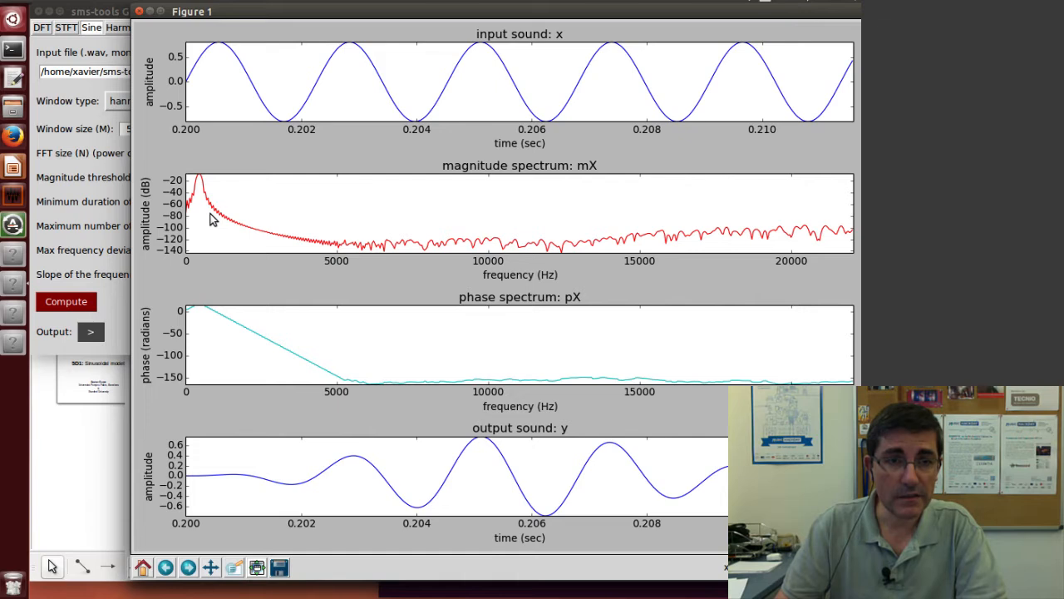
mouse_move(233, 523)
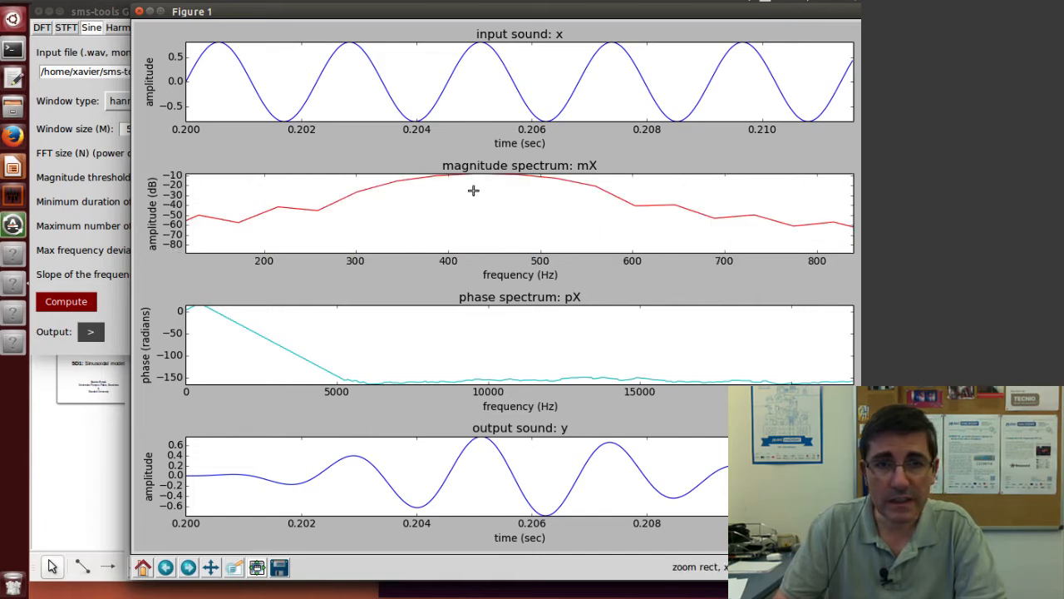
mouse_move(750, 204)
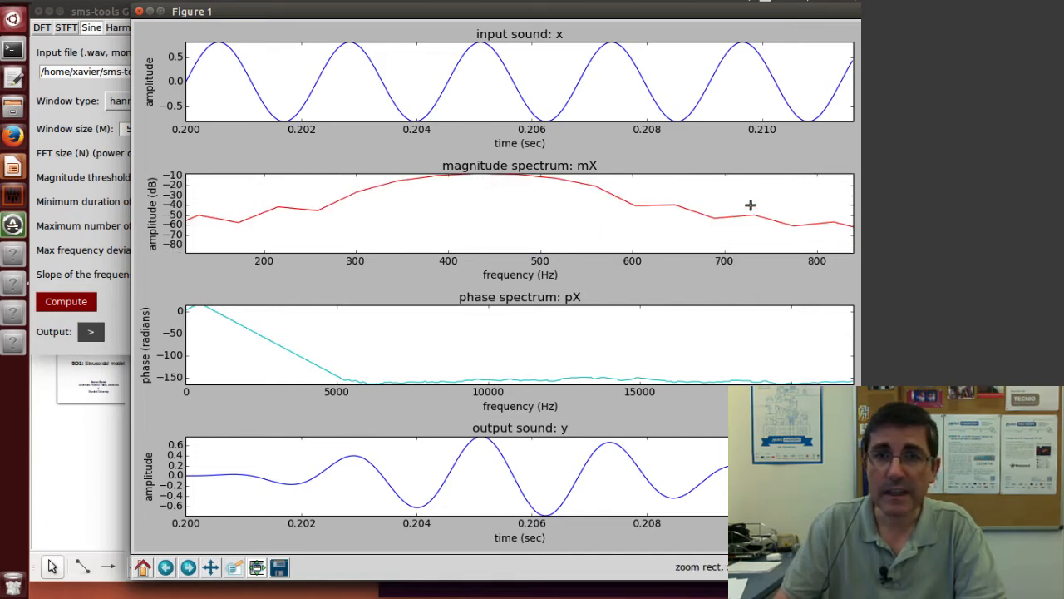
mouse_move(287, 207)
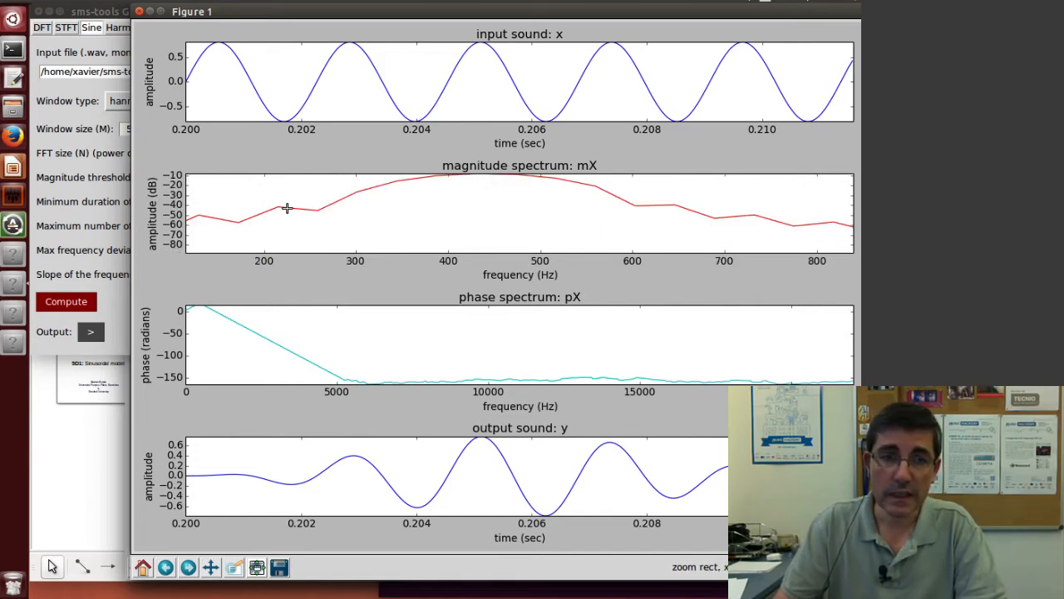
mouse_move(272, 209)
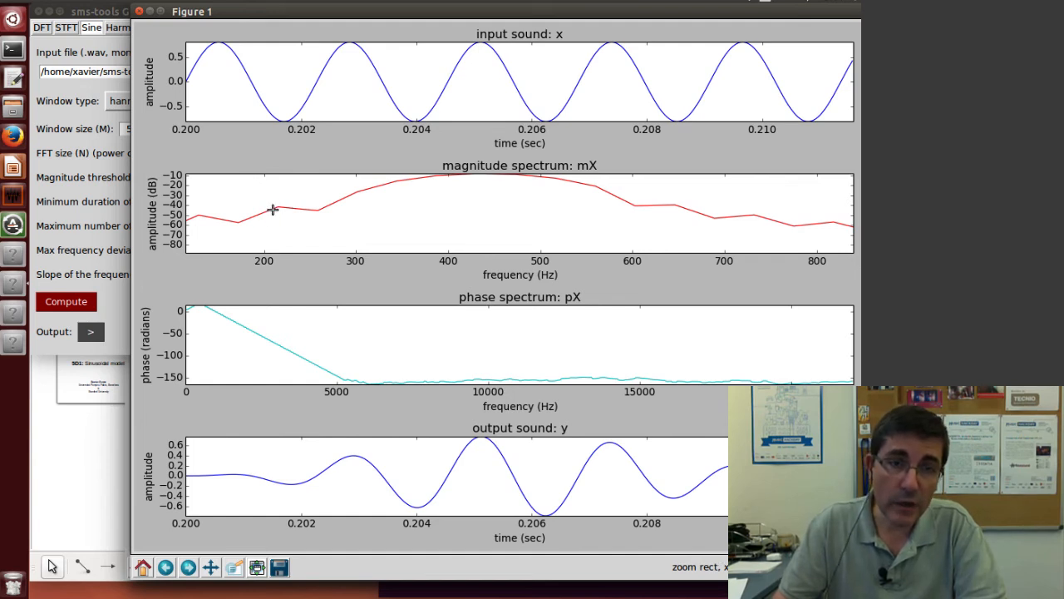
mouse_move(465, 177)
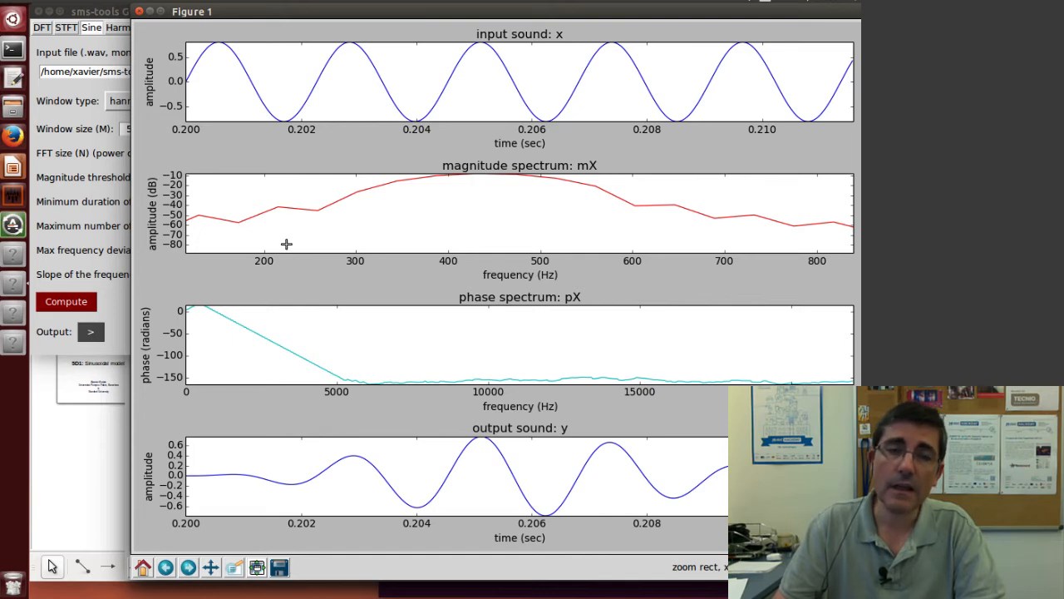
mouse_move(183, 283)
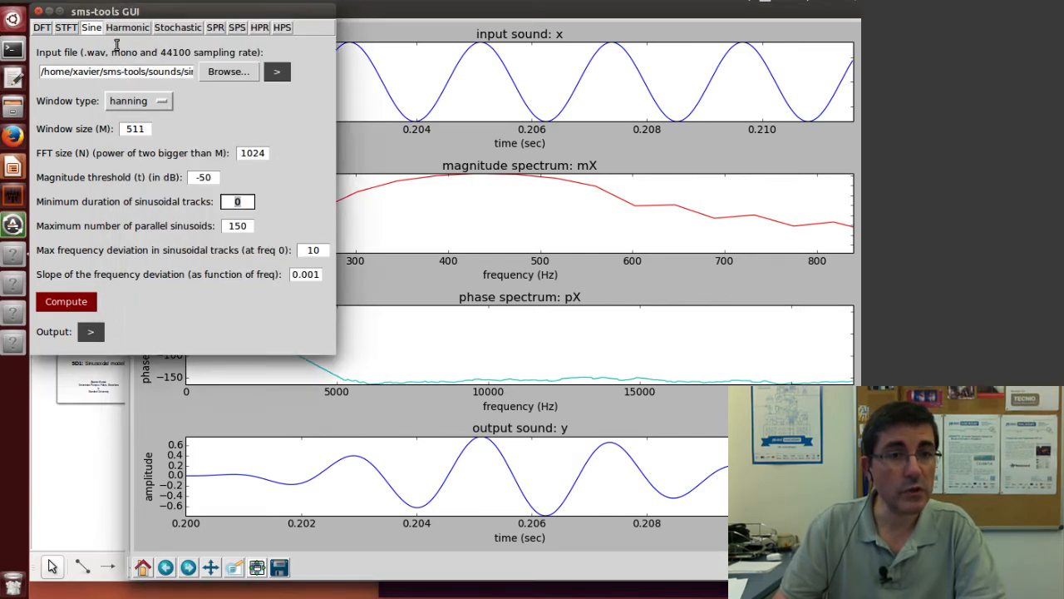
- Re-run the sine analysis with the magnitude threshold at −20 dB
click(237, 201)
text(-20)
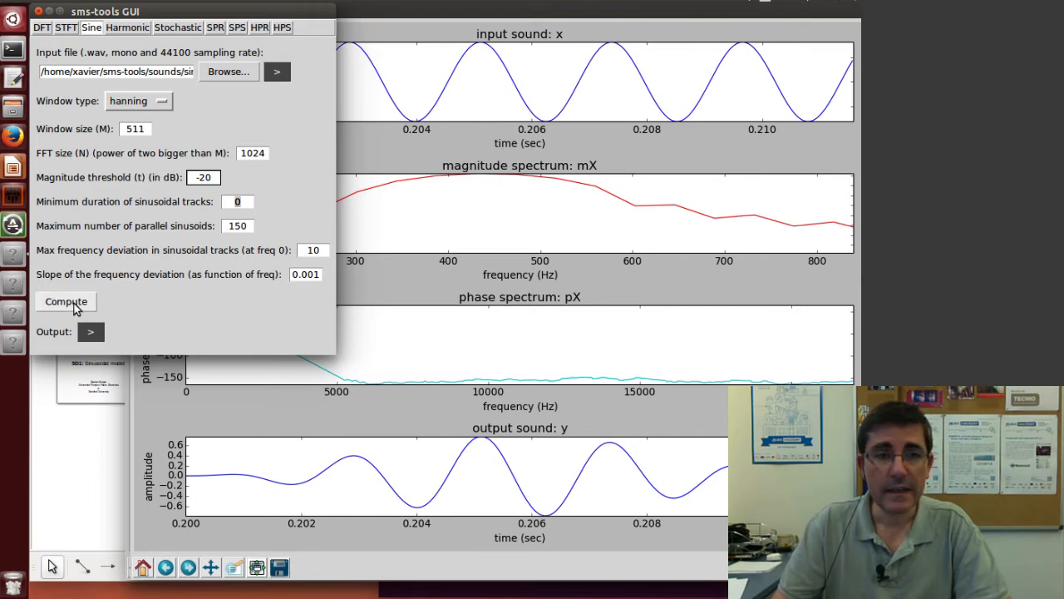
click(66, 301)
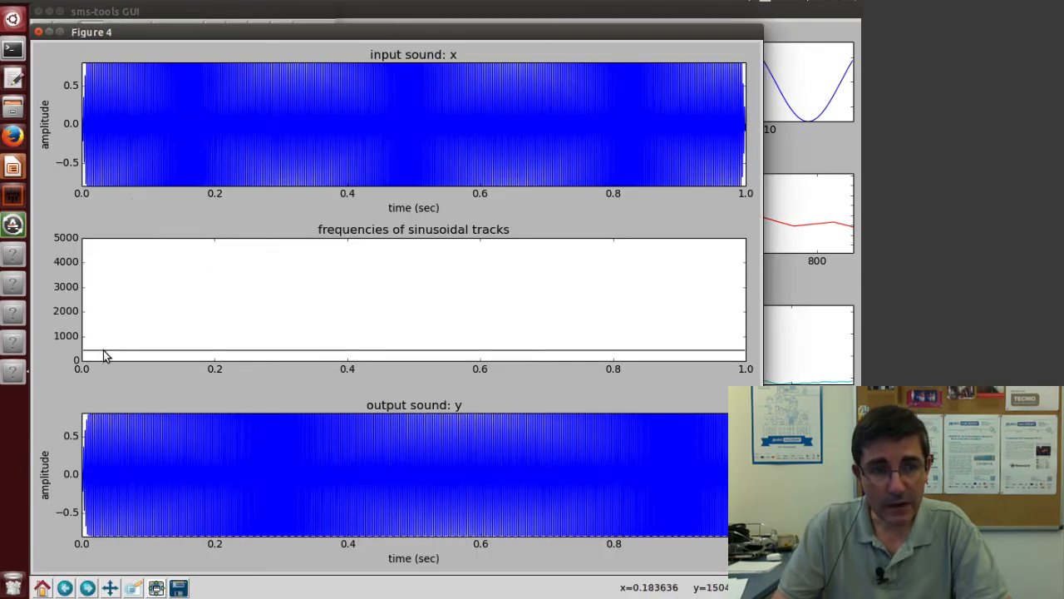
mouse_move(612, 361)
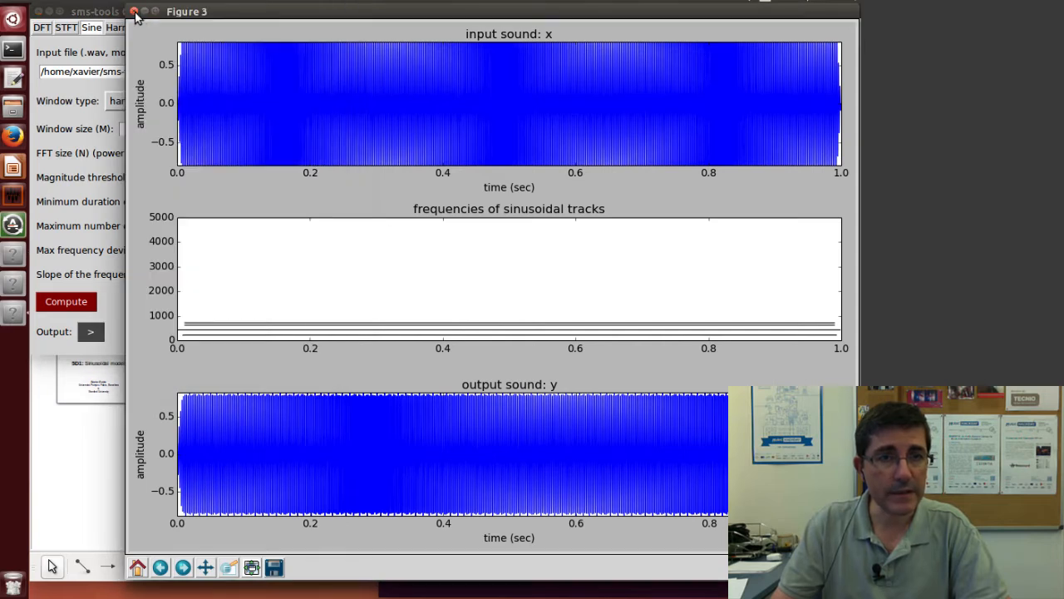
- Close the track figure and load sine-440+490.wav as the DFT input sound
click(67, 26)
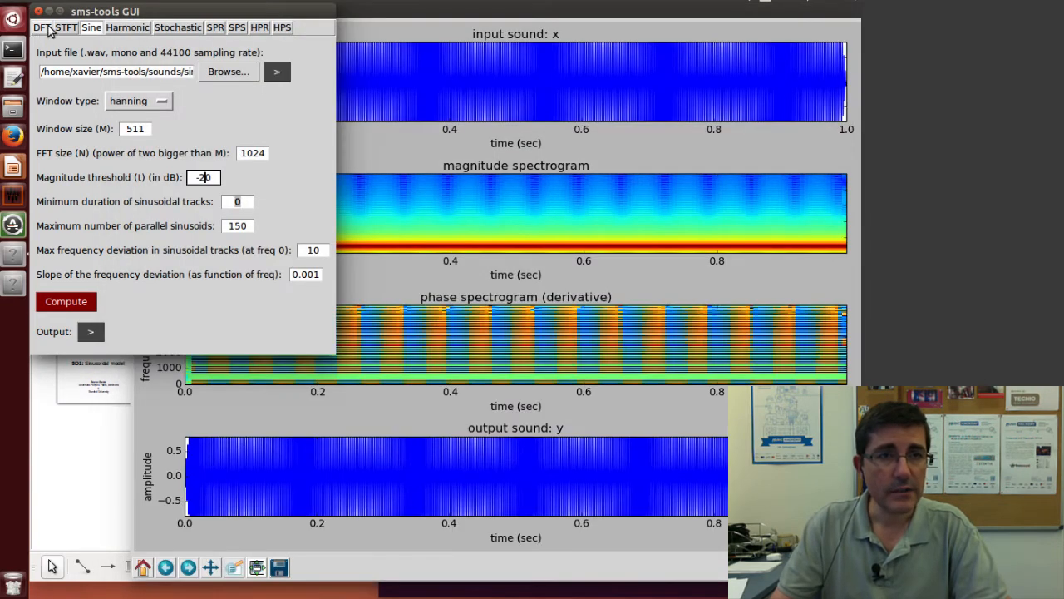
click(40, 26)
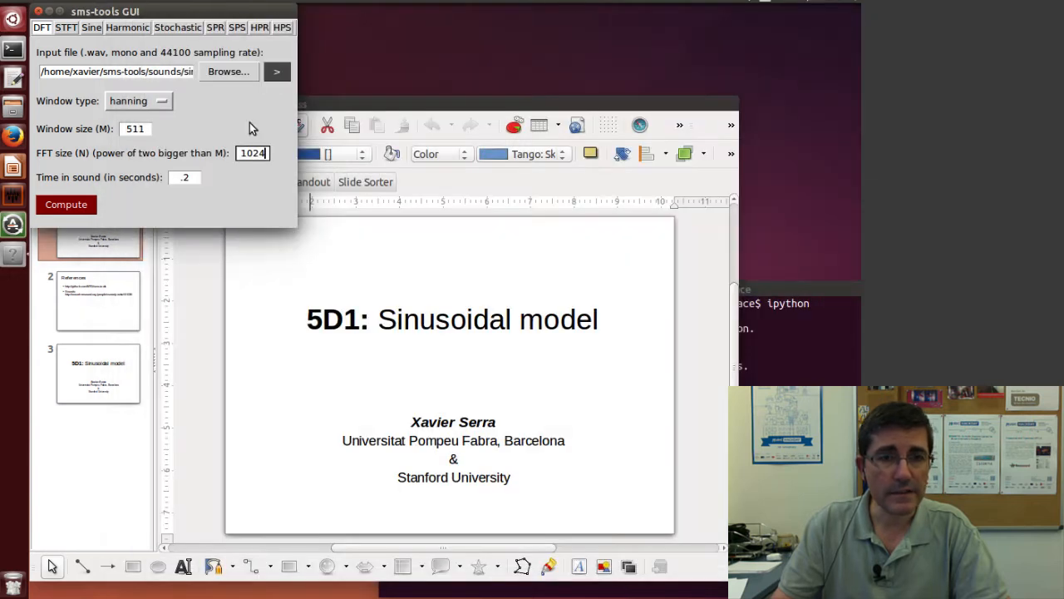
mouse_move(83, 242)
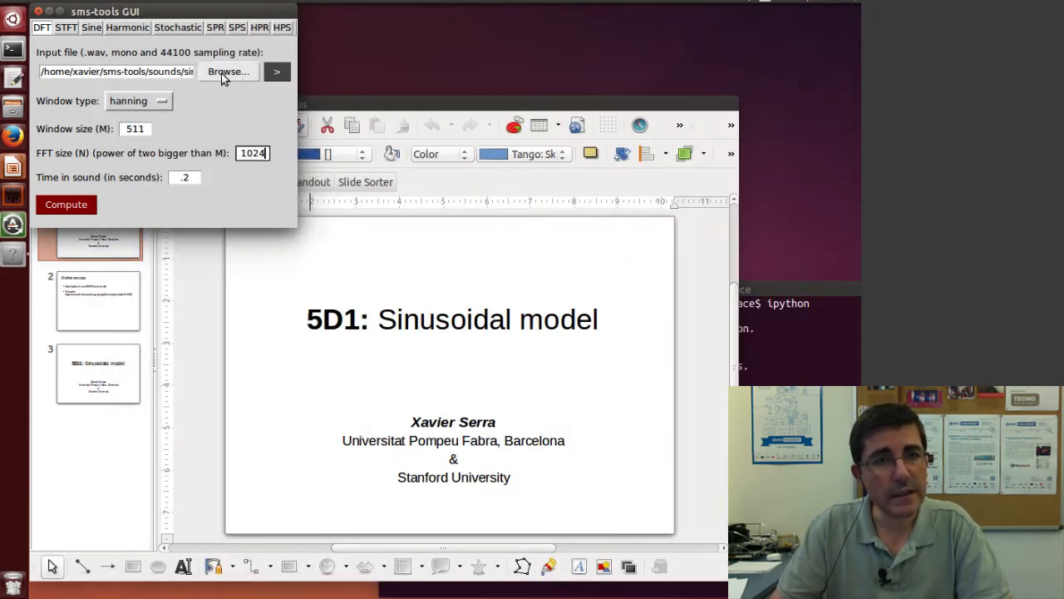
click(228, 70)
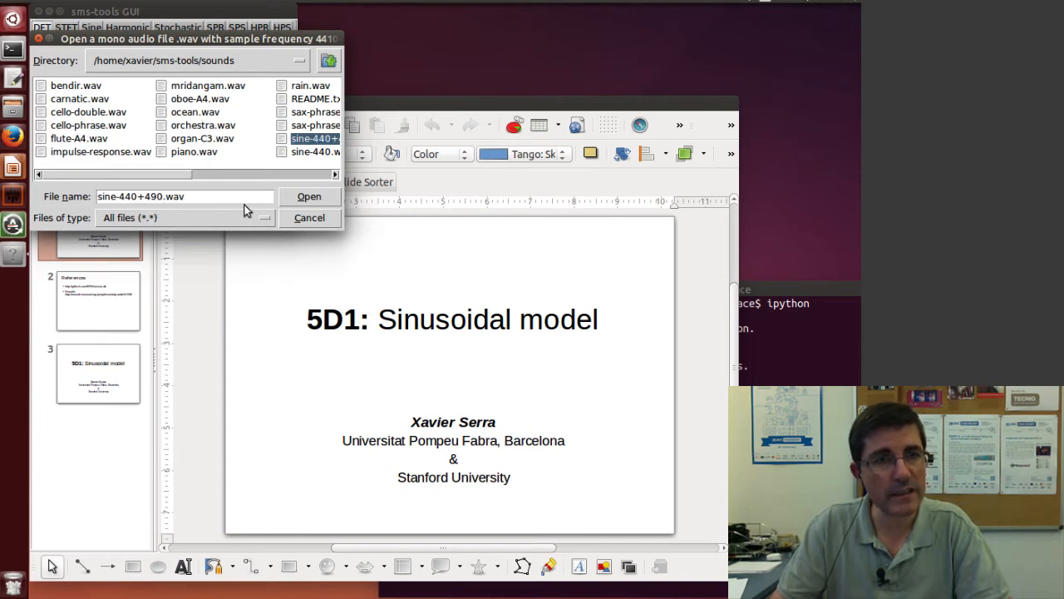
click(309, 197)
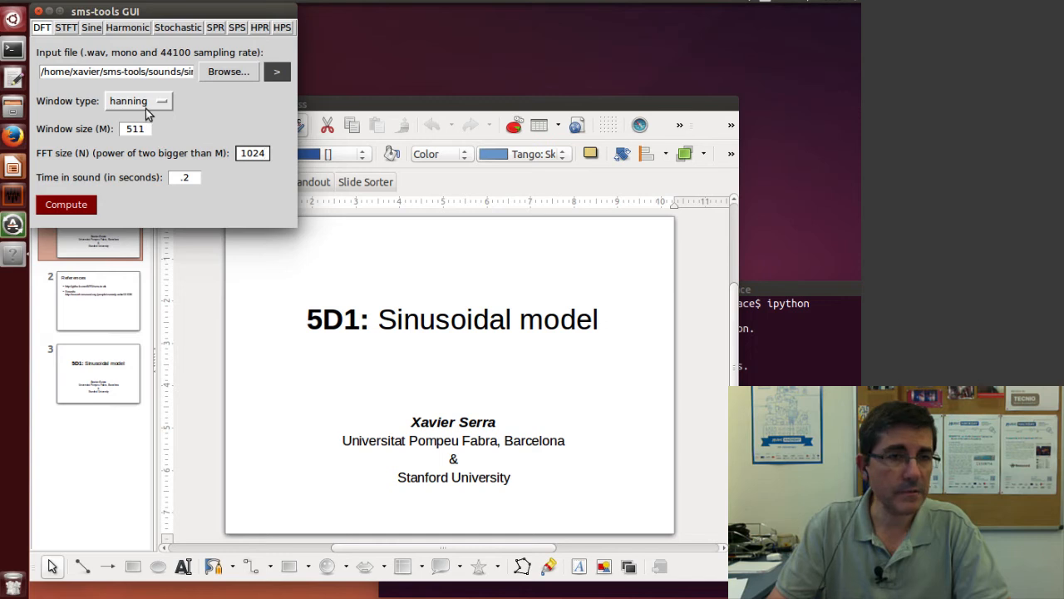
click(253, 153)
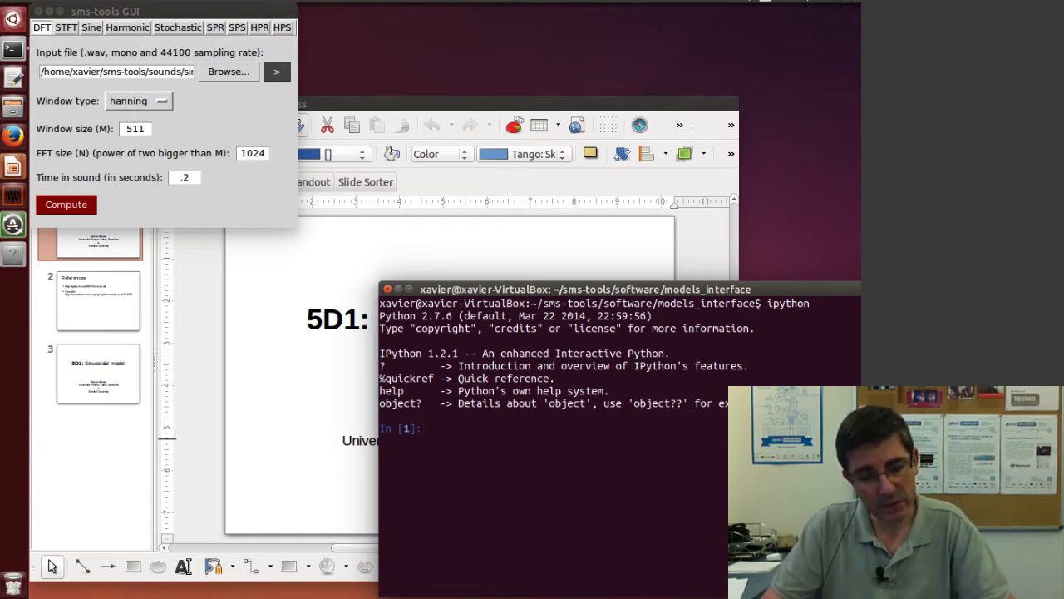
- Evaluate 4 * 44100 / 50.0 in IPython, giving the needed window size 3528.0
text(4 *)
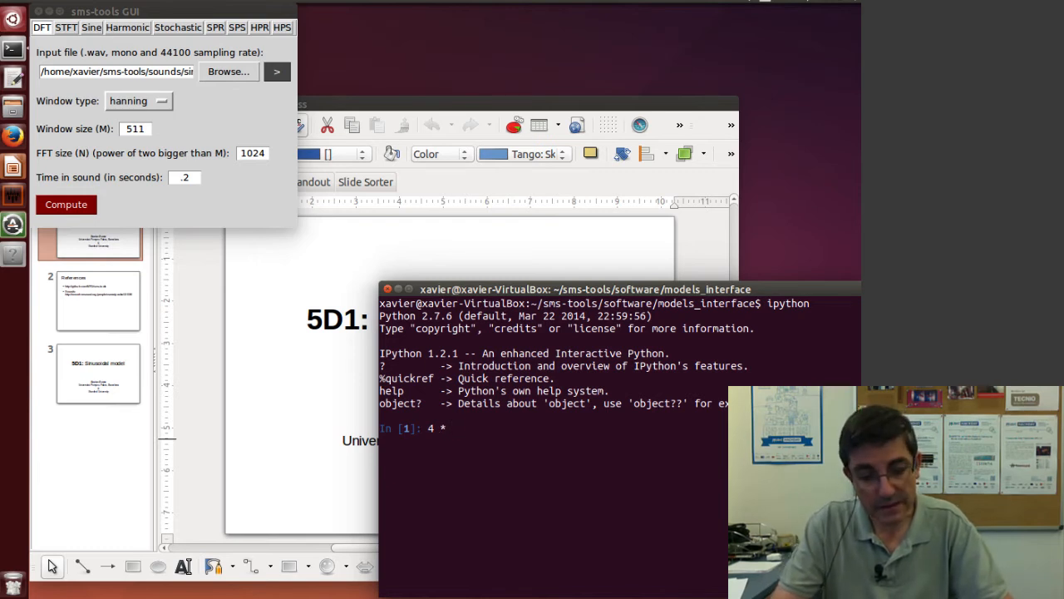
text(44100 /)
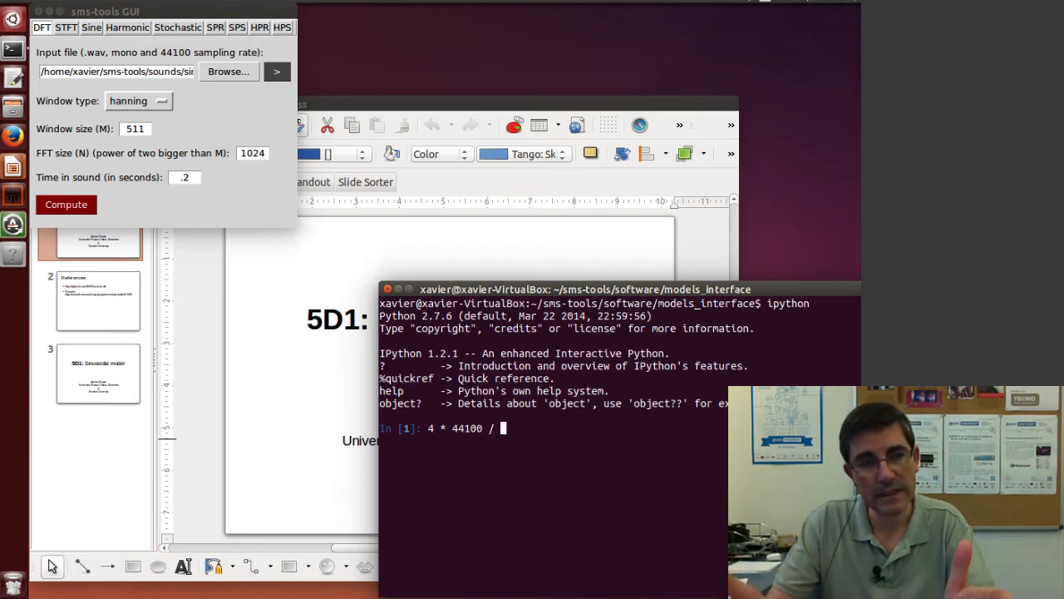
text(50.0)
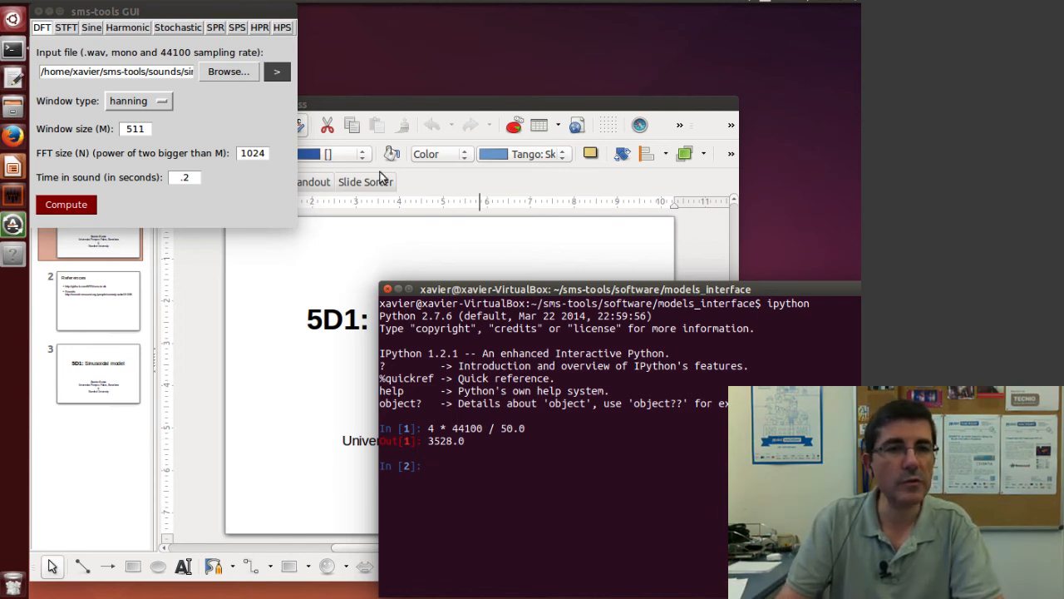
- Compute the two-sine DFT with window size 3529 and FFT size 4096, resolving two peaks
click(135, 130)
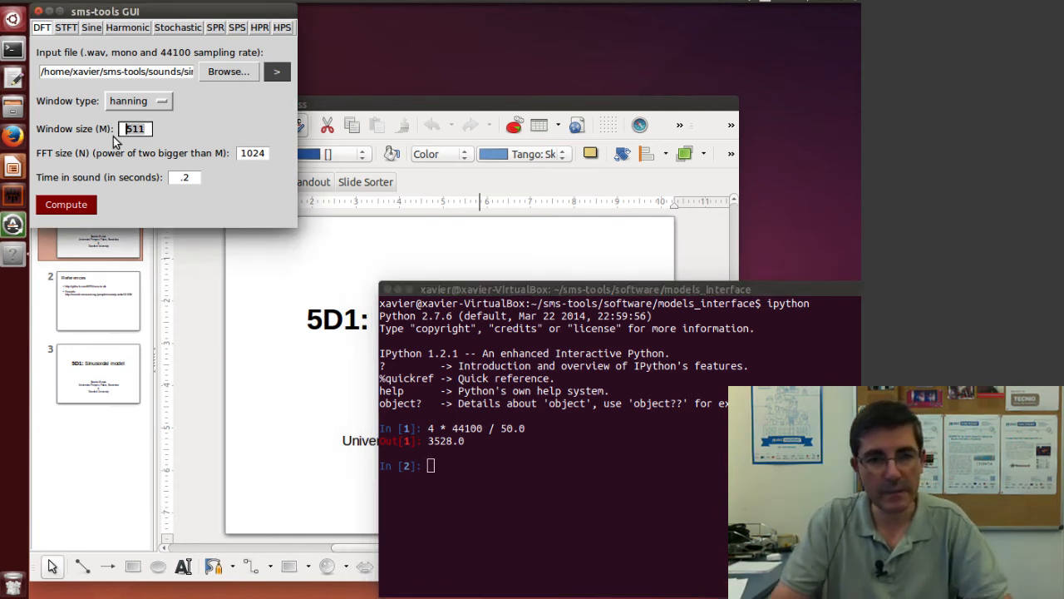
text(3)
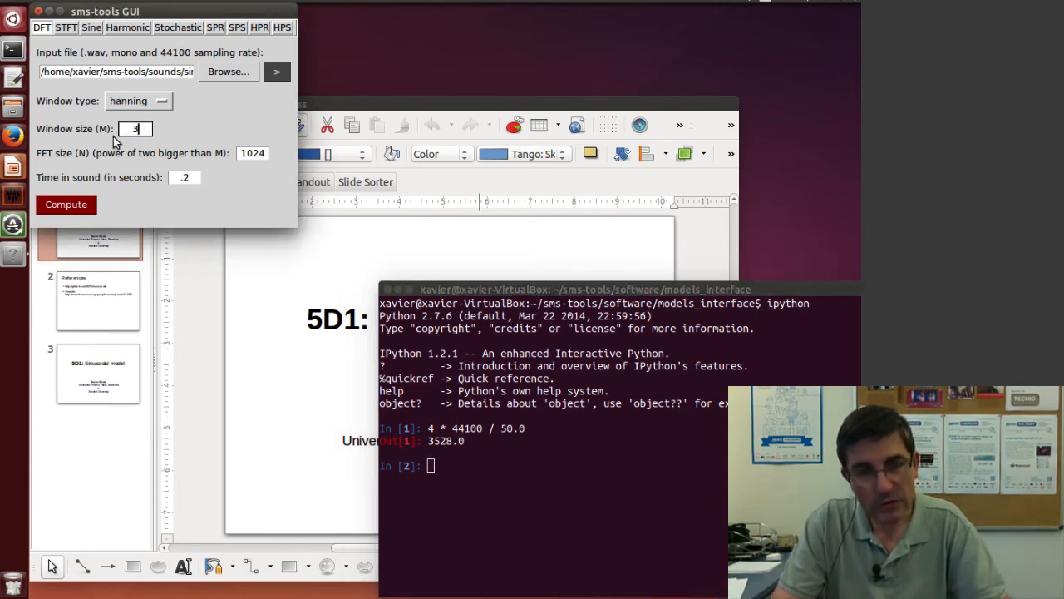
text(52)
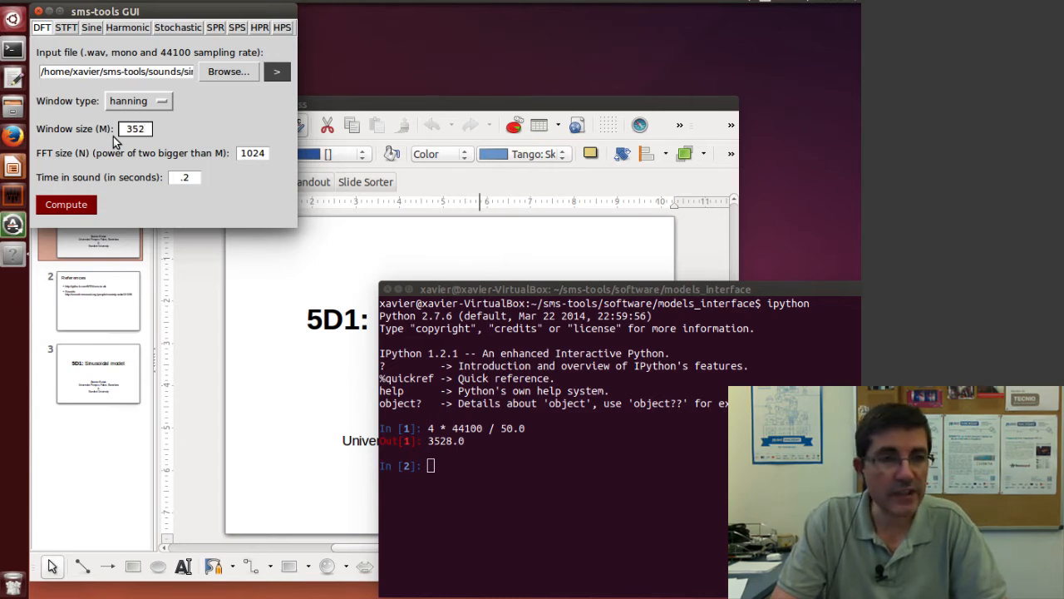
text(3529)
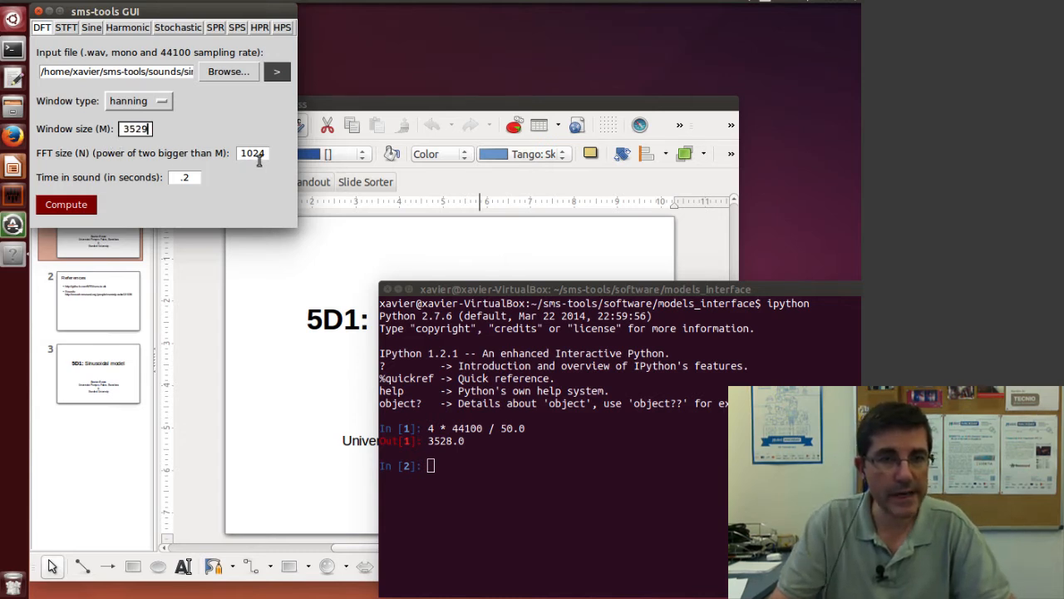
click(253, 153)
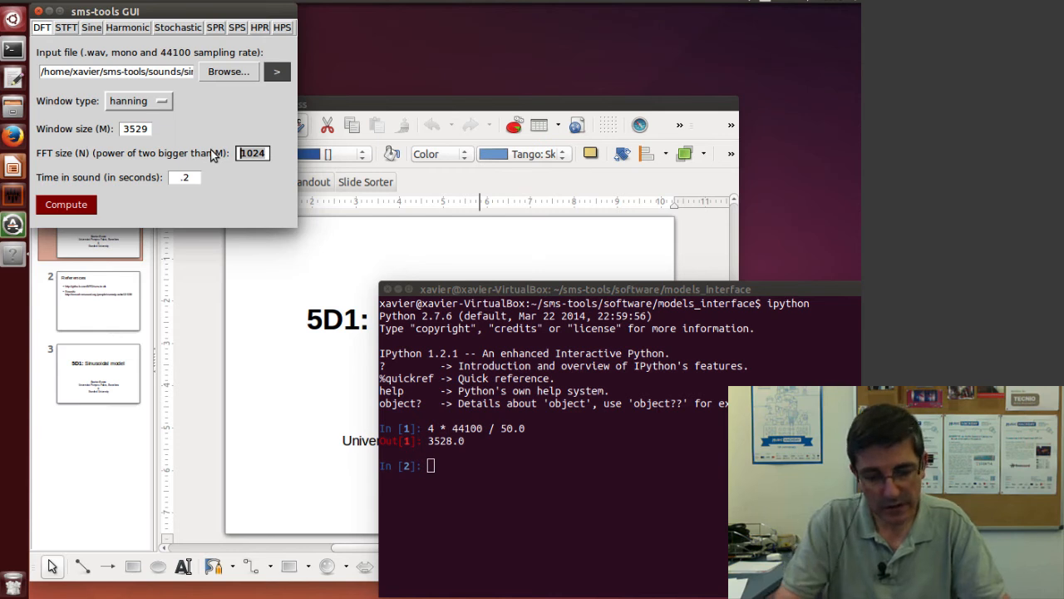
text(4096)
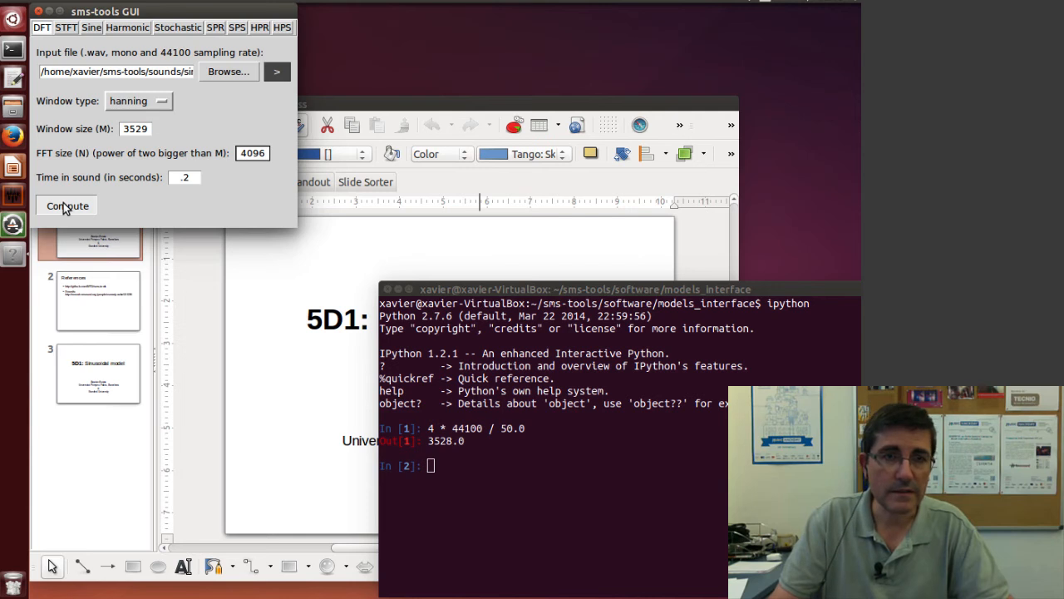
click(67, 206)
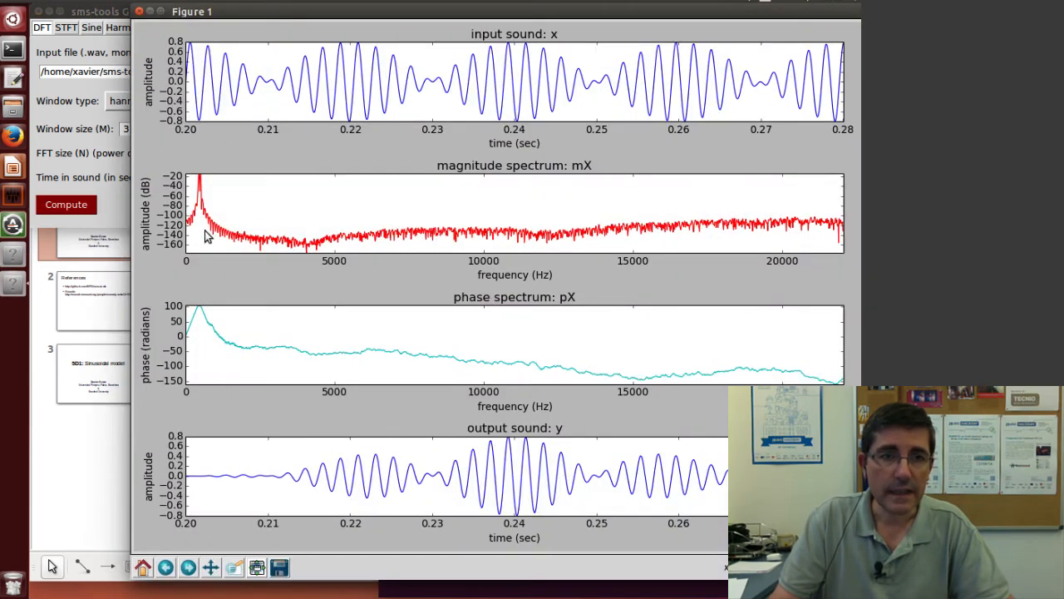
mouse_move(231, 569)
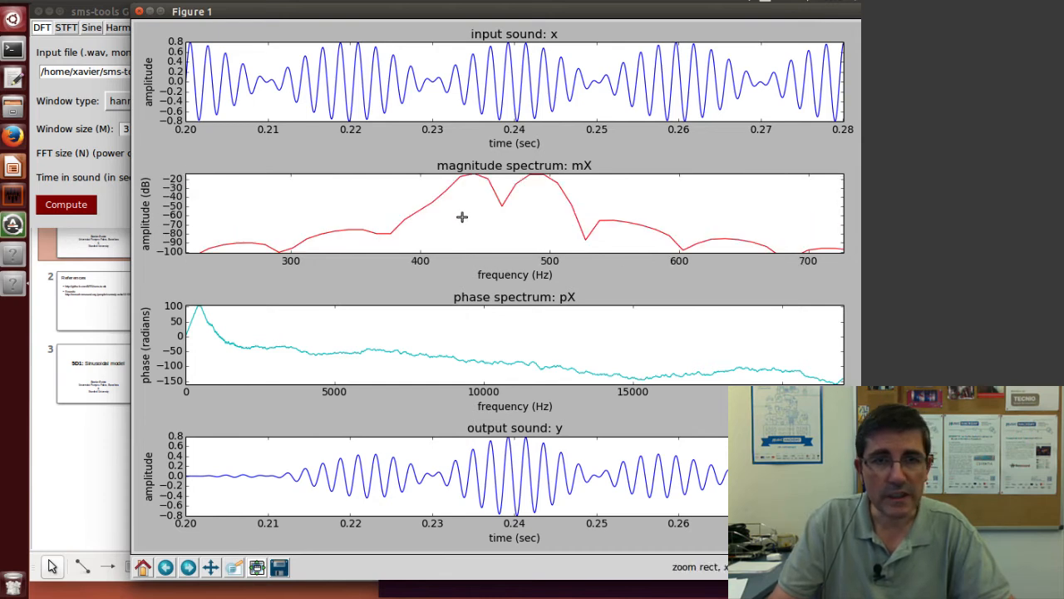
mouse_move(612, 223)
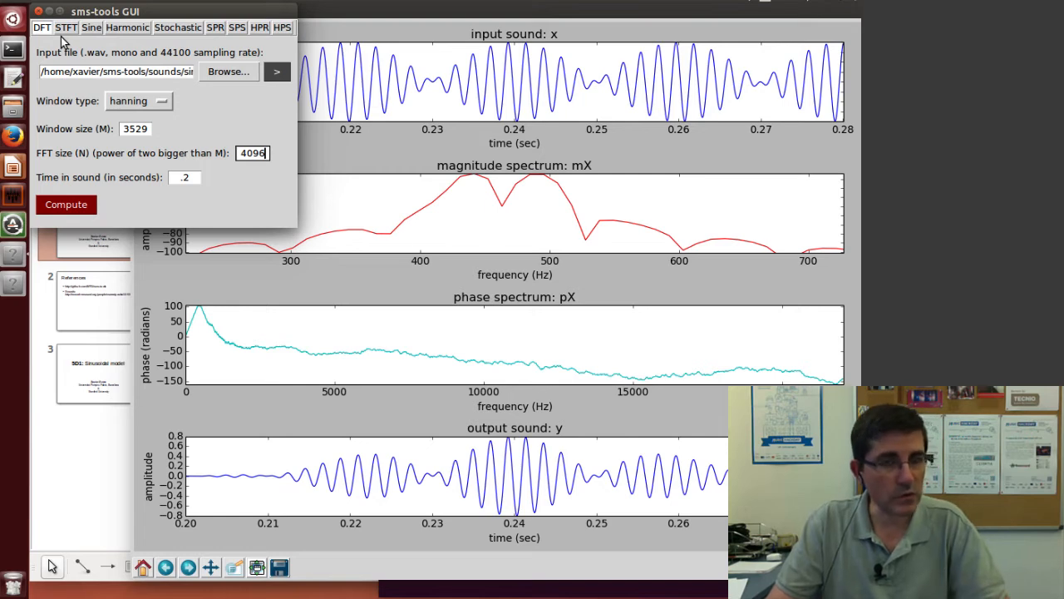
- Load sine-440+490.wav as the input sound for the sinusoidal model analysis
click(90, 27)
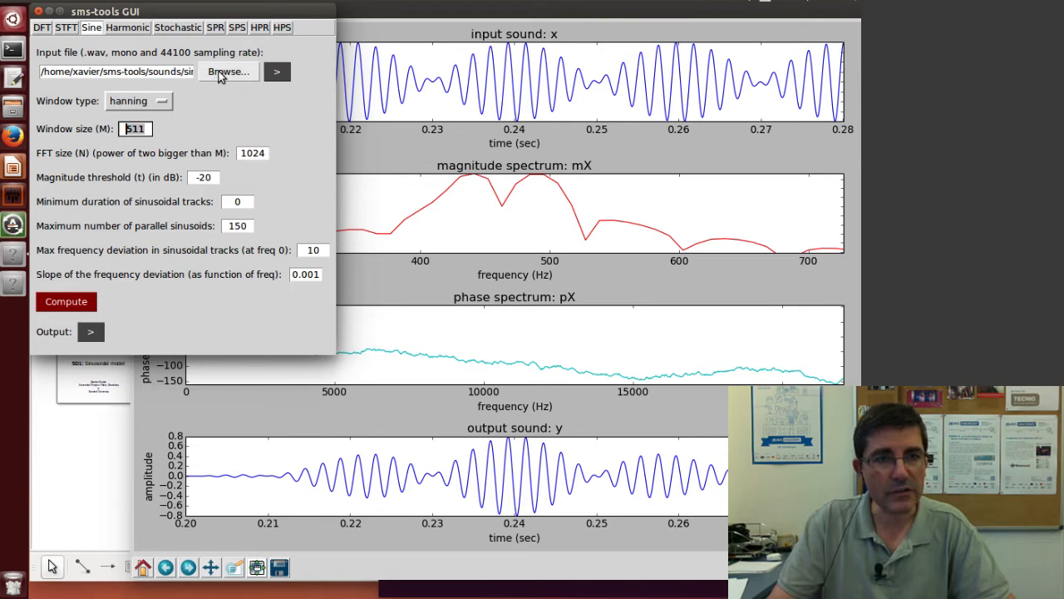
click(229, 72)
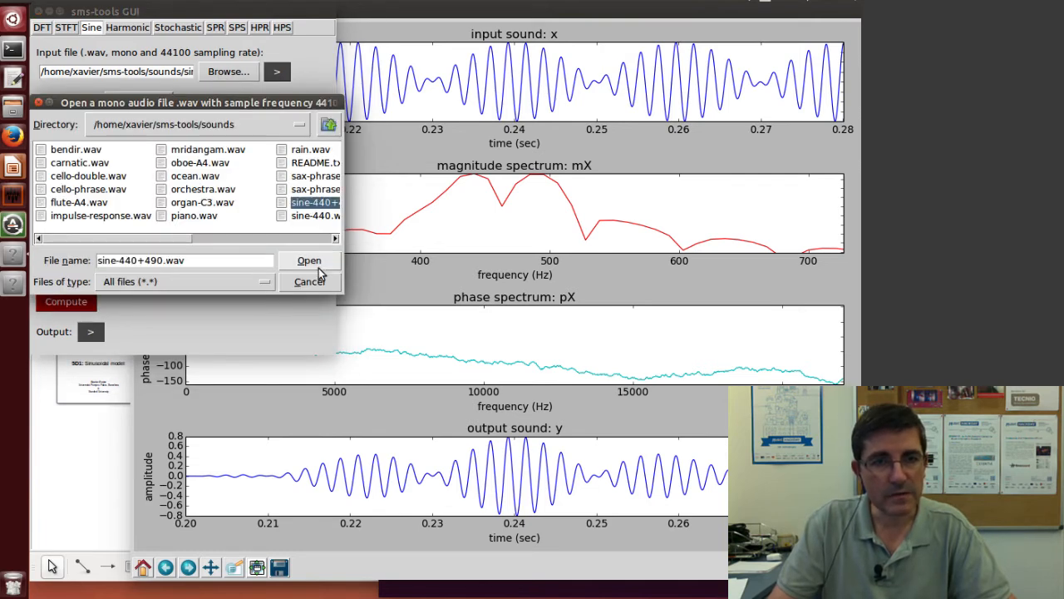
click(310, 259)
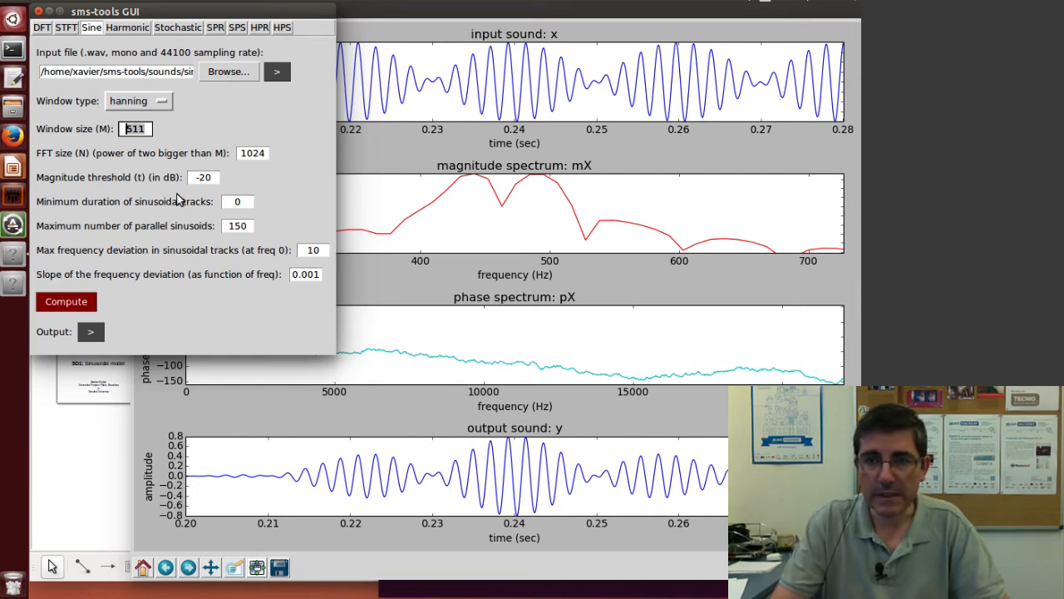
- Set window size 3529, FFT size 4096 and magnitude threshold -30 dB
text(3)
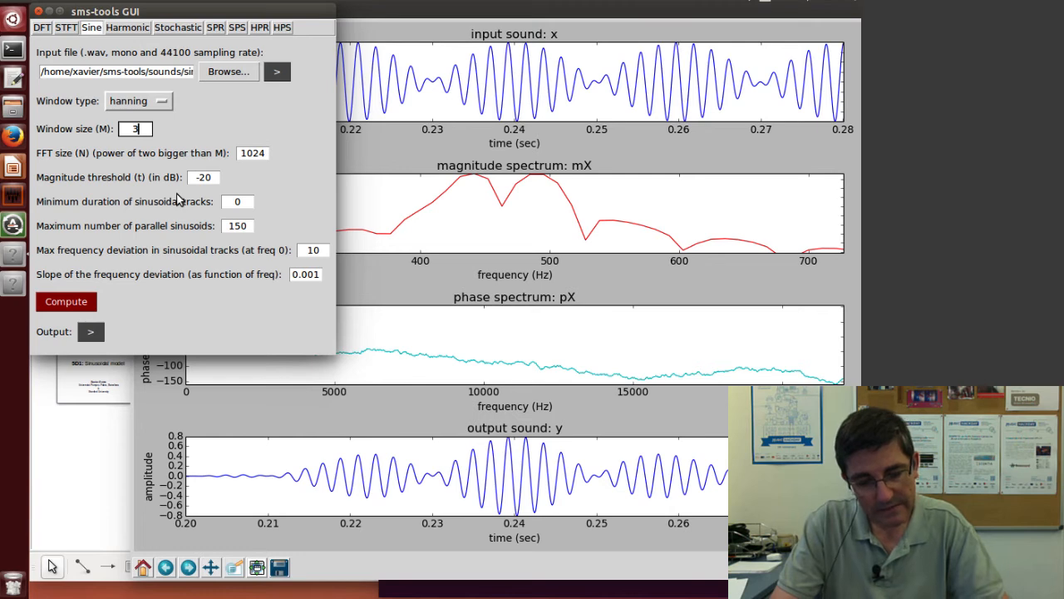
text(529)
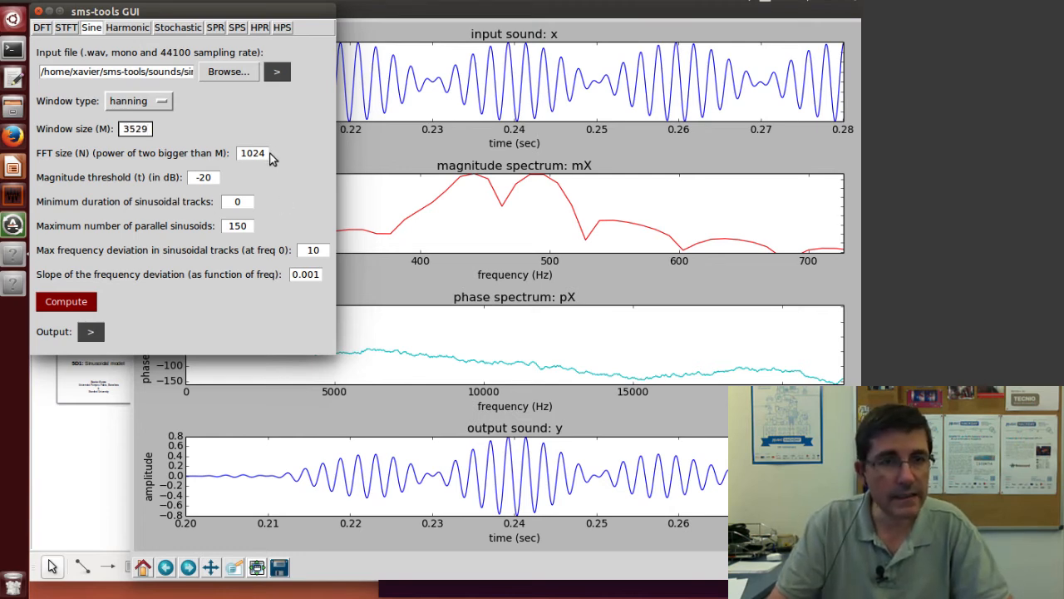
click(253, 153)
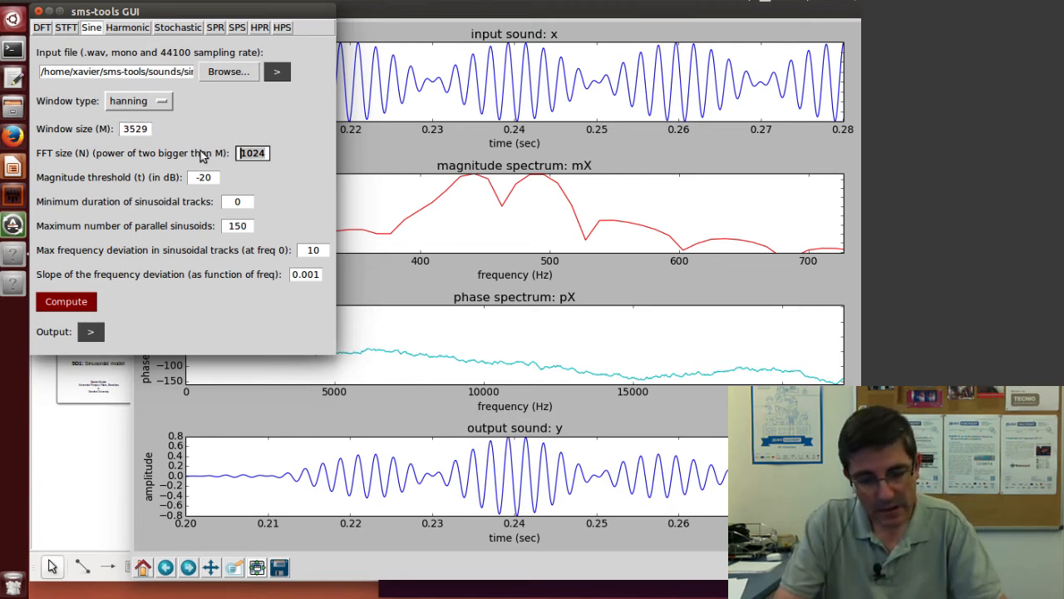
text(4096)
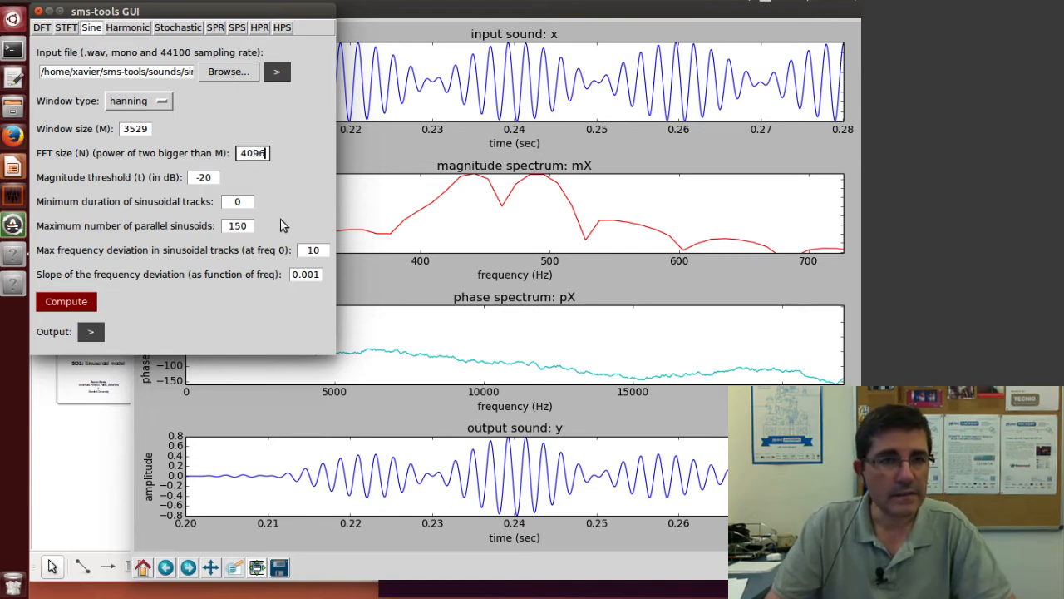
click(203, 176)
text(-30)
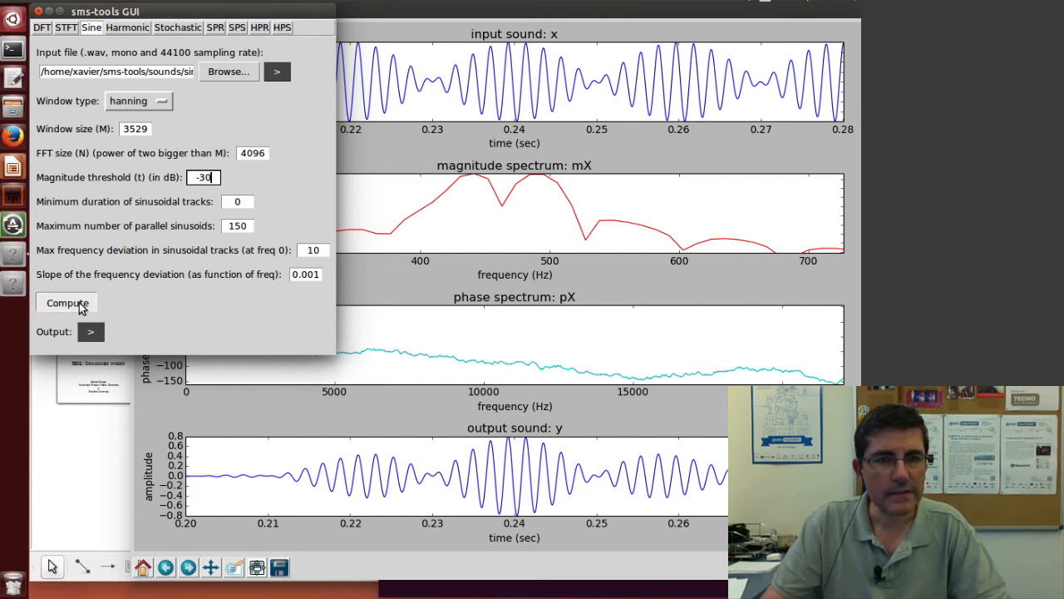
- Compute the analysis and zoom into the two resolved tracks near 440 and 490 Hz
click(67, 302)
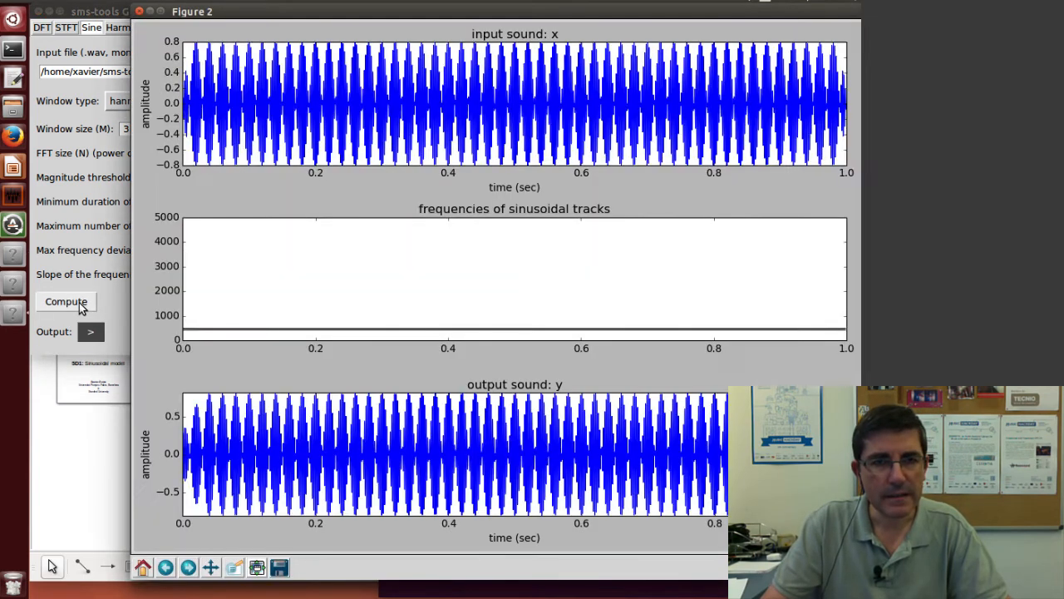
click(67, 301)
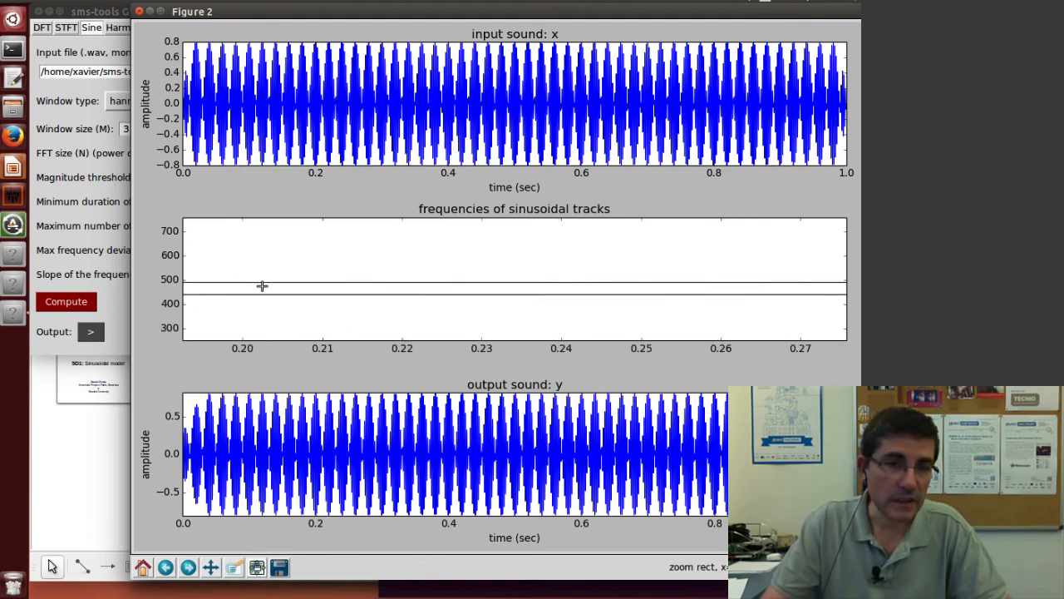
mouse_move(256, 276)
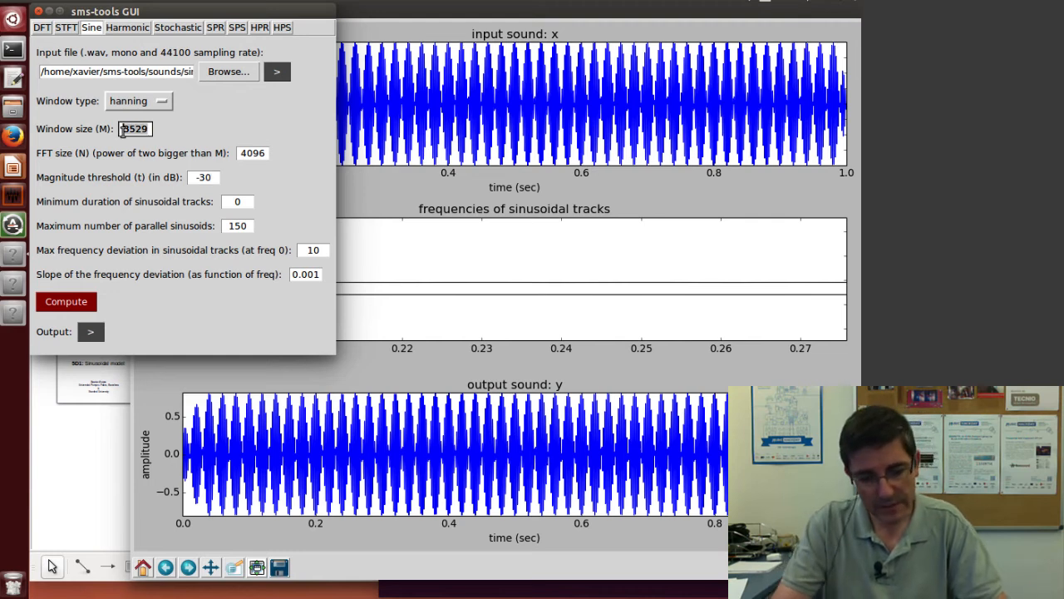
- Set window size 1800, FFT size 2048 and magnitude threshold -40 dB
text(1800)
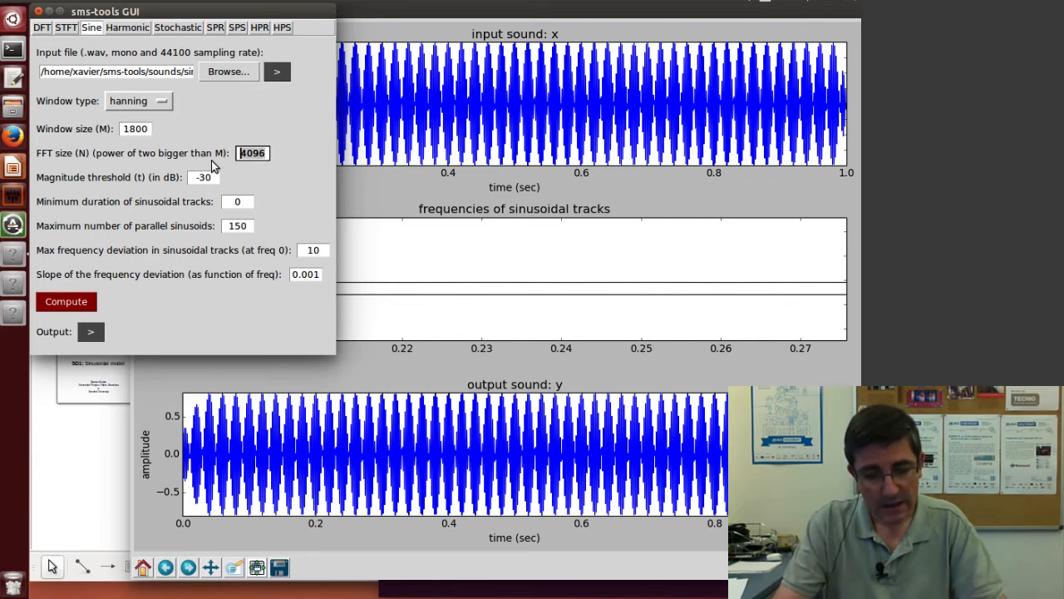
text(2048)
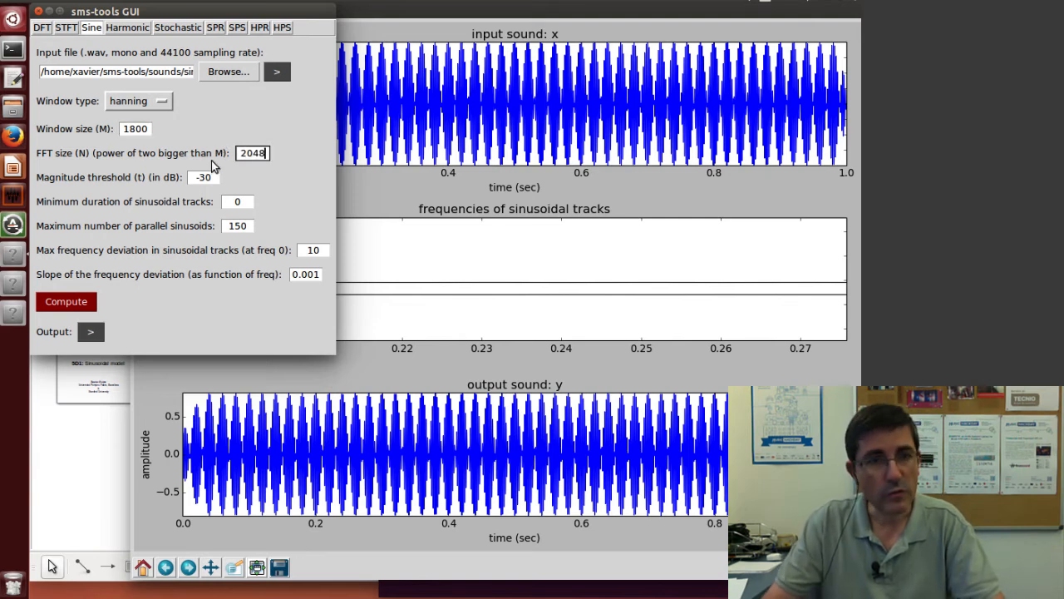
click(203, 176)
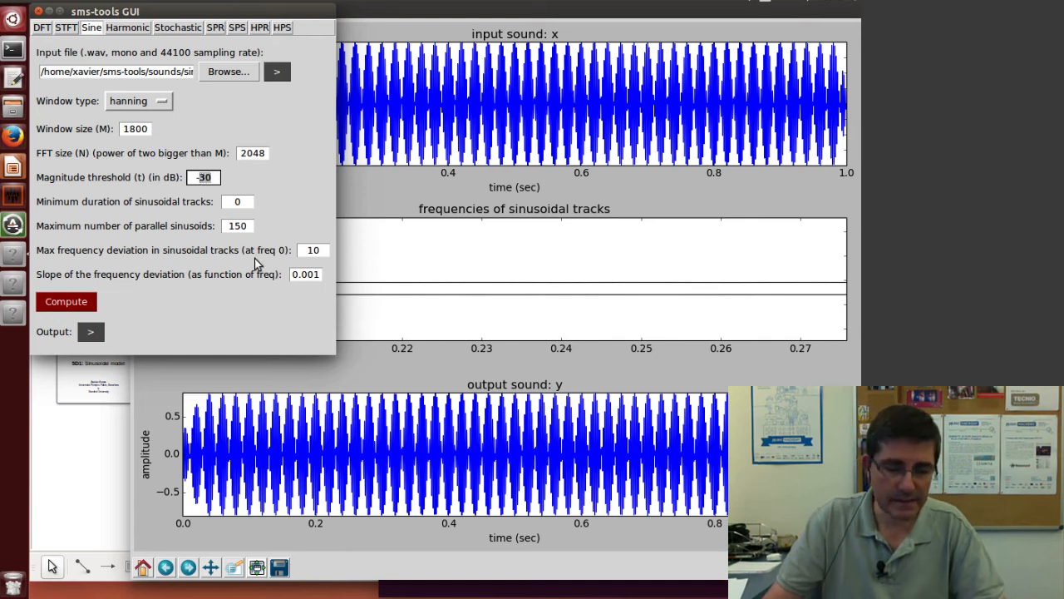
click(203, 176)
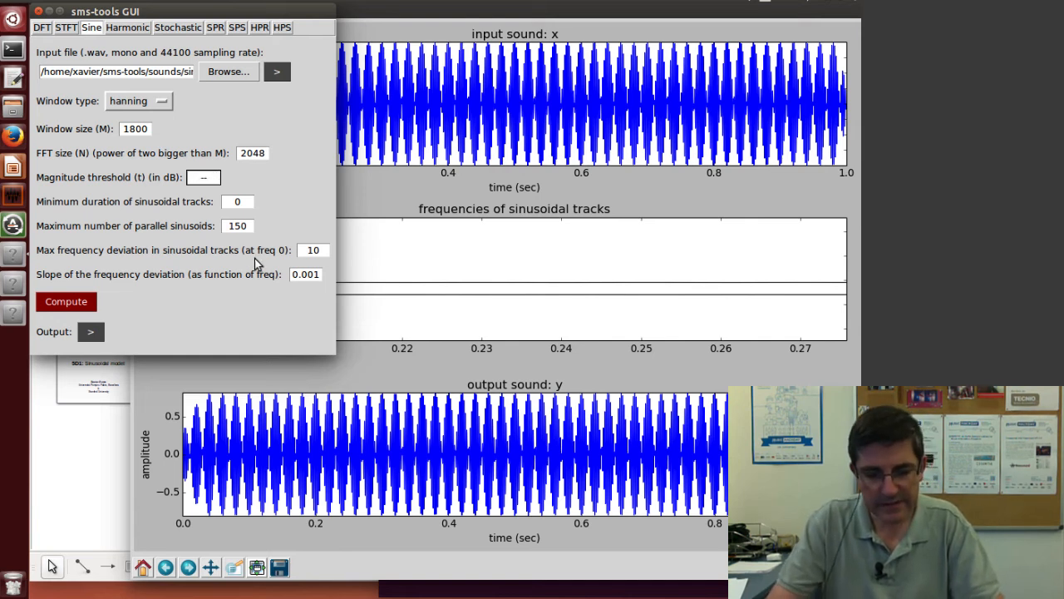
click(203, 176)
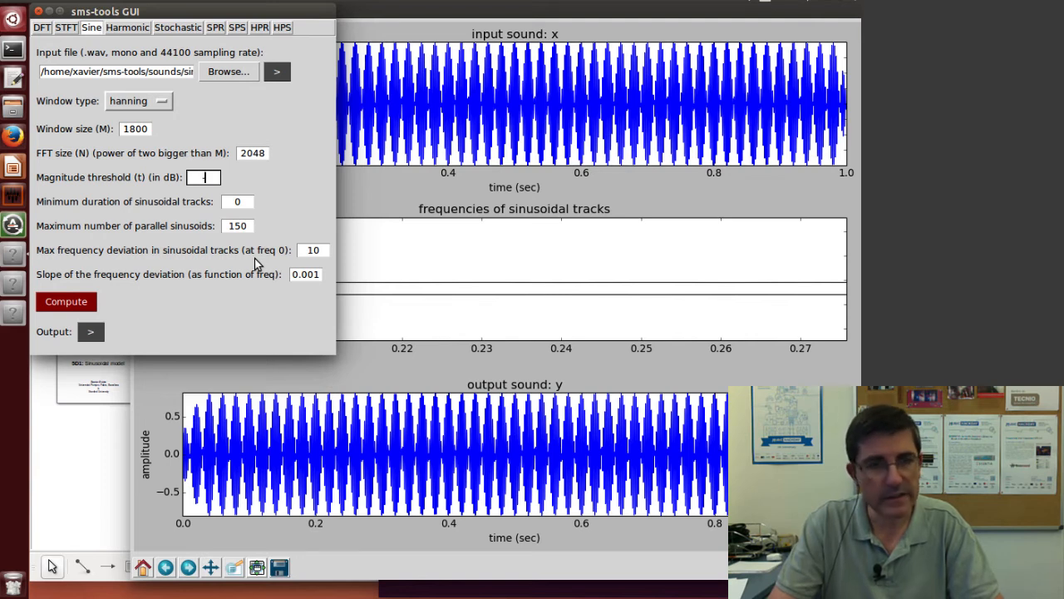
text(-40)
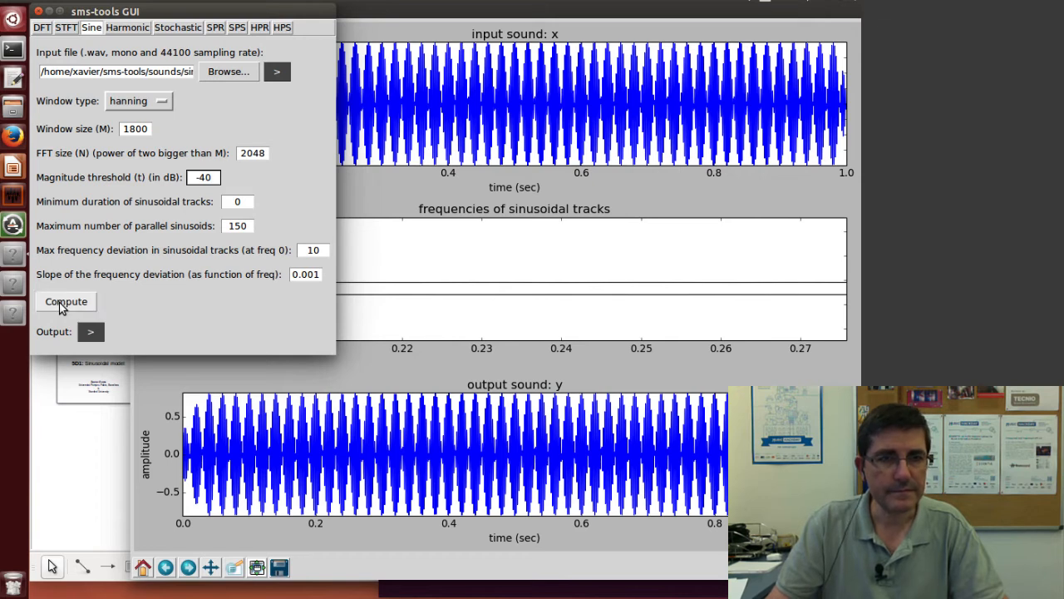
- Recompute the analysis and play the resynthesized output sound
click(66, 301)
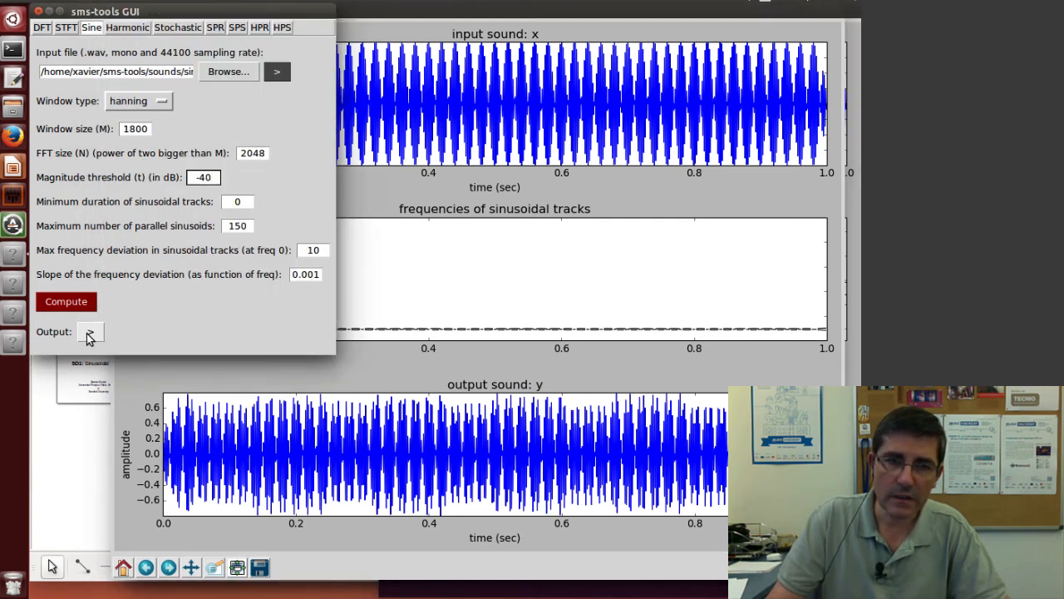
click(203, 176)
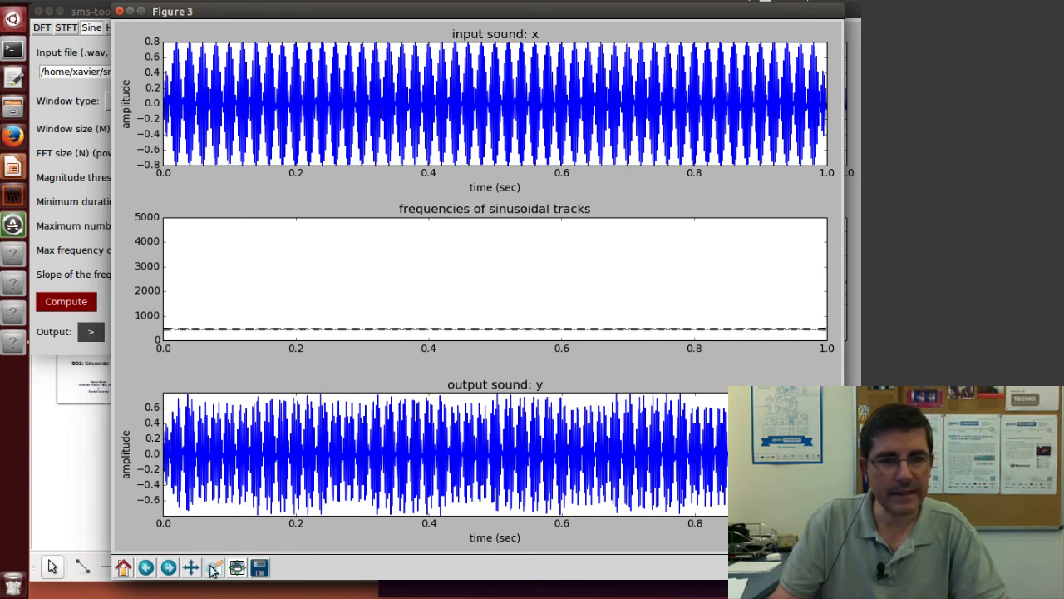
- Zoom into the fragmented tracks near 0.3 s and 450 Hz in Figure 3
click(215, 567)
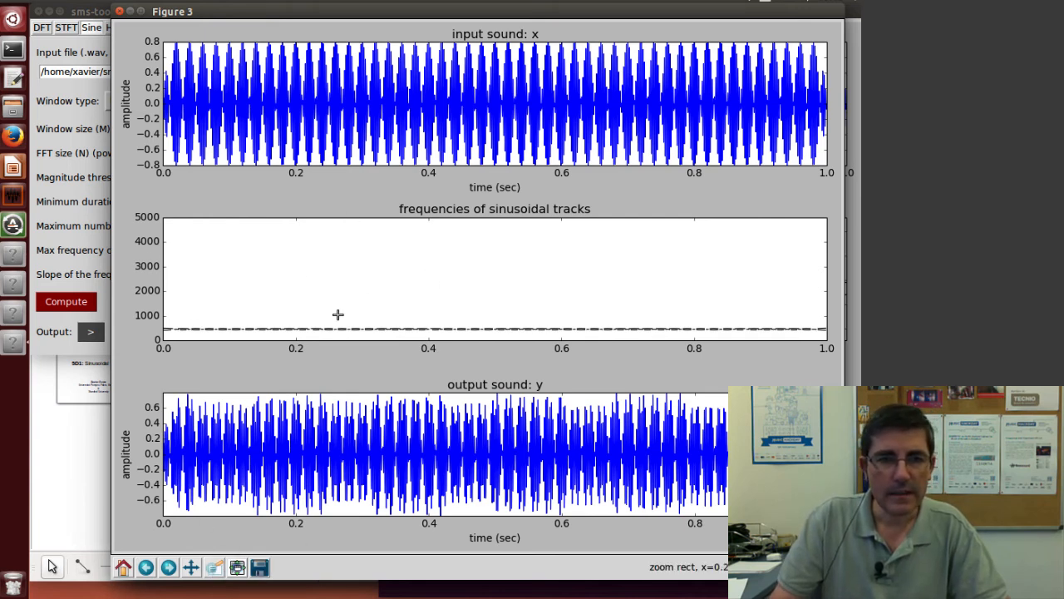
drag(336, 314, 402, 336)
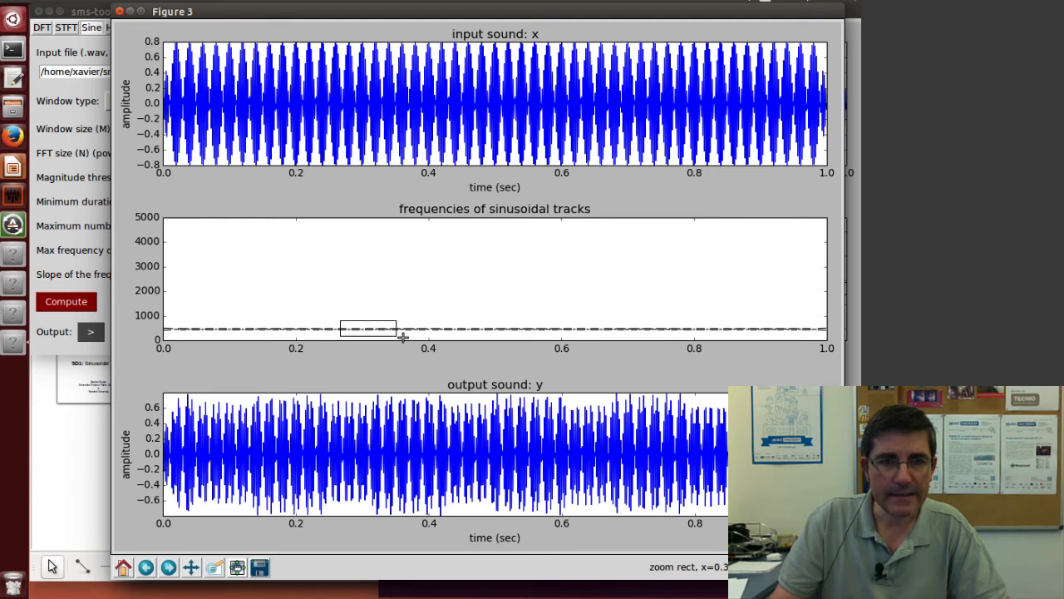
drag(339, 330, 398, 339)
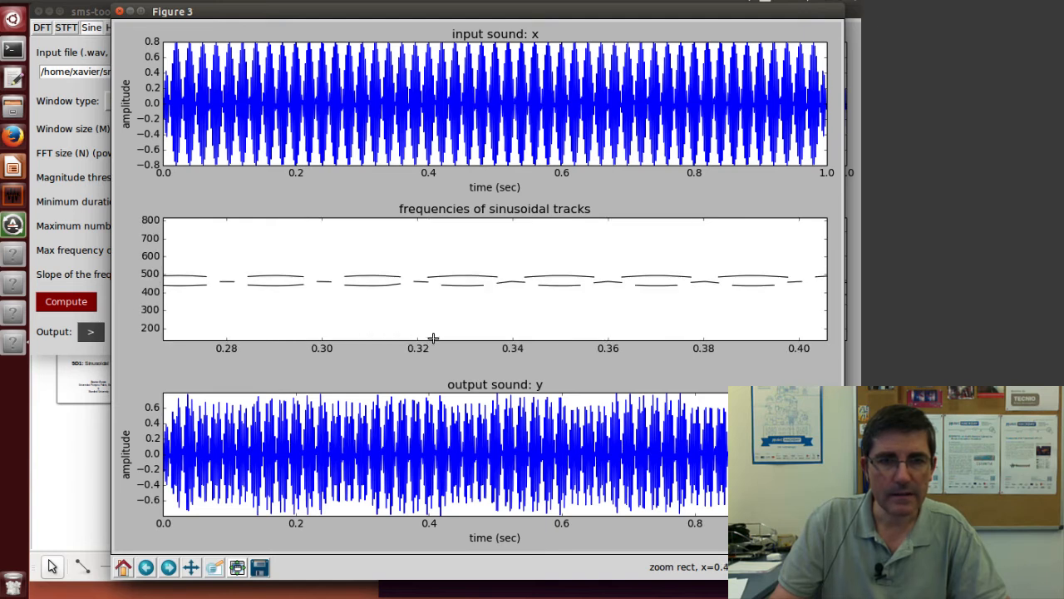
mouse_move(208, 296)
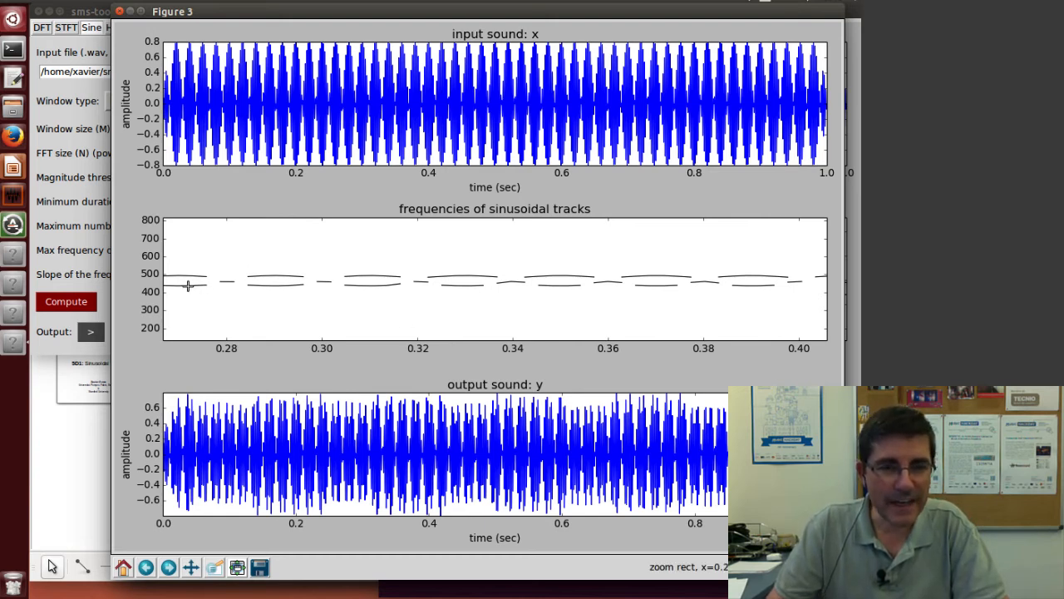
mouse_move(350, 286)
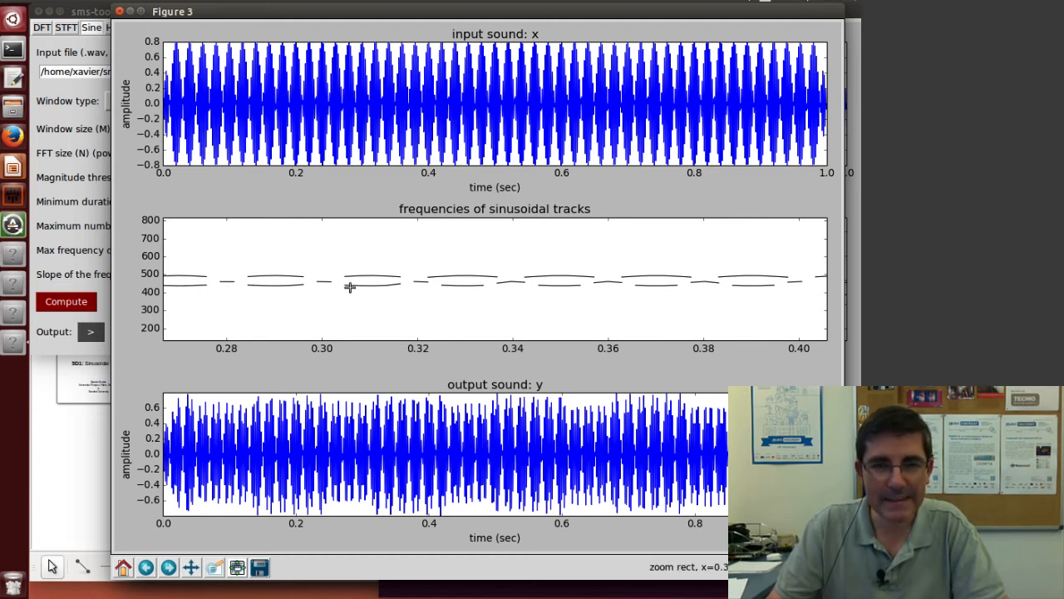
mouse_move(565, 299)
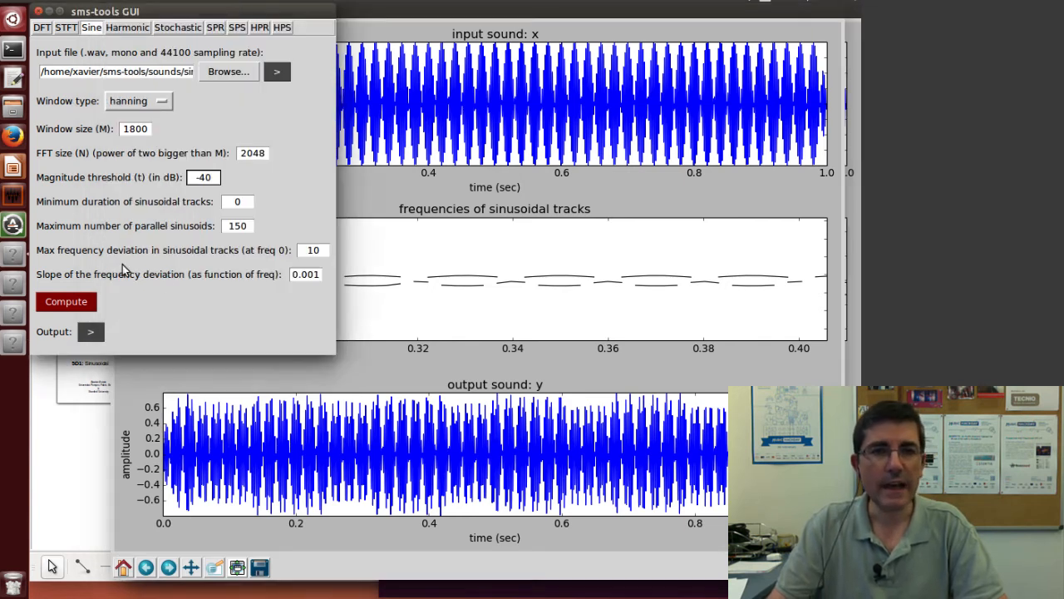
mouse_move(215, 273)
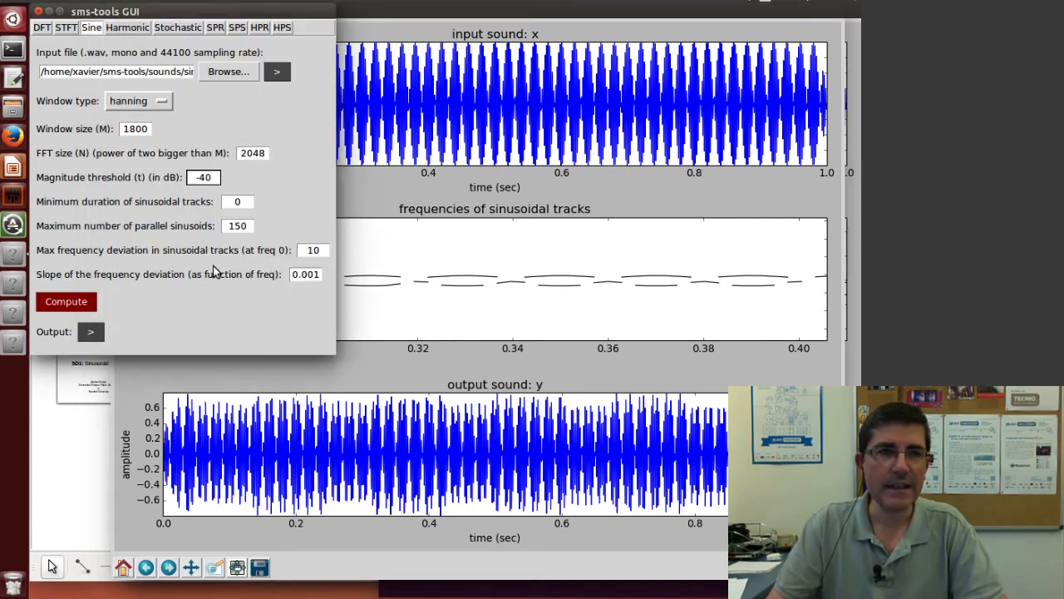
- Choose the oboe sound from the sounds folder as the new input file
click(203, 176)
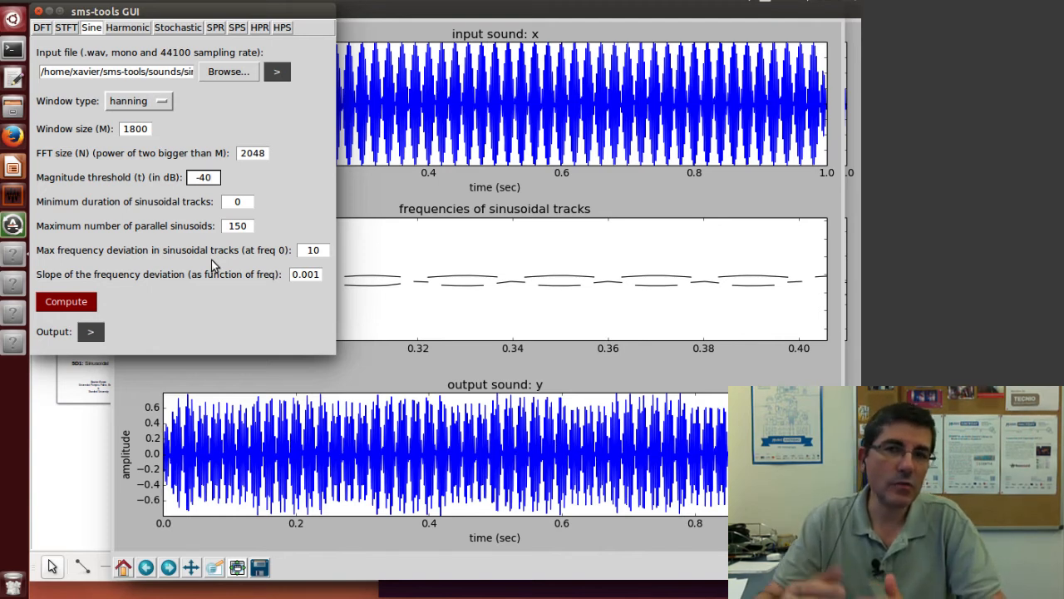
click(203, 177)
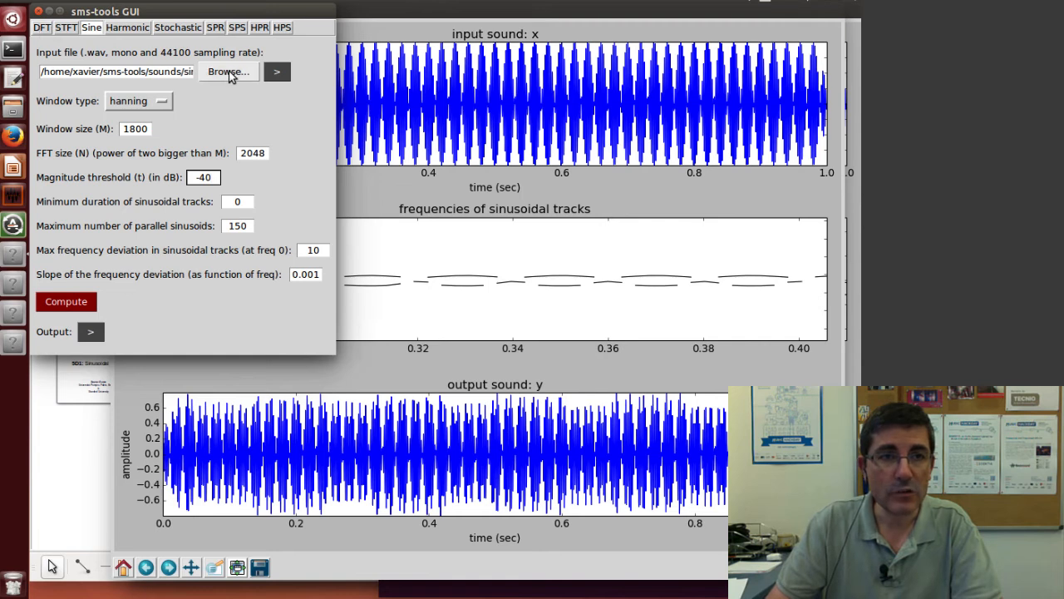
click(228, 72)
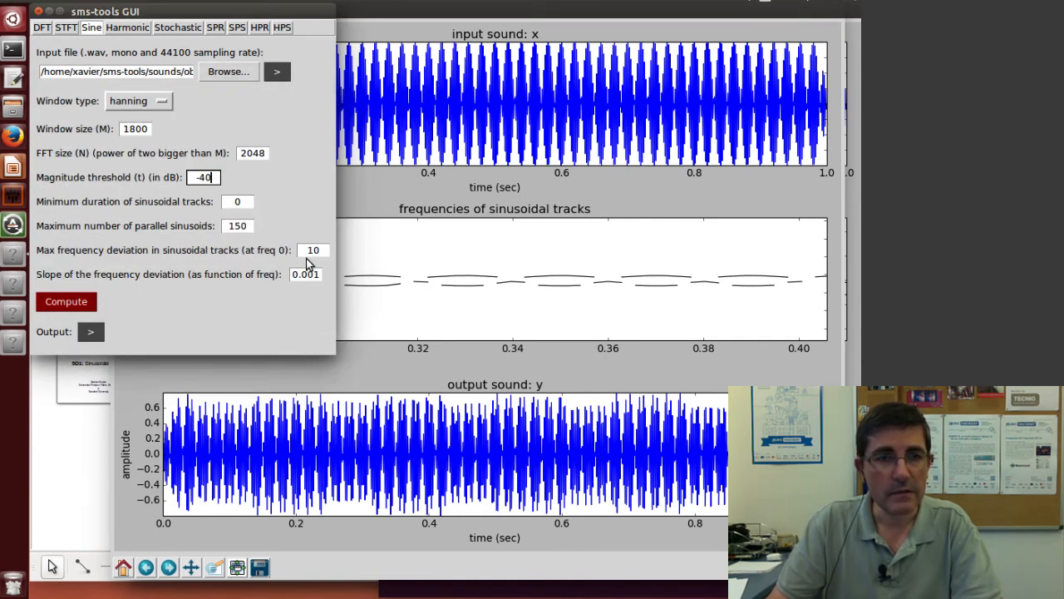
mouse_move(270, 344)
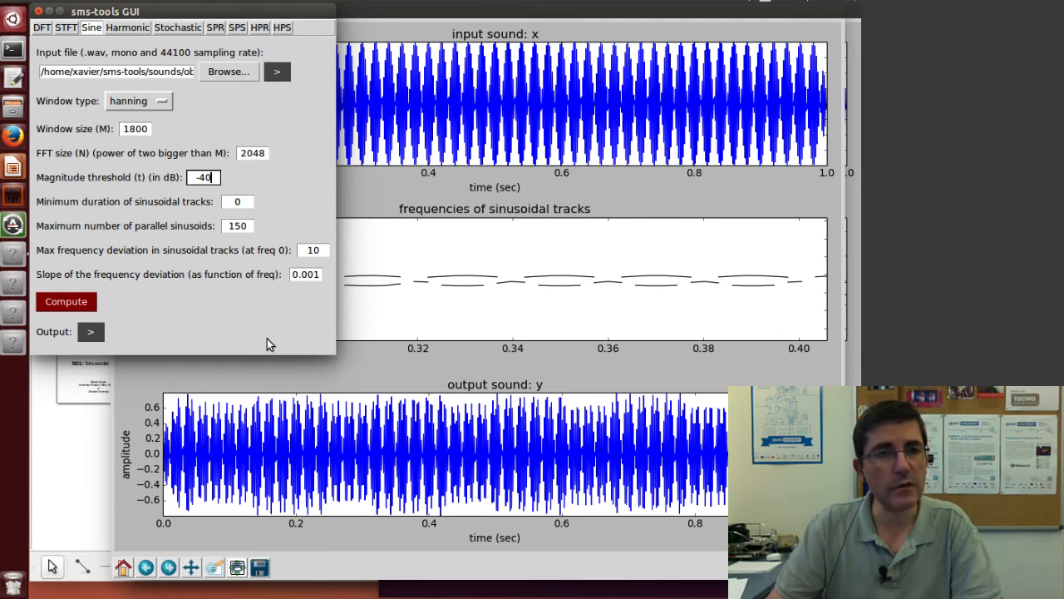
mouse_move(98, 412)
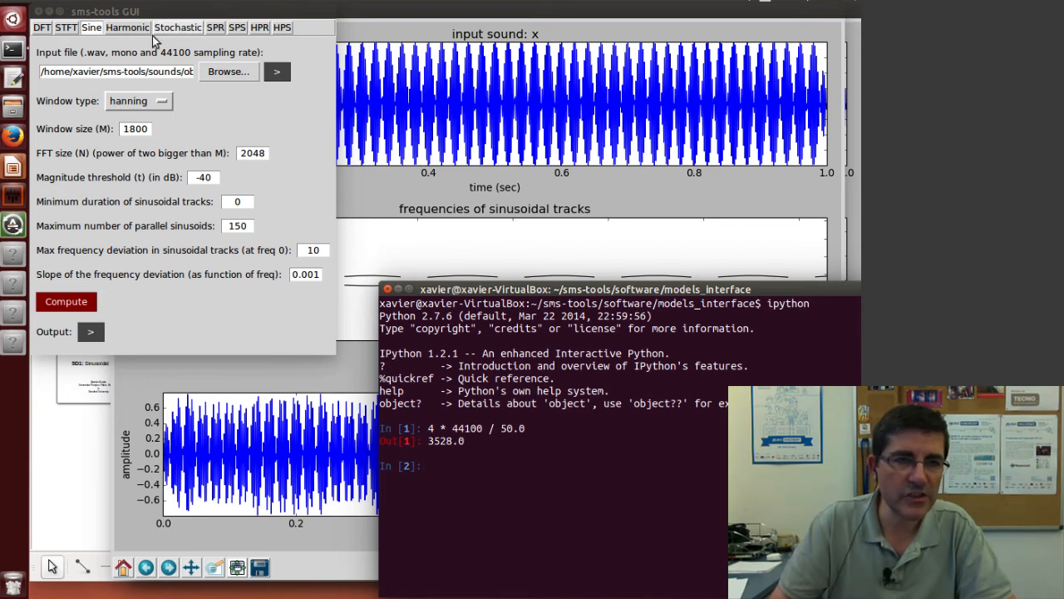
- Switch the analysis window type to Blackman
click(138, 102)
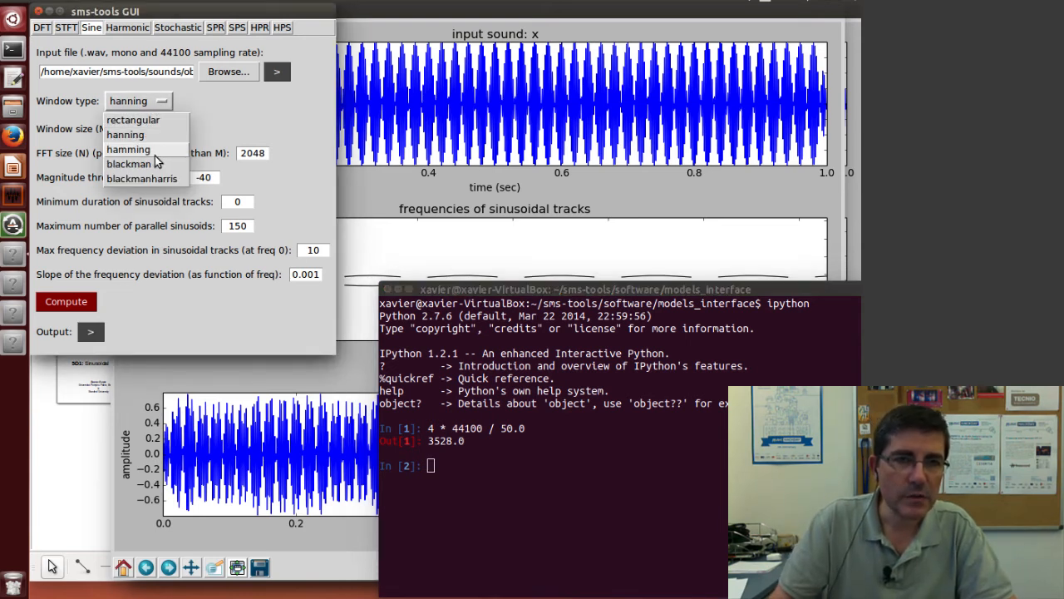
click(129, 163)
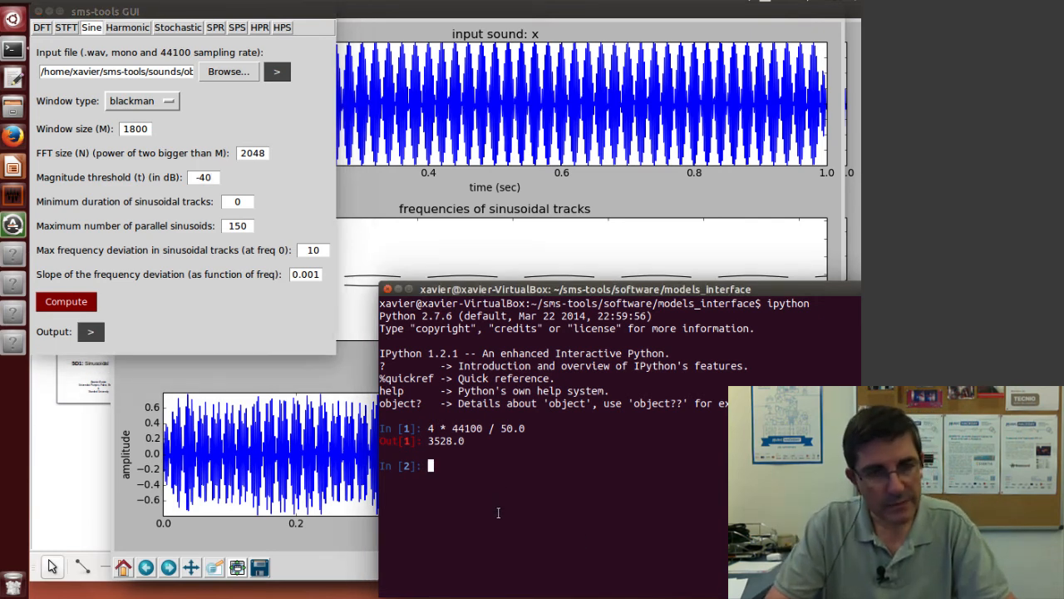
- Evaluate 6 * 44100 / 440.0 in IPython, giving 601.36 samples
text(6)
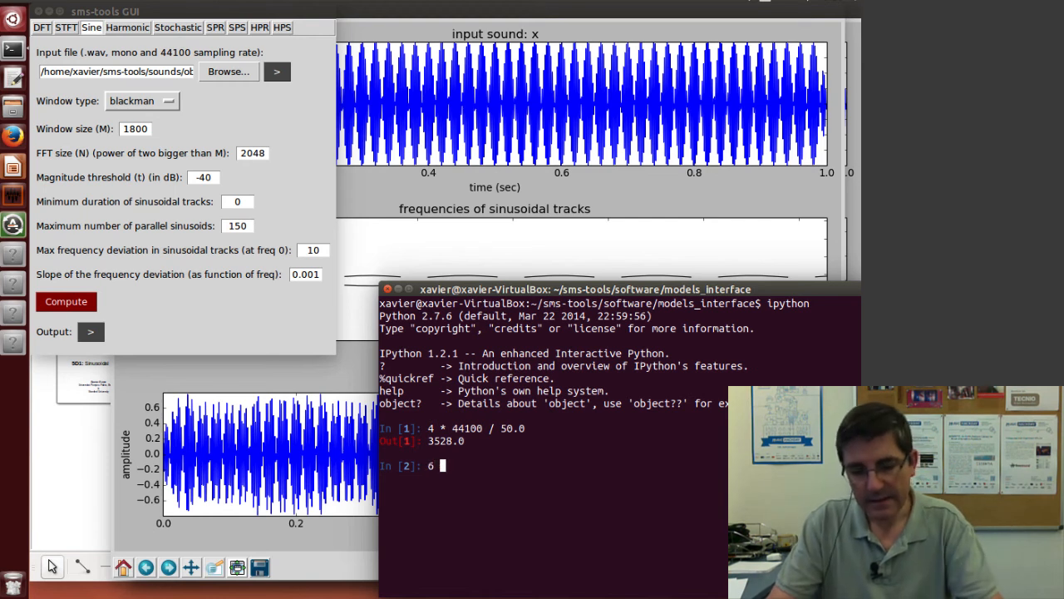
text(* 44)
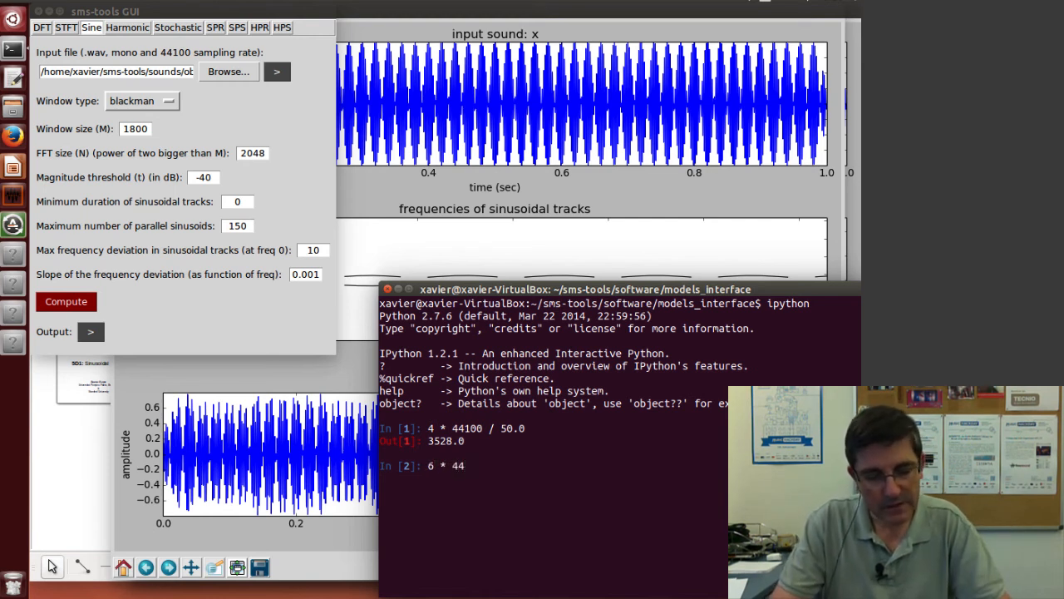
text(100)
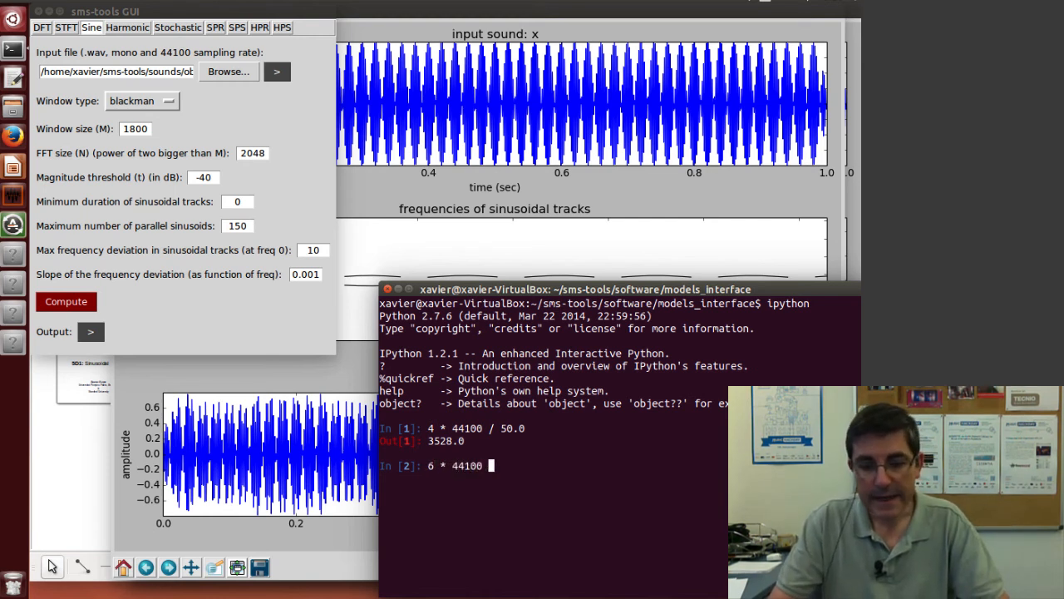
text(/)
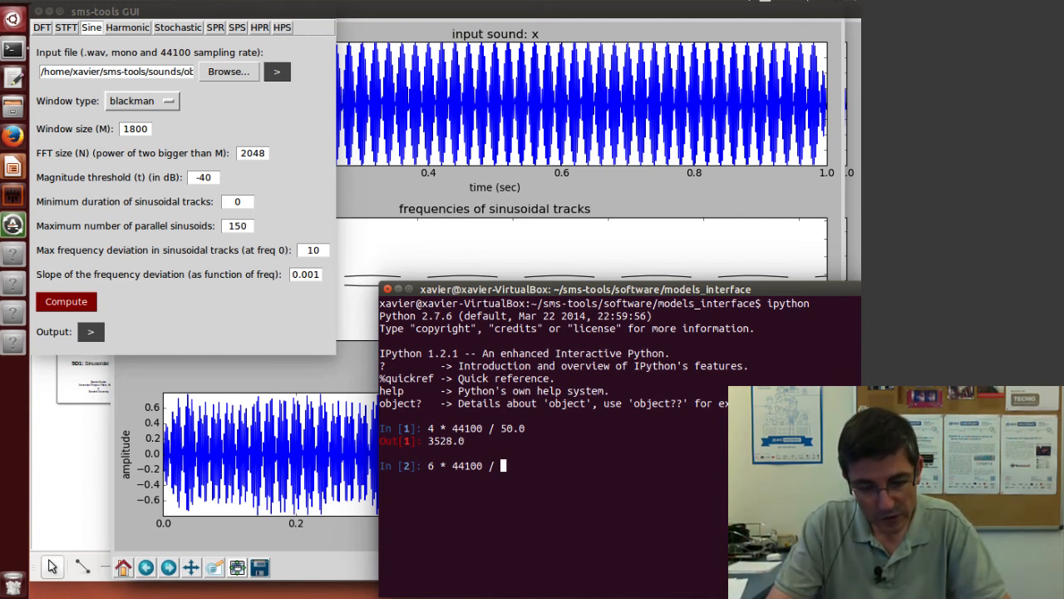
text(440.0)
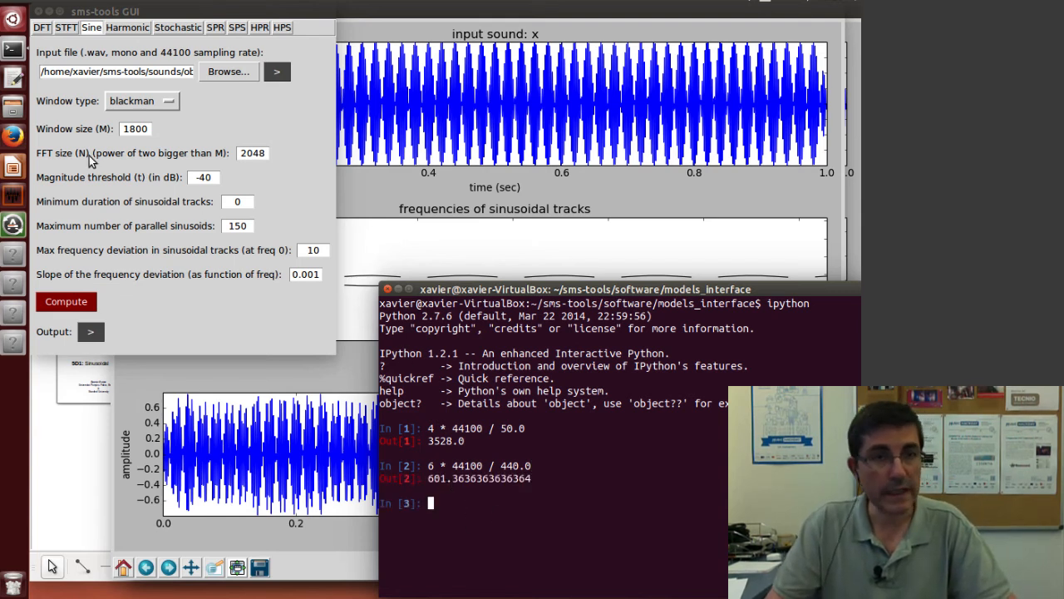
- Set window size 601, FFT size 1024 and magnitude threshold -80 dB
click(135, 128)
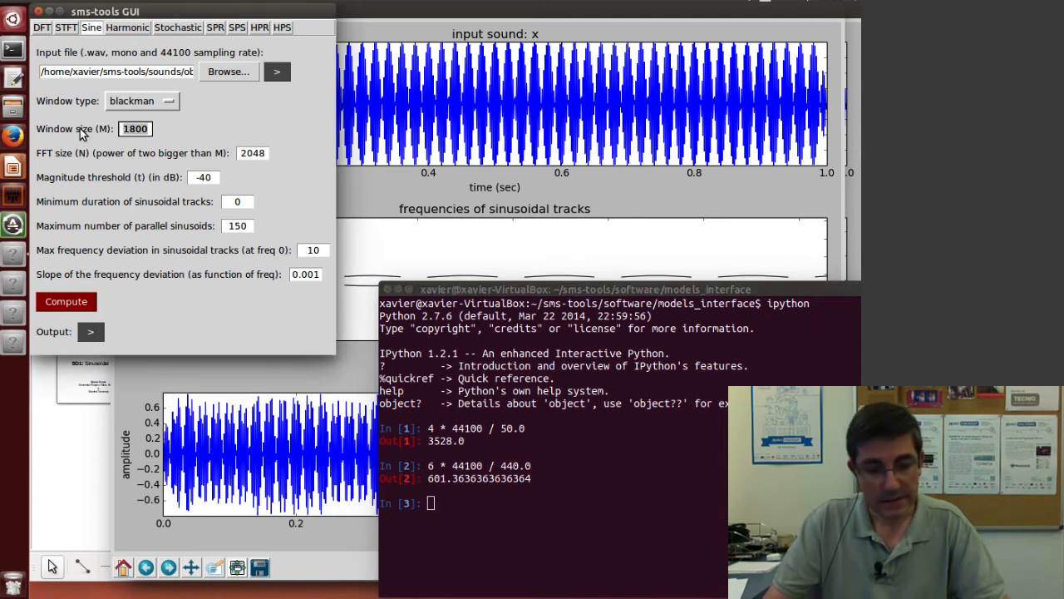
text(601)
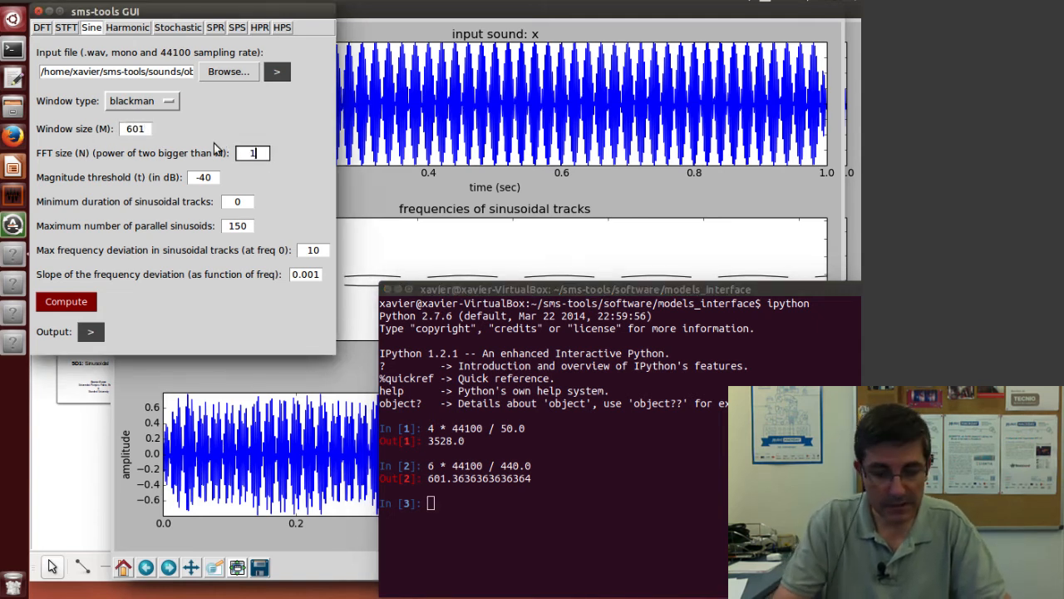
text(1024)
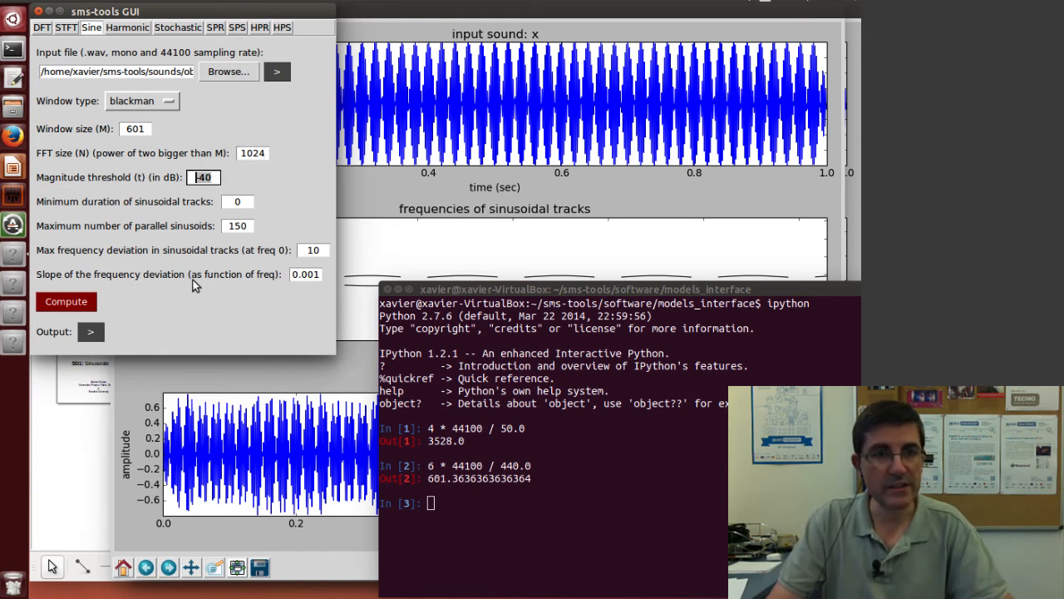
click(203, 176)
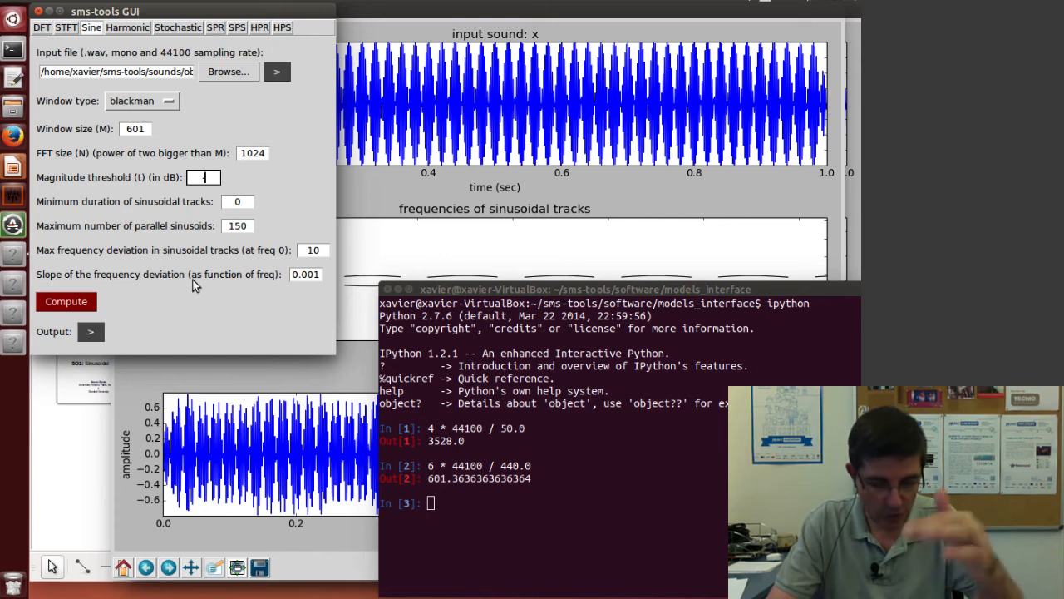
text(-80)
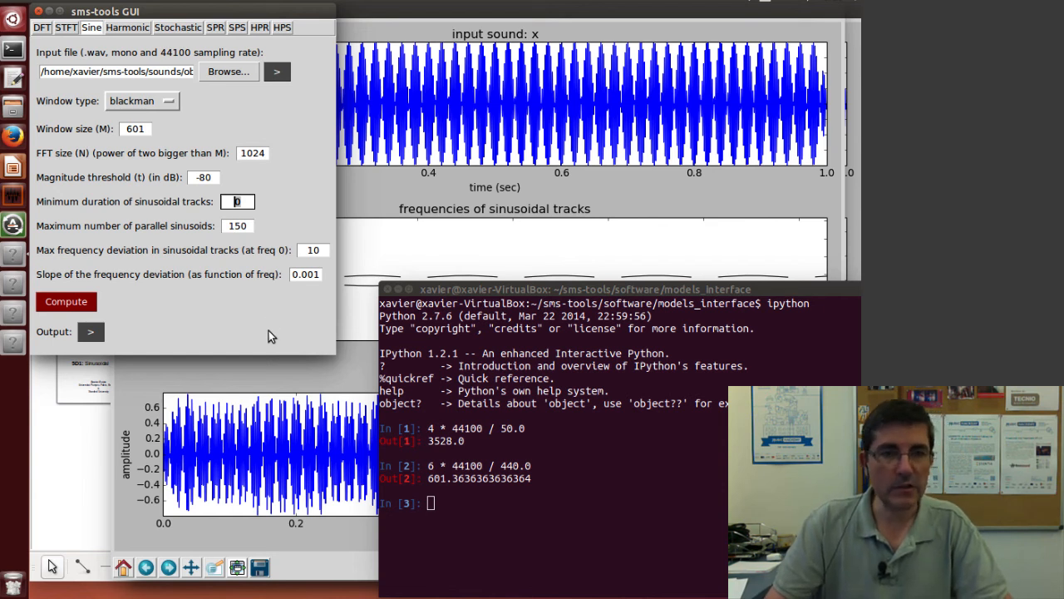
- Set the minimum track duration to .05
click(236, 201)
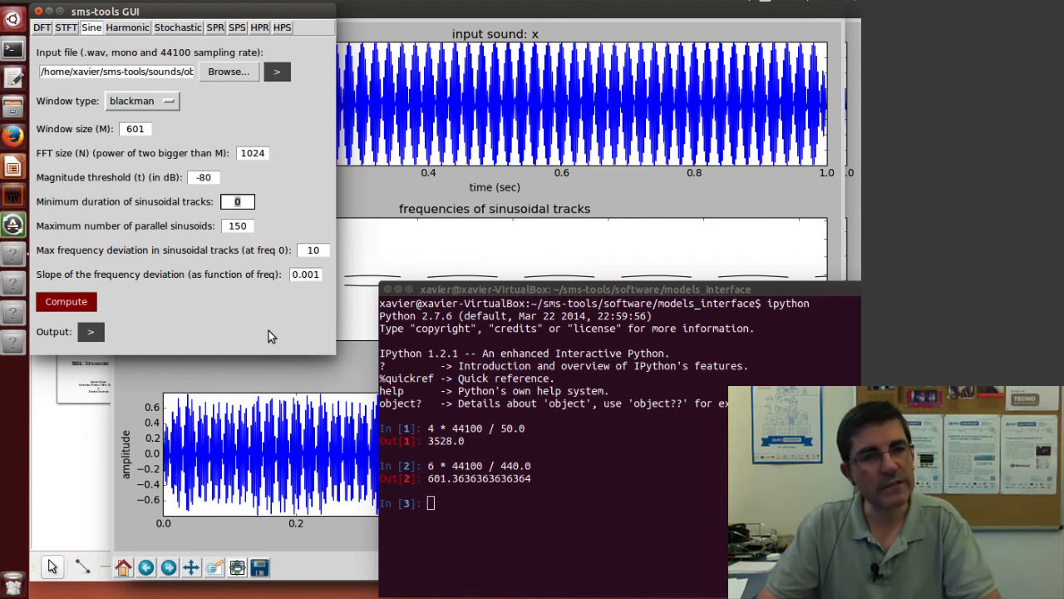
click(236, 201)
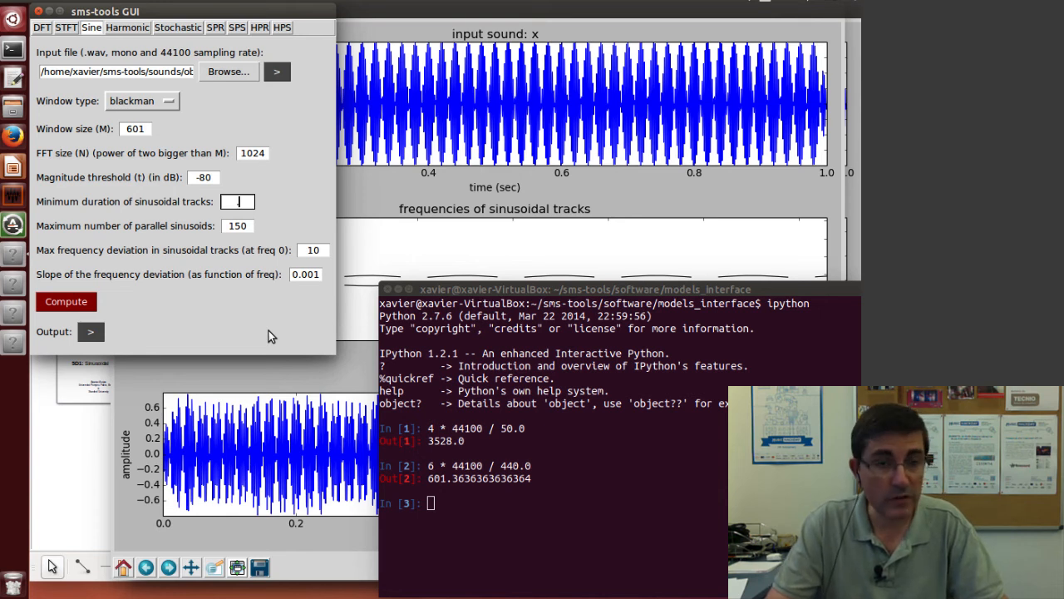
text(.05)
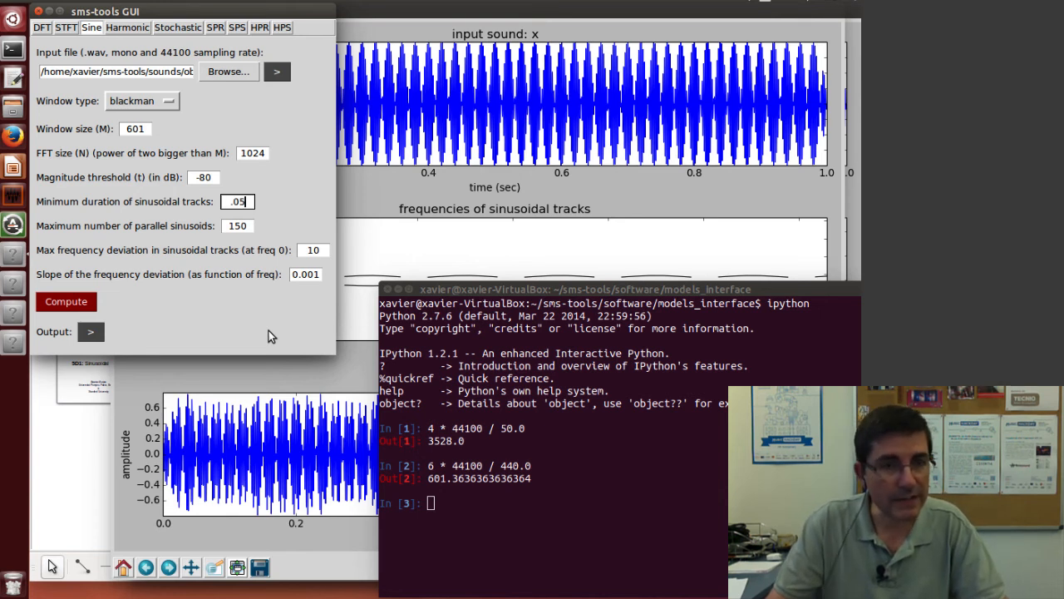
click(236, 226)
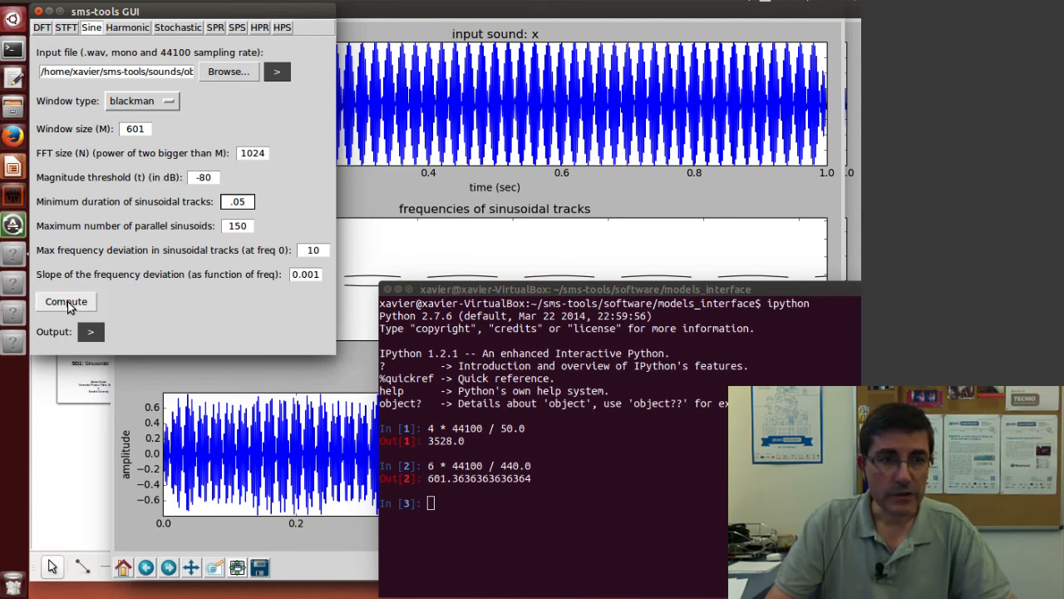
- Compute the oboe sine analysis, producing steady parallel tracks up to 5000 Hz
click(66, 301)
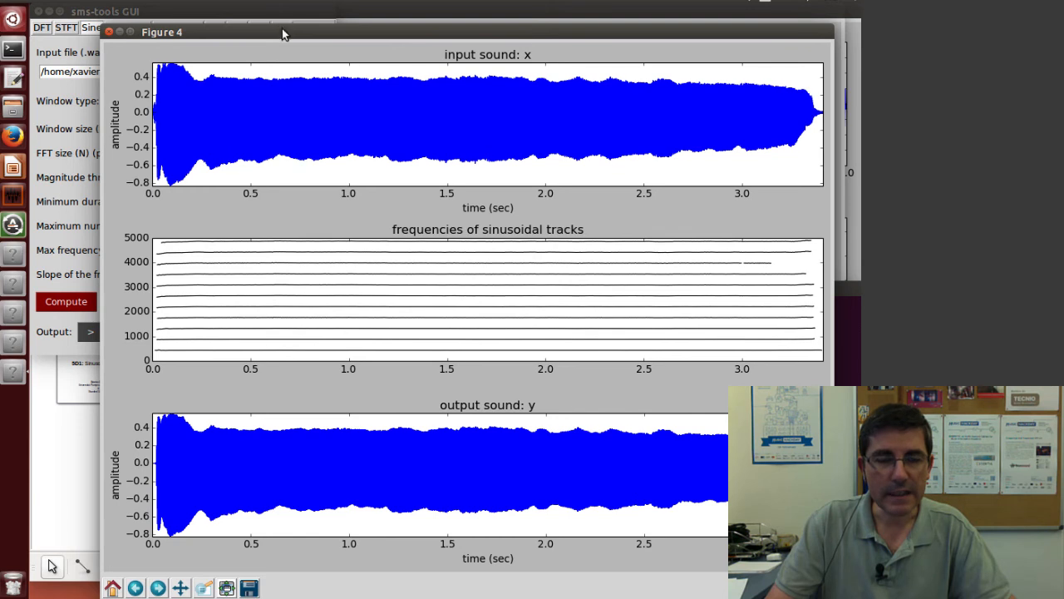
mouse_move(340, 123)
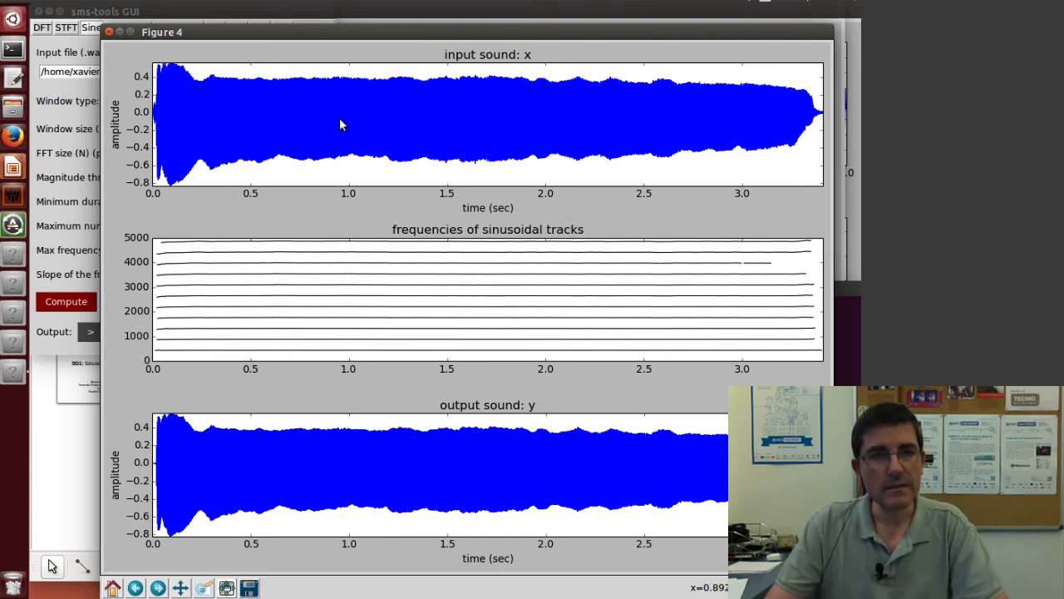
mouse_move(246, 317)
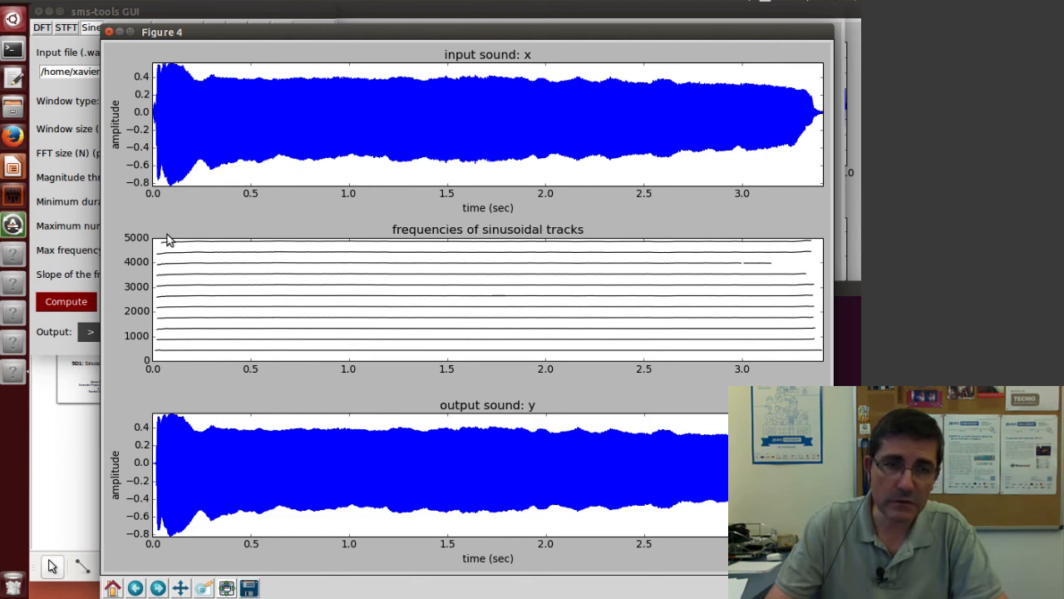
mouse_move(369, 499)
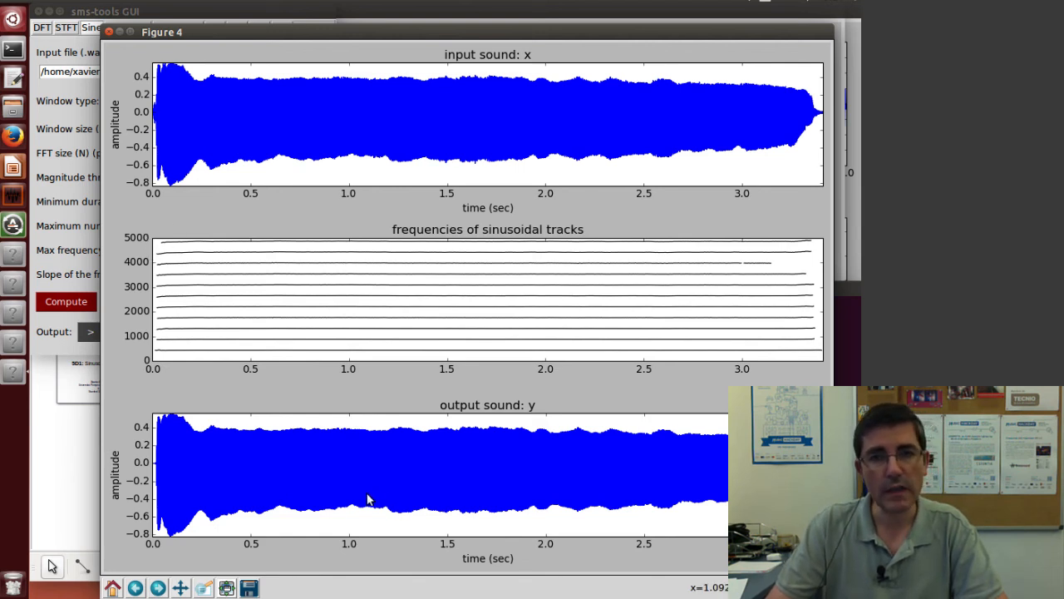
mouse_move(333, 329)
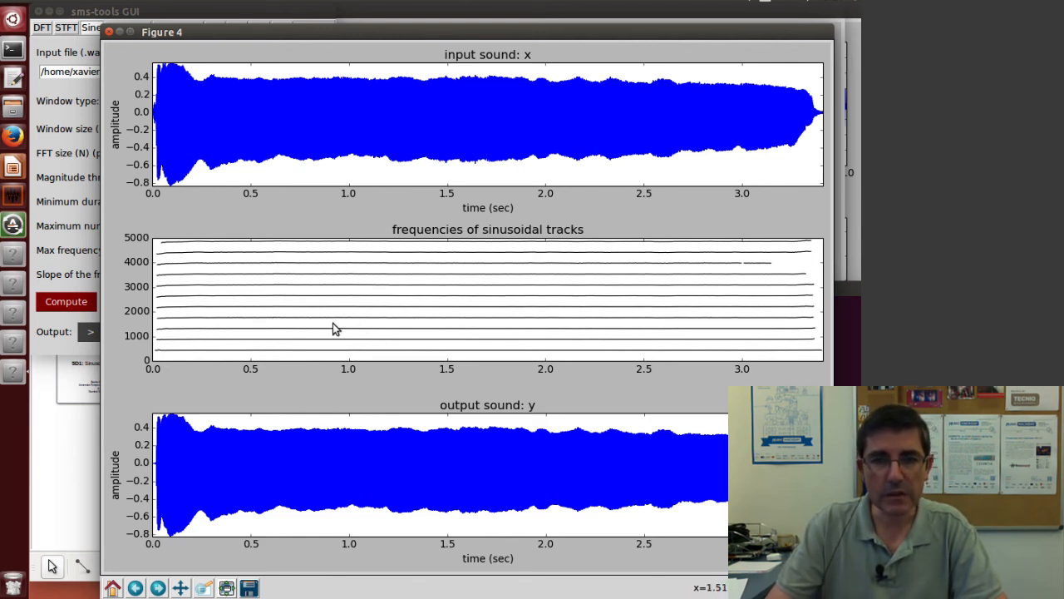
mouse_move(773, 276)
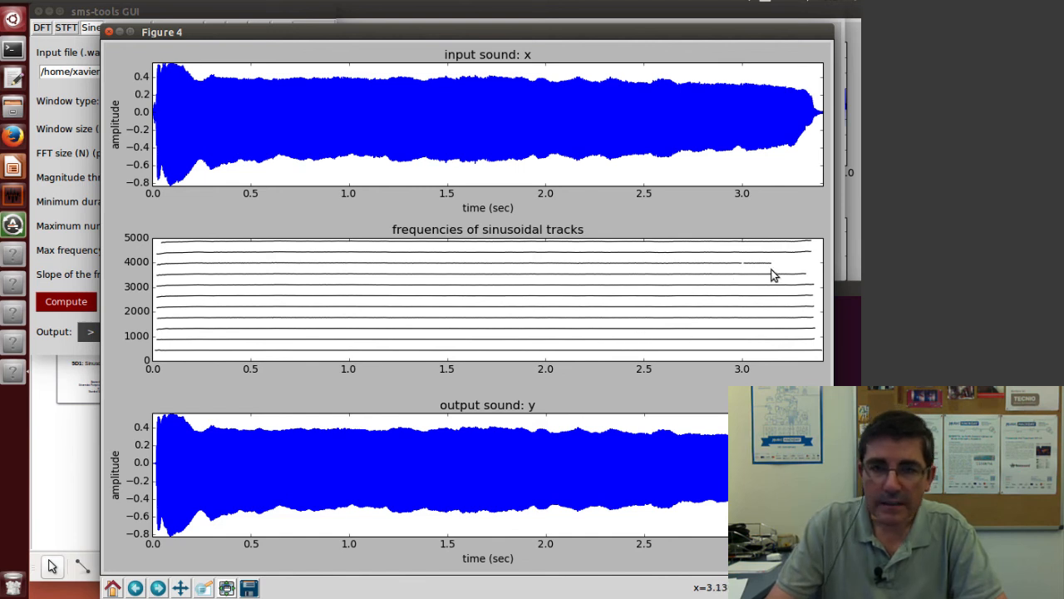
mouse_move(525, 426)
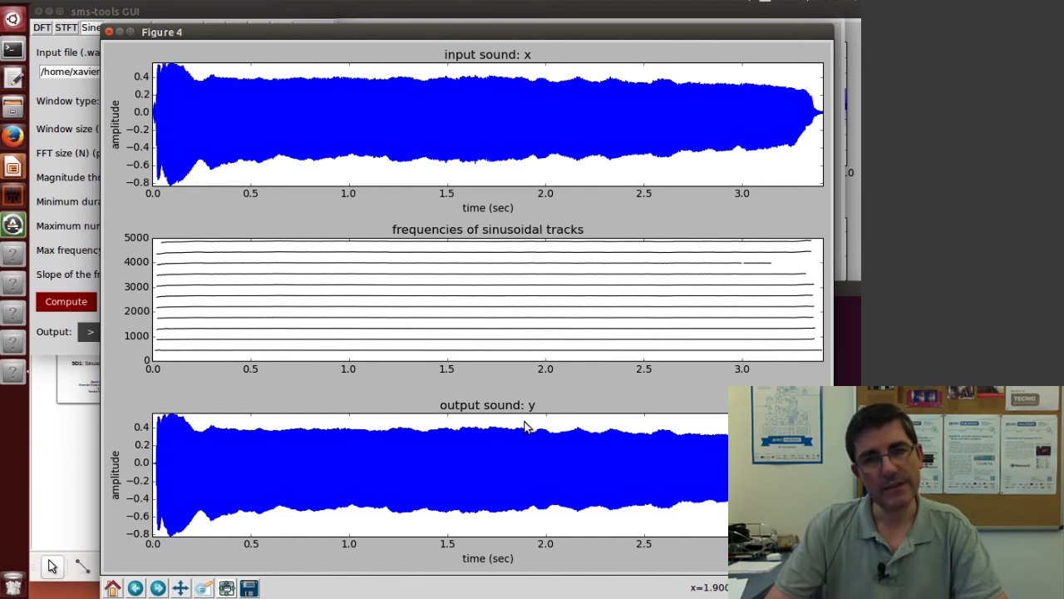
mouse_move(493, 416)
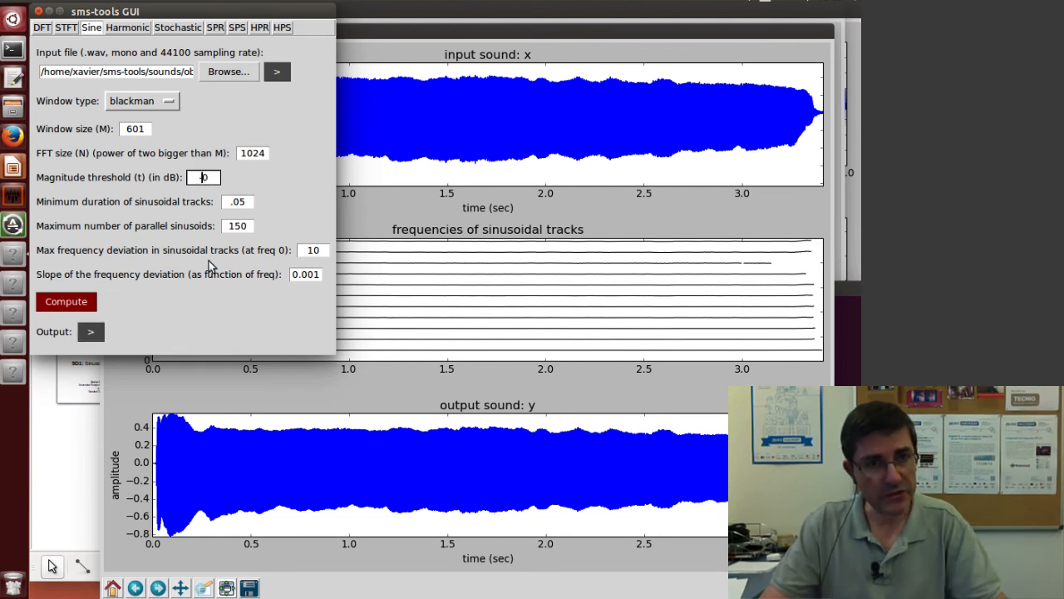
- Re-run with threshold -30 dB and play the sparser resynthesized output
text(-30)
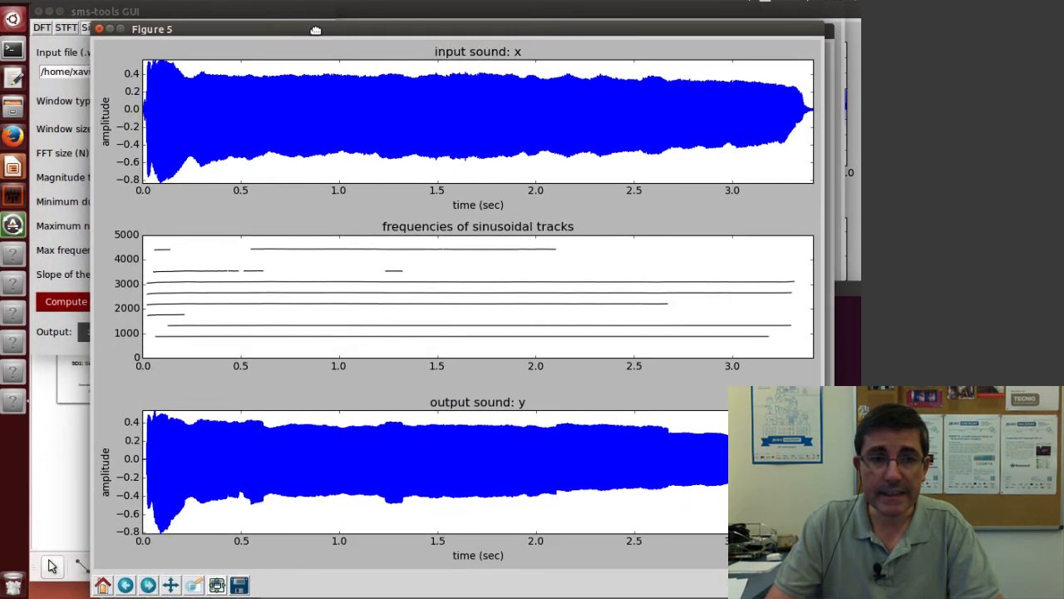
mouse_move(374, 324)
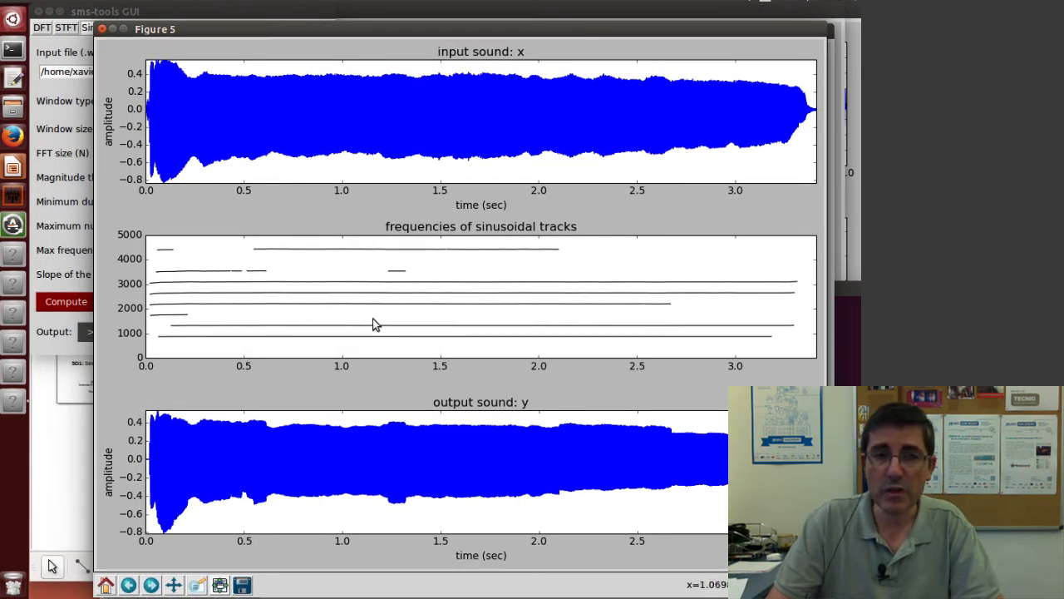
mouse_move(362, 319)
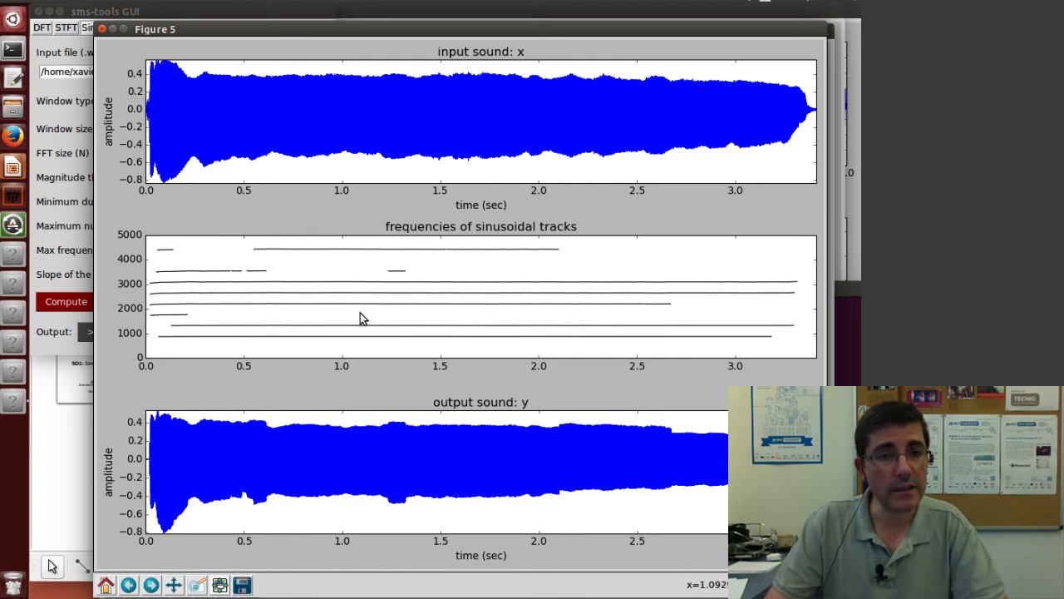
mouse_move(68, 333)
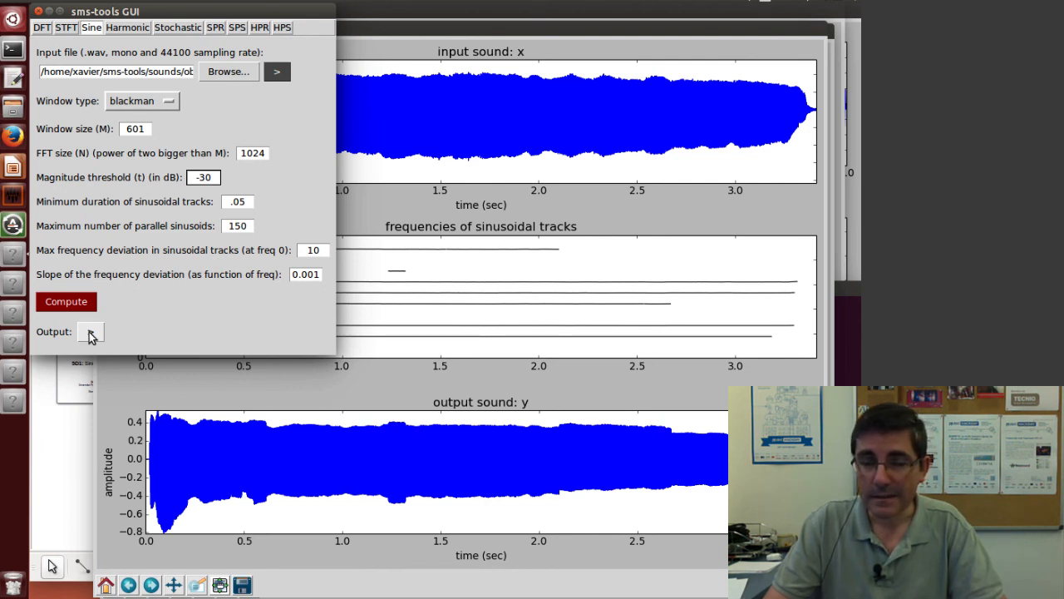
click(203, 176)
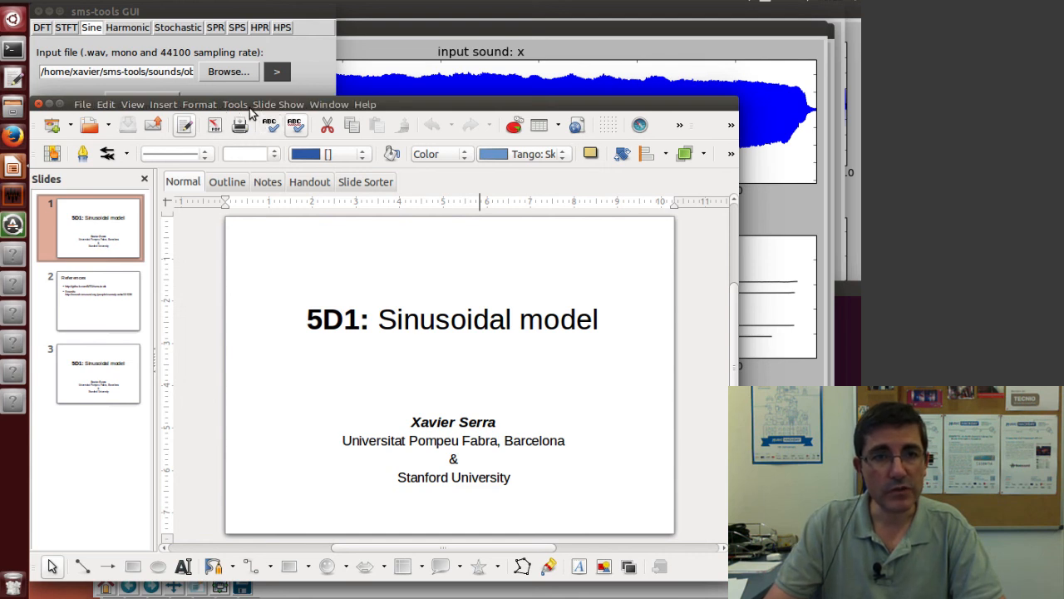
- Show the Slide Show menu for the 5D1: Sinusoidal model presentation
click(278, 104)
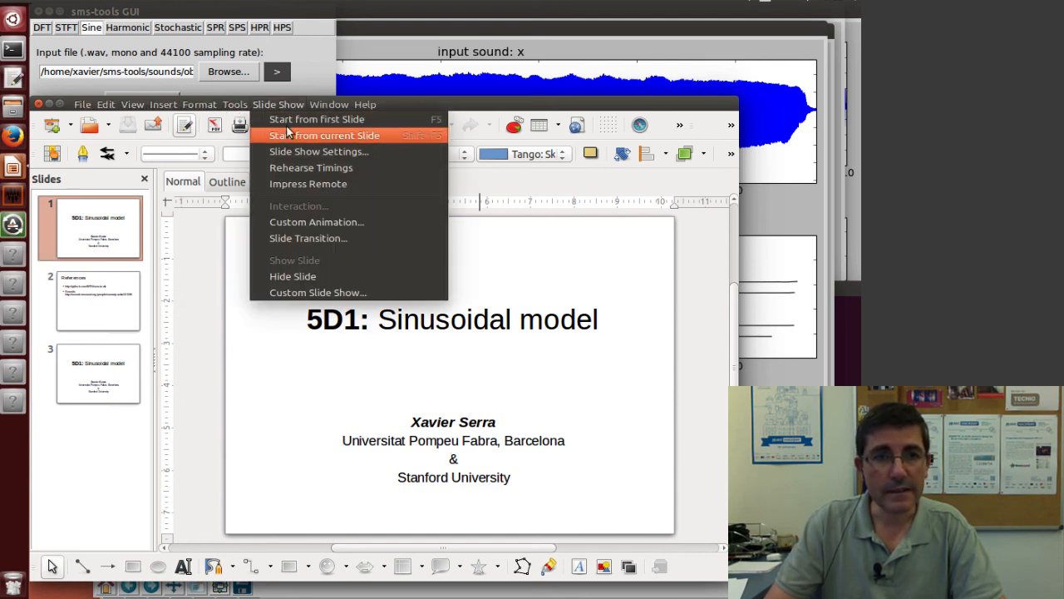